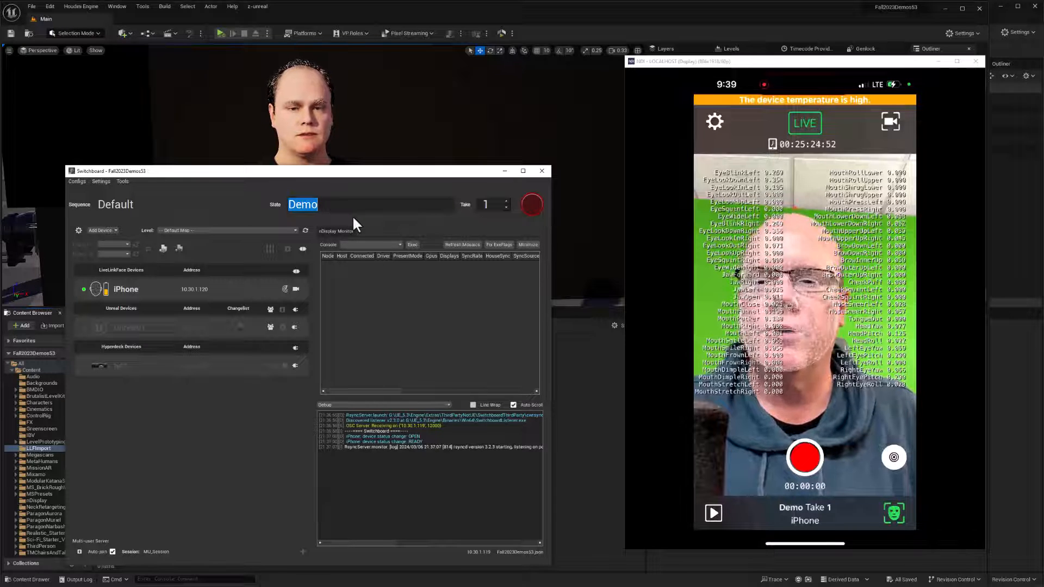
# Name the slate LLF, then start and stop a brief first take on the iPhone.
pyautogui.write('LLF')
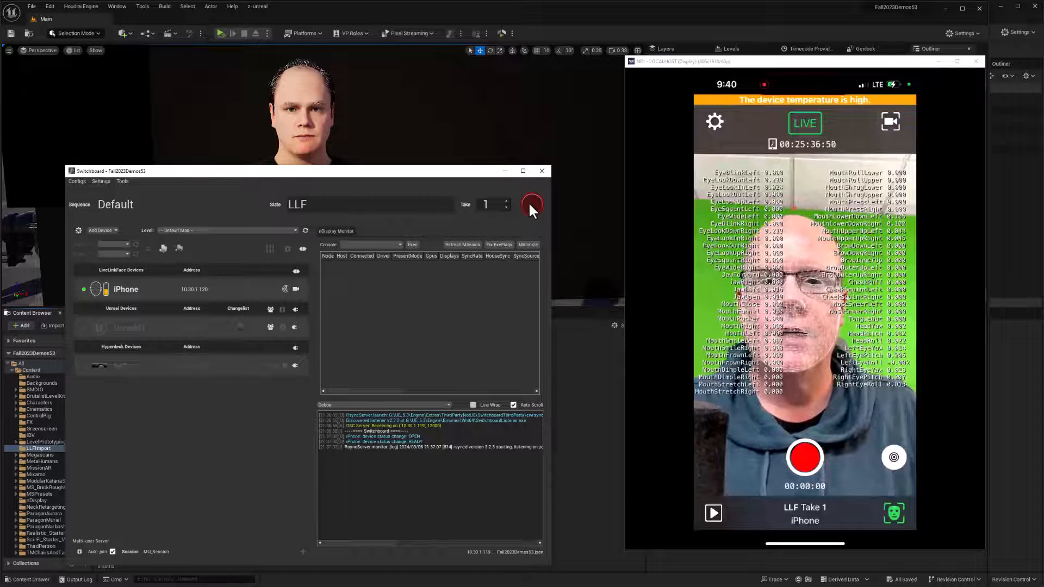
pyautogui.click(531, 205)
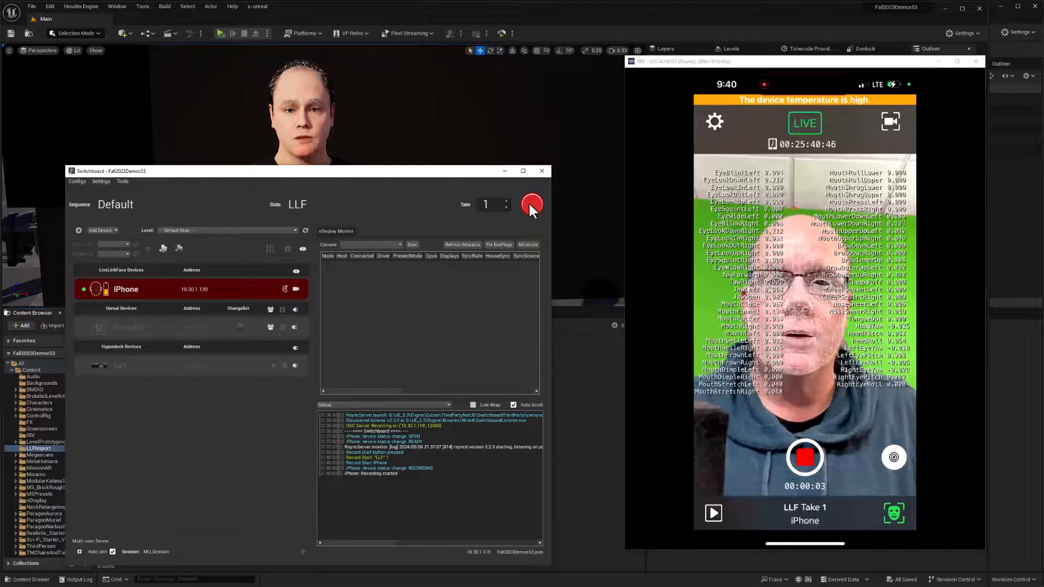
pyautogui.click(532, 205)
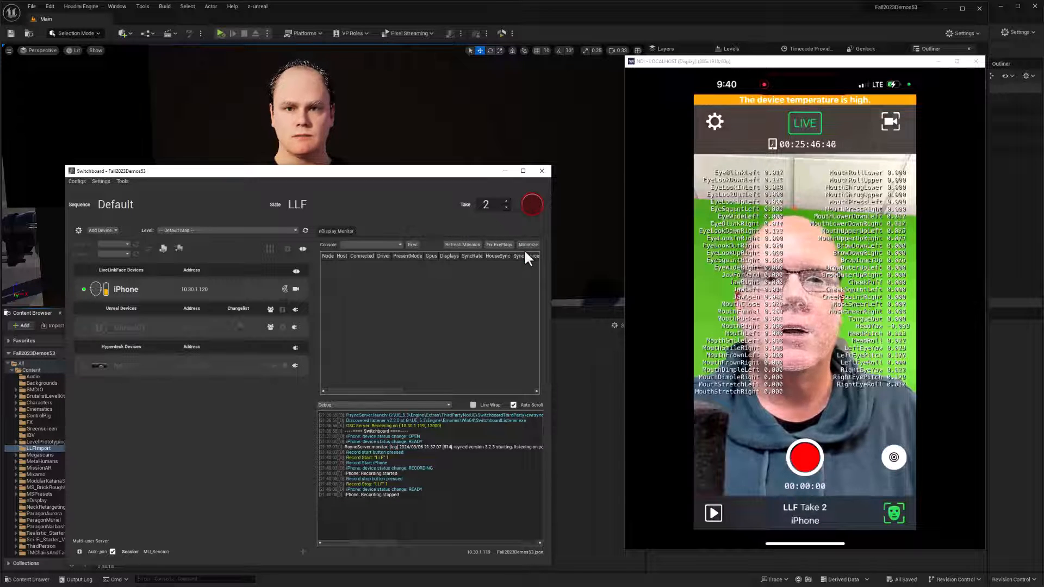
pyautogui.moveTo(527, 287)
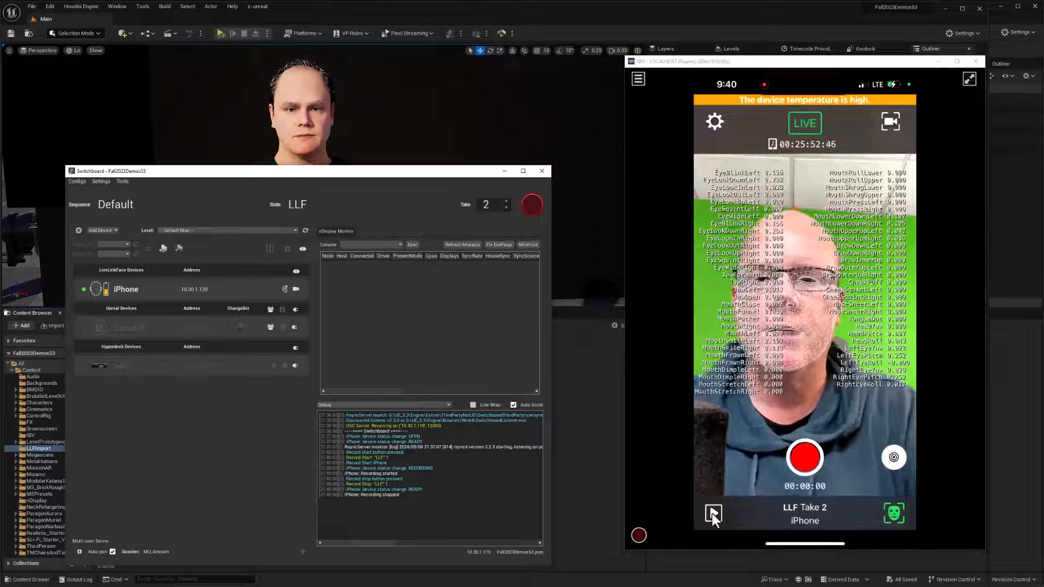
# Open LLF Take 1 (4 s) from Live Link Face's take browser for playback.
pyautogui.click(713, 513)
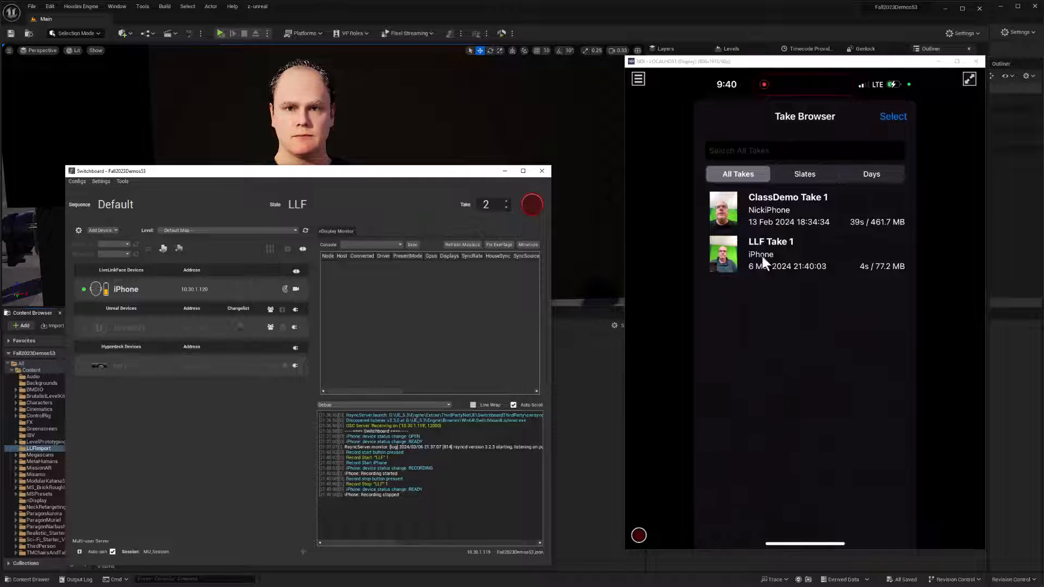
pyautogui.moveTo(826, 290)
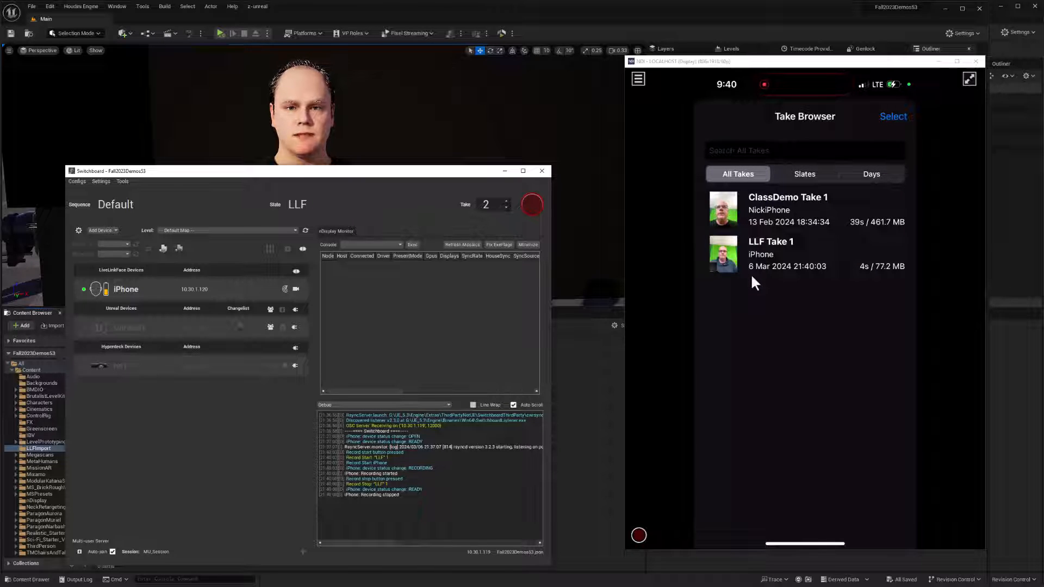
pyautogui.click(771, 254)
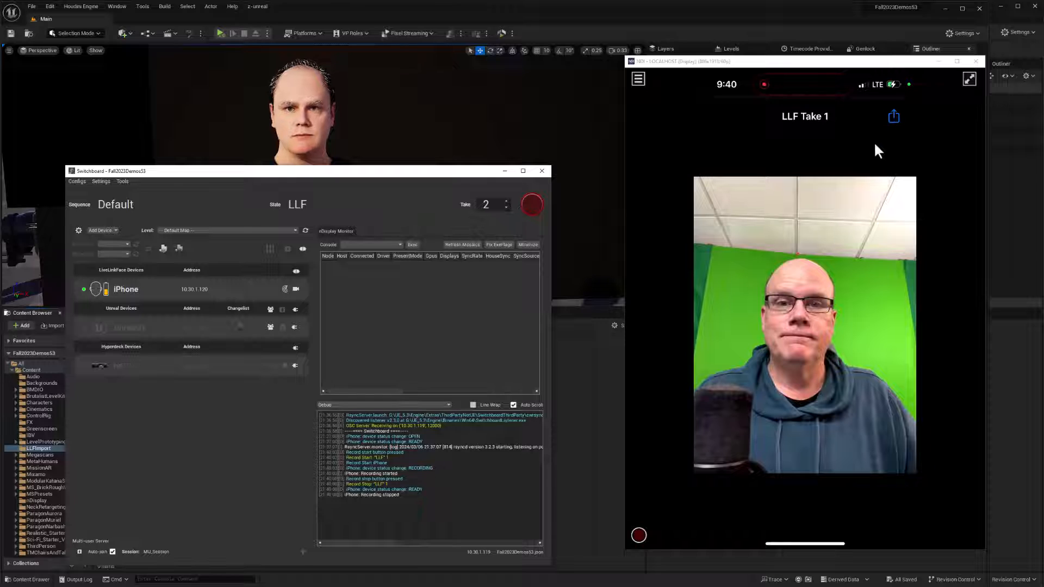
pyautogui.moveTo(892, 129)
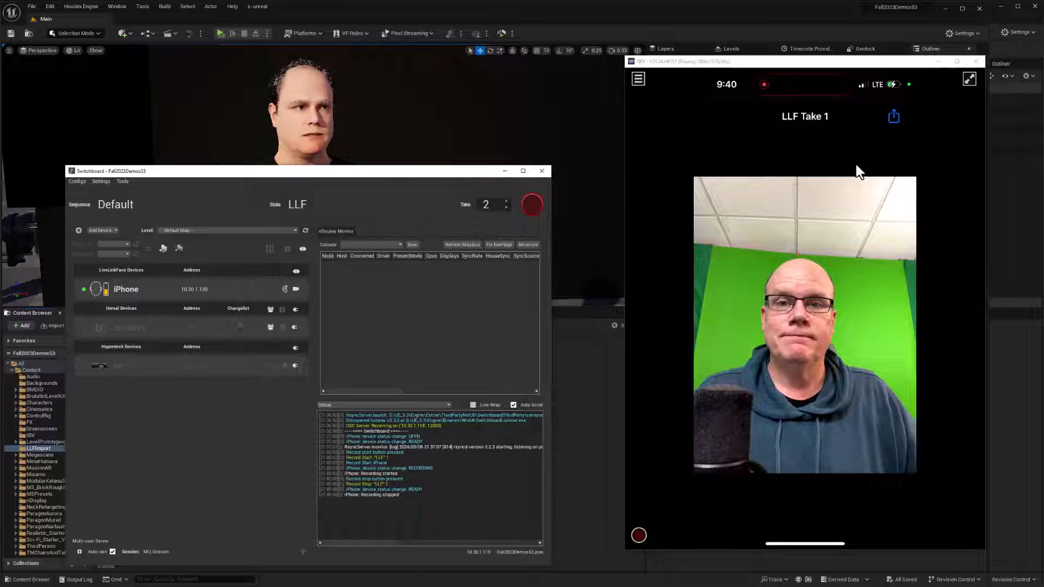
pyautogui.moveTo(266, 178)
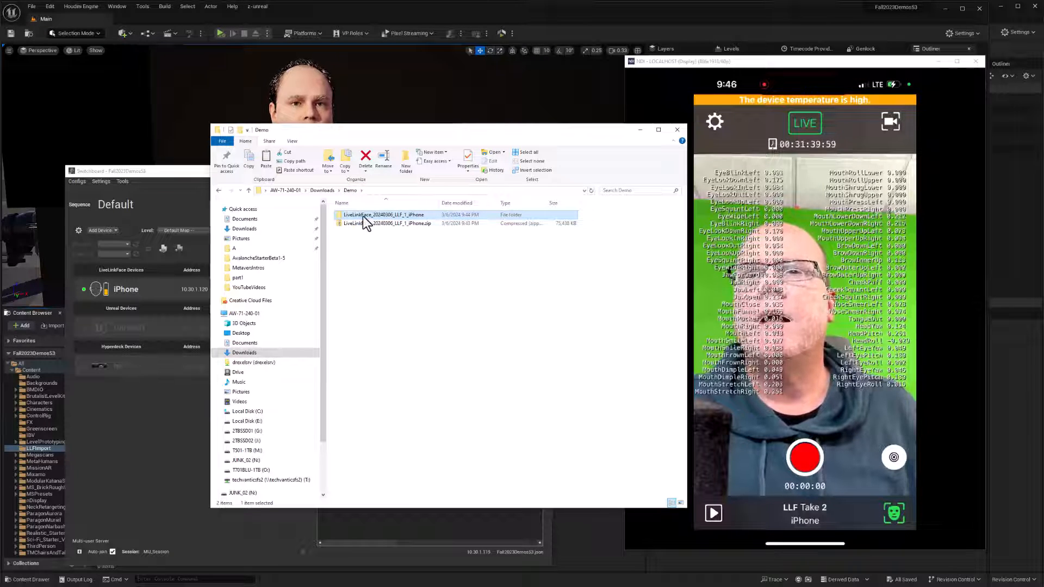
# Open LiveLinkFace_20240306_LLF_1_iPhone, then its 20240306_LLF_1 subfolder in Downloads\Demo.
pyautogui.doubleClick(383, 215)
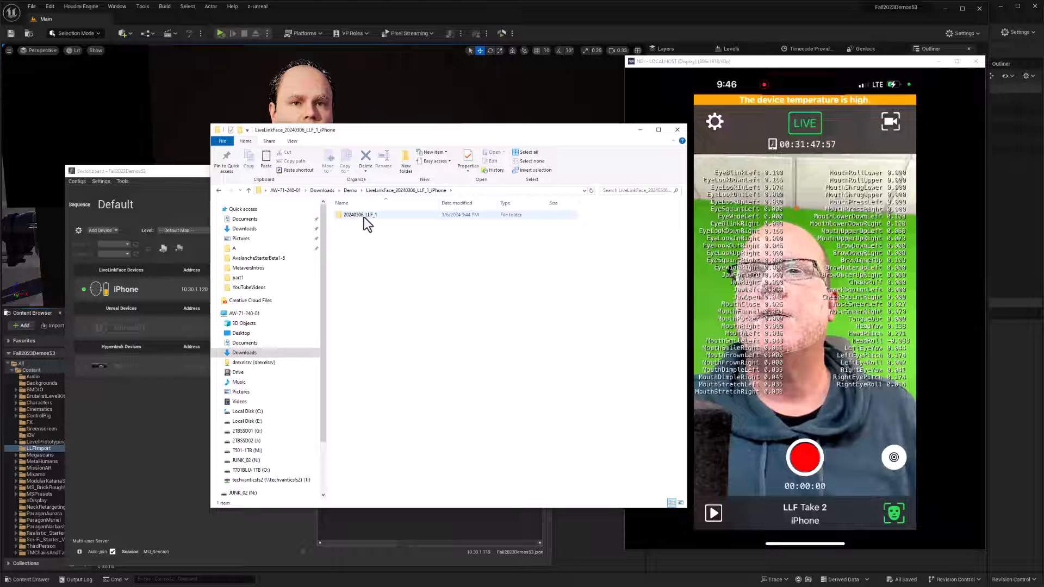
pyautogui.doubleClick(360, 215)
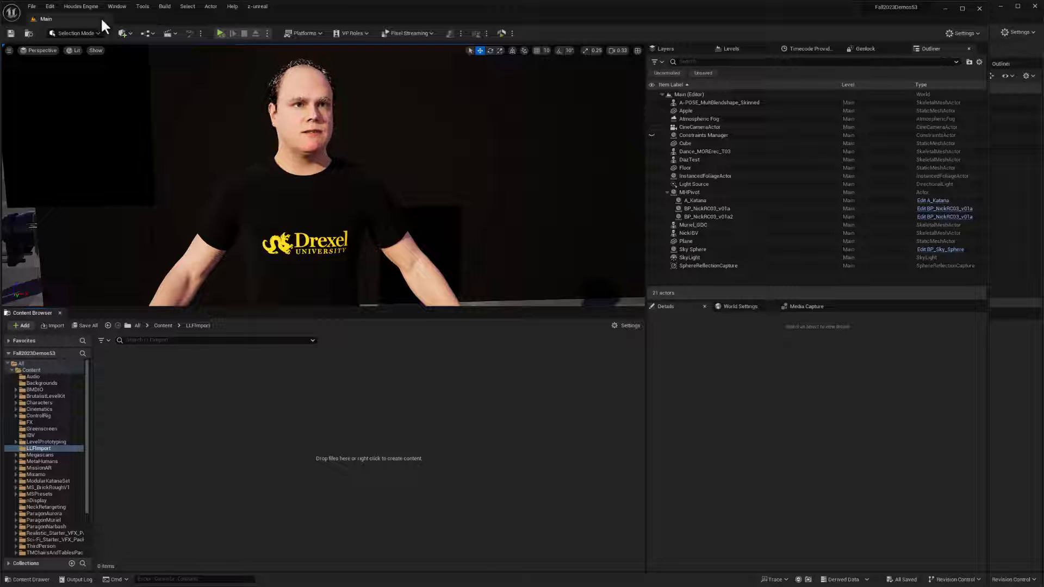
pyautogui.click(35, 6)
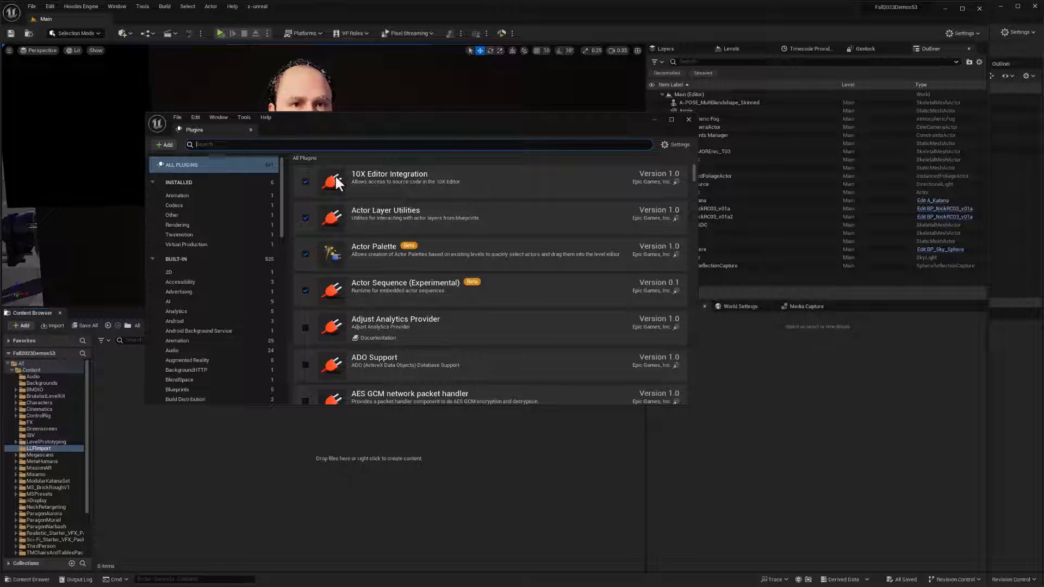
pyautogui.write('livelink')
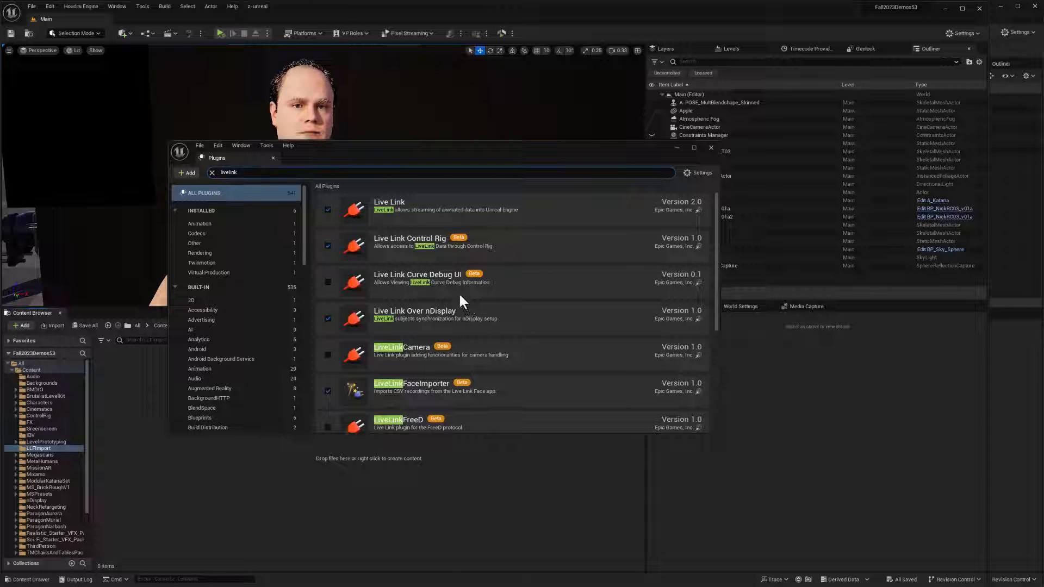
pyautogui.scroll(-3)
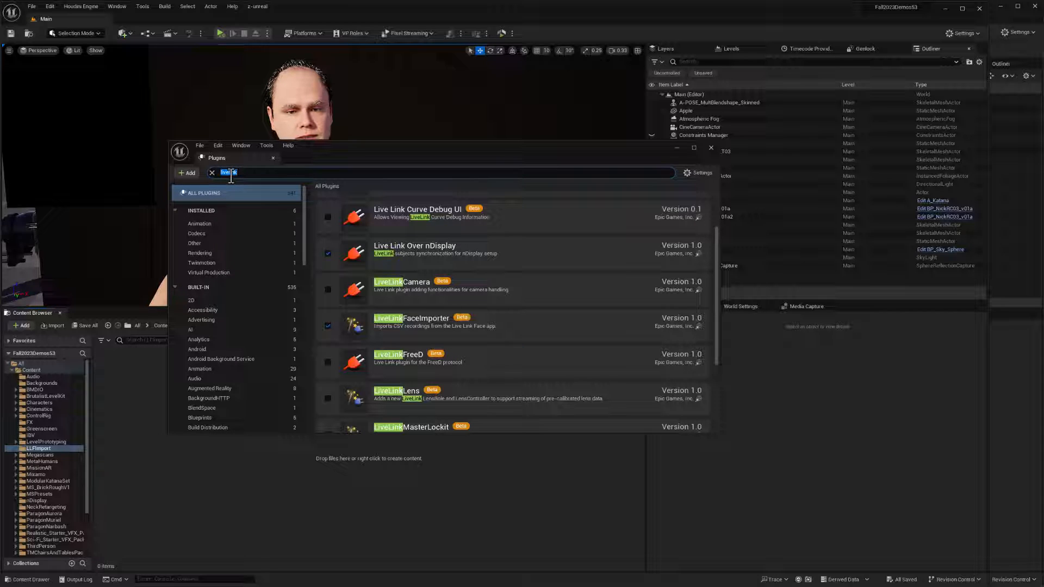
pyautogui.write('arkit')
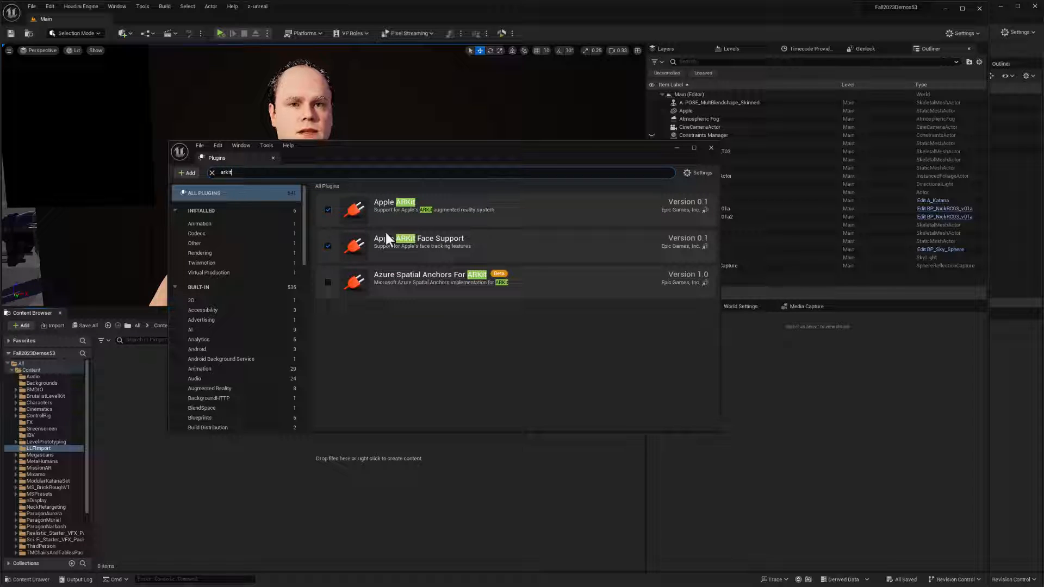
pyautogui.moveTo(400, 234)
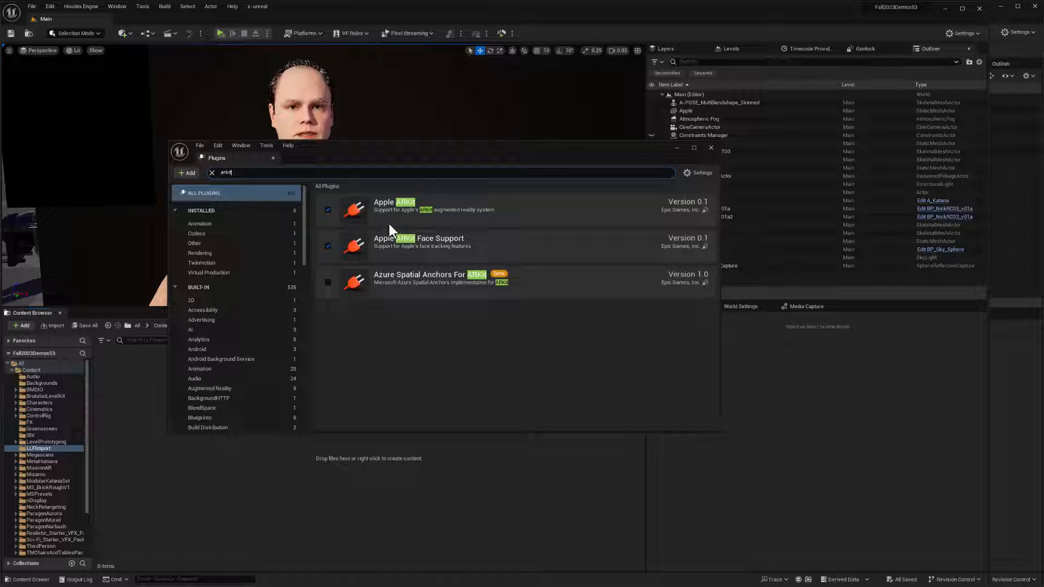
pyautogui.moveTo(516, 240)
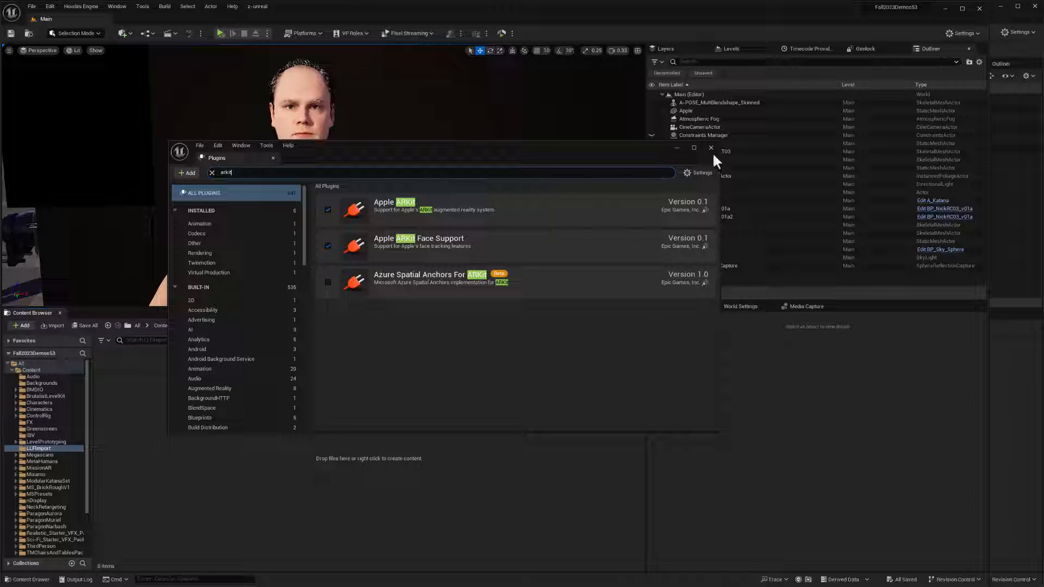
pyautogui.click(710, 147)
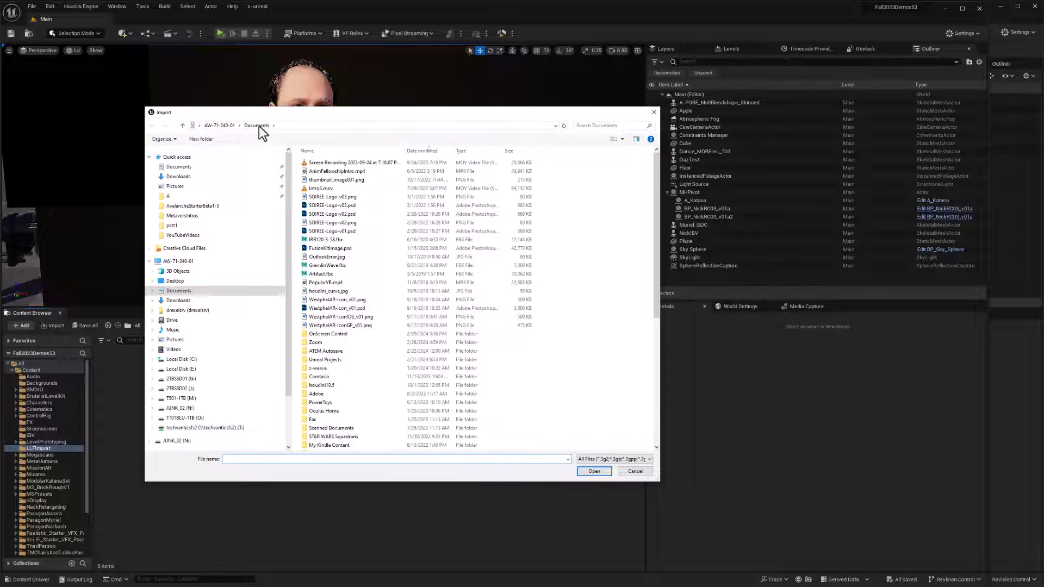
# Import LLF_1_iPhone_cal.csv from the Downloads\Demo take folder and choose the MetaHuman character.
pyautogui.click(178, 301)
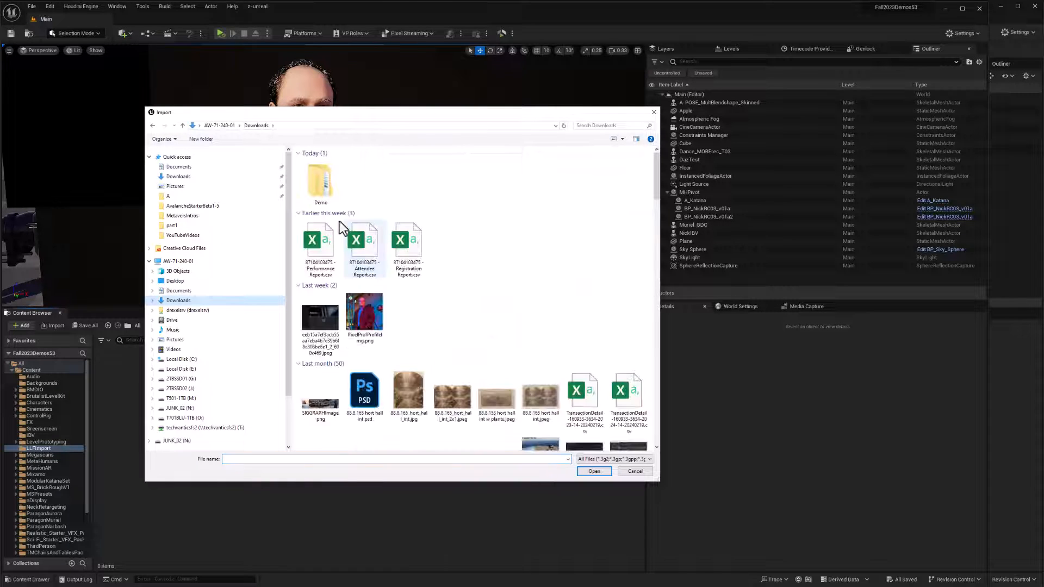
pyautogui.doubleClick(321, 182)
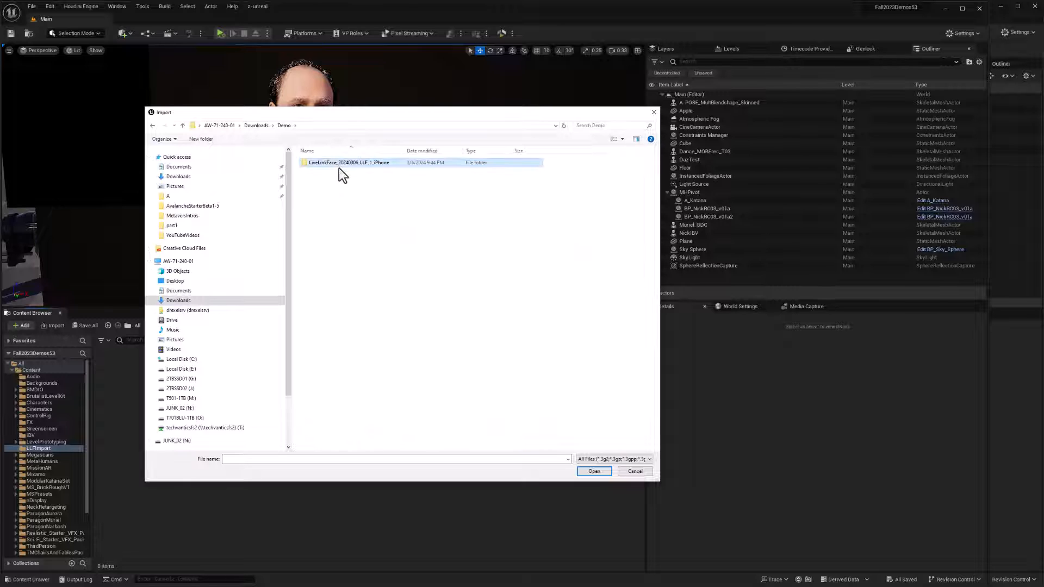
pyautogui.doubleClick(349, 163)
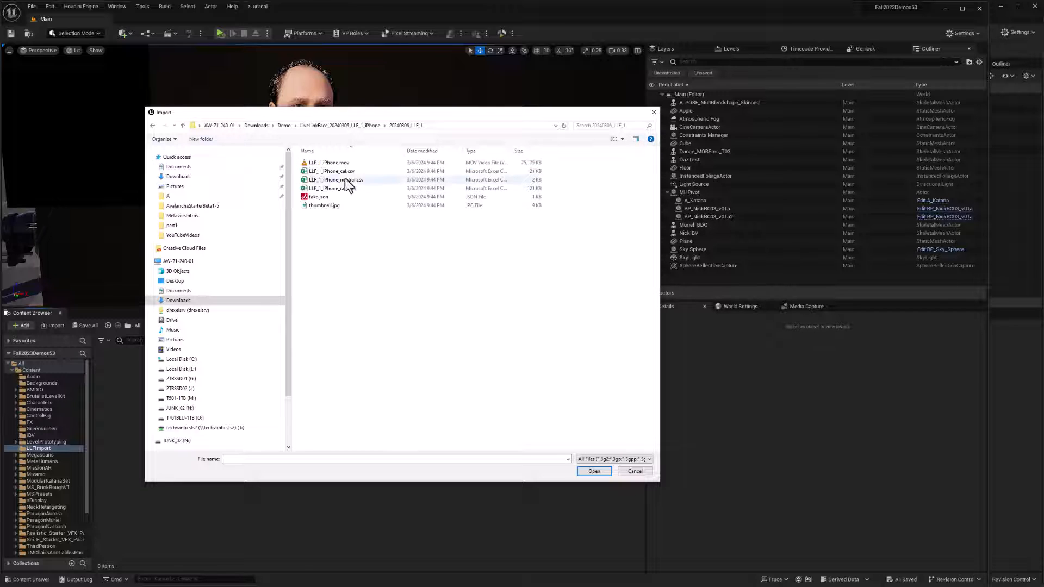
pyautogui.click(332, 170)
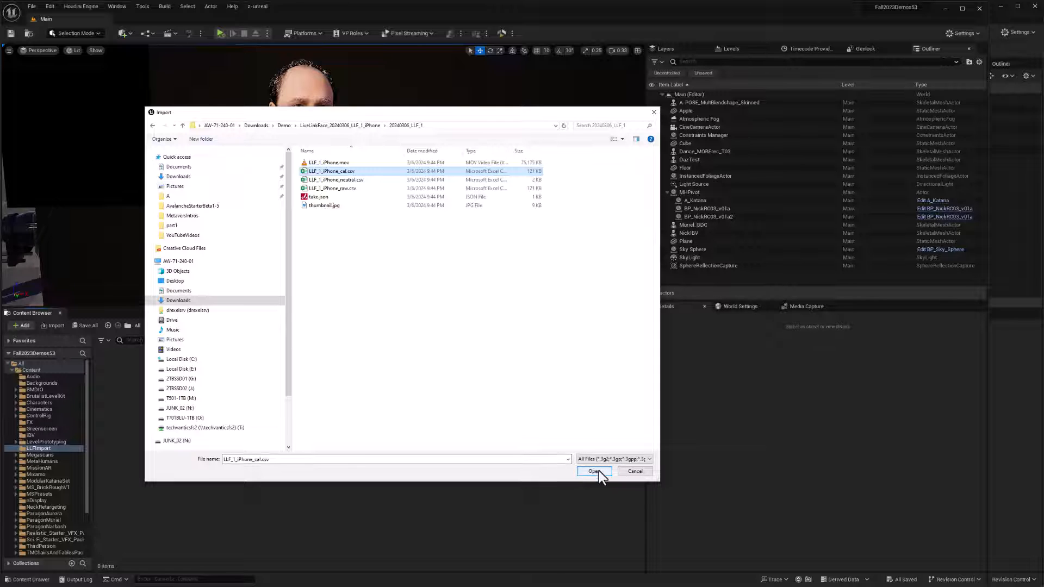
pyautogui.click(594, 472)
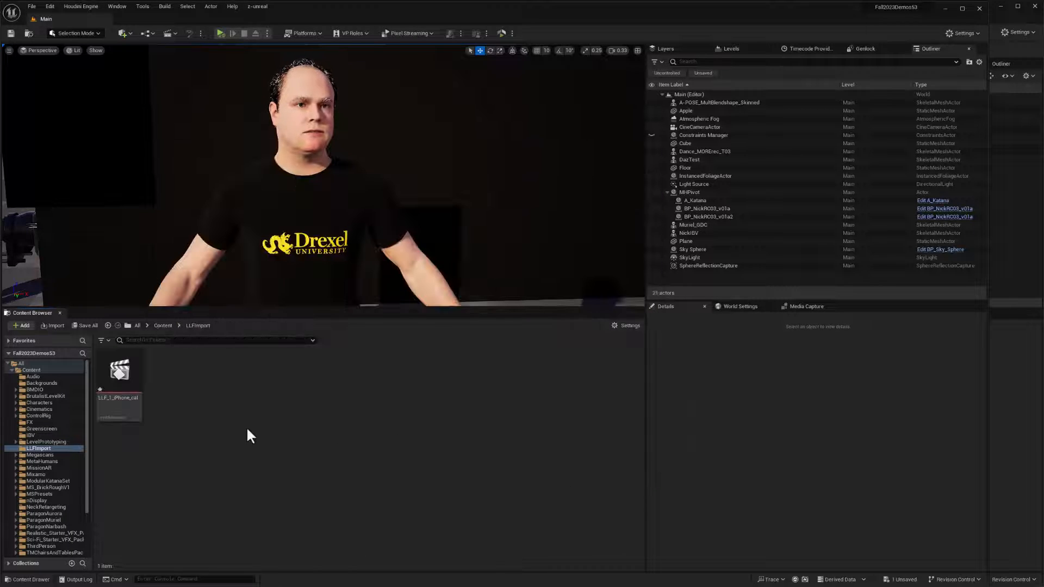
pyautogui.click(707, 216)
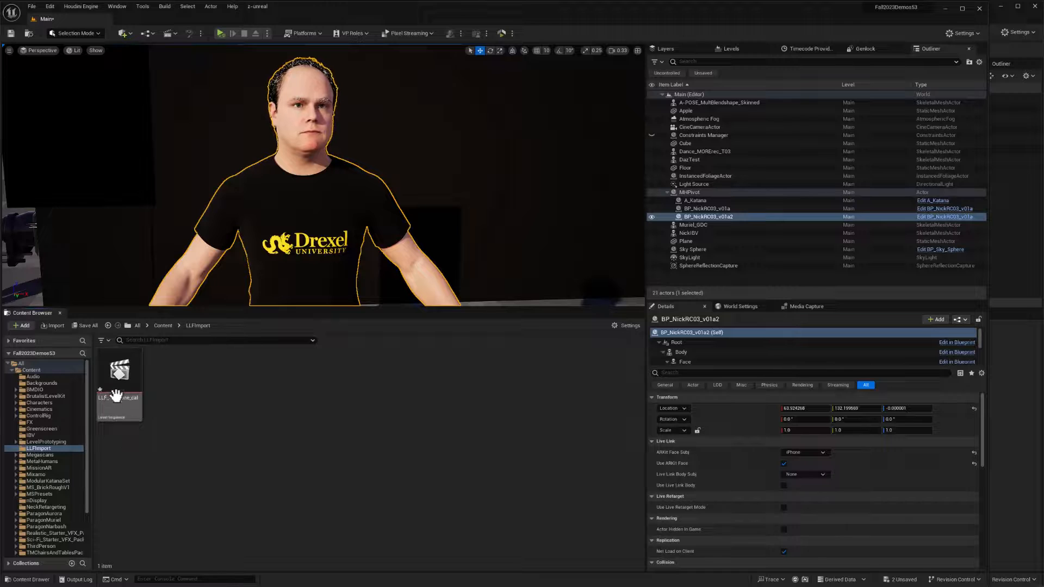
# Open the LLF_1_iPhone_cal sequence and expand the LLF_1_iPhone track into facial curves.
pyautogui.doubleClick(119, 370)
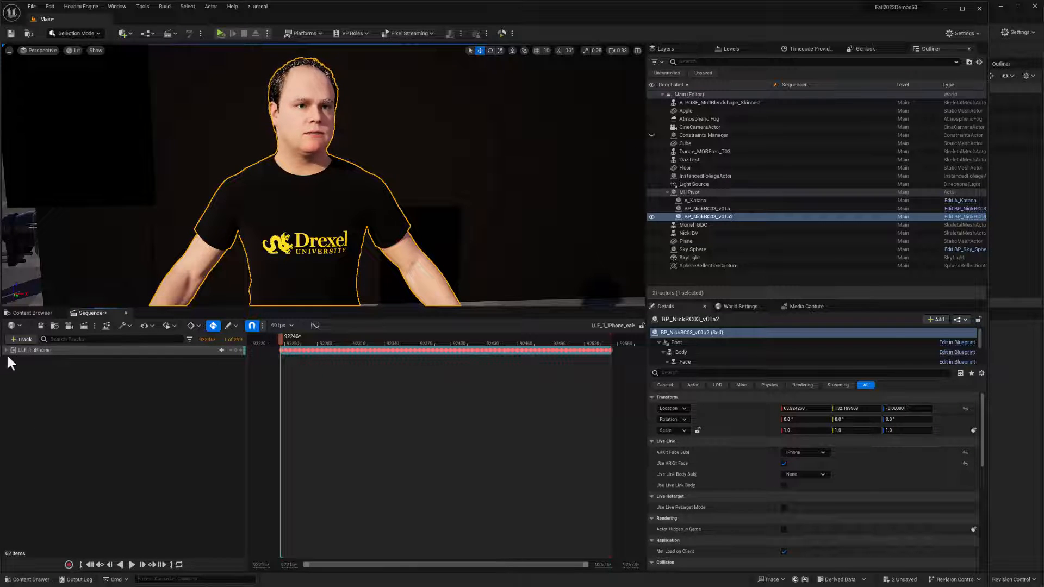
pyautogui.click(5, 350)
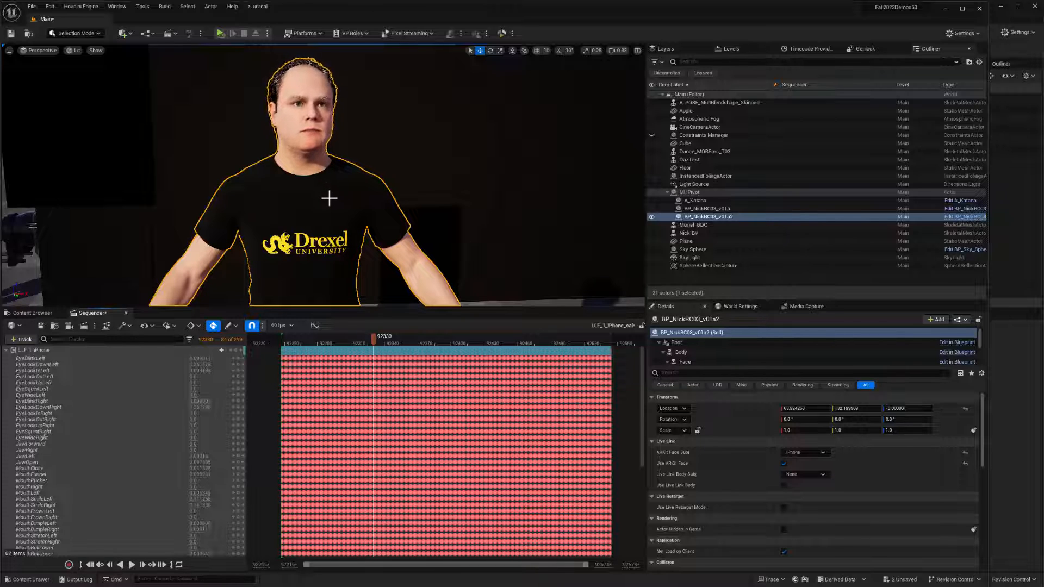
# Open the Live Link panel via Window > Virtual Production > Live Link.
pyautogui.click(116, 6)
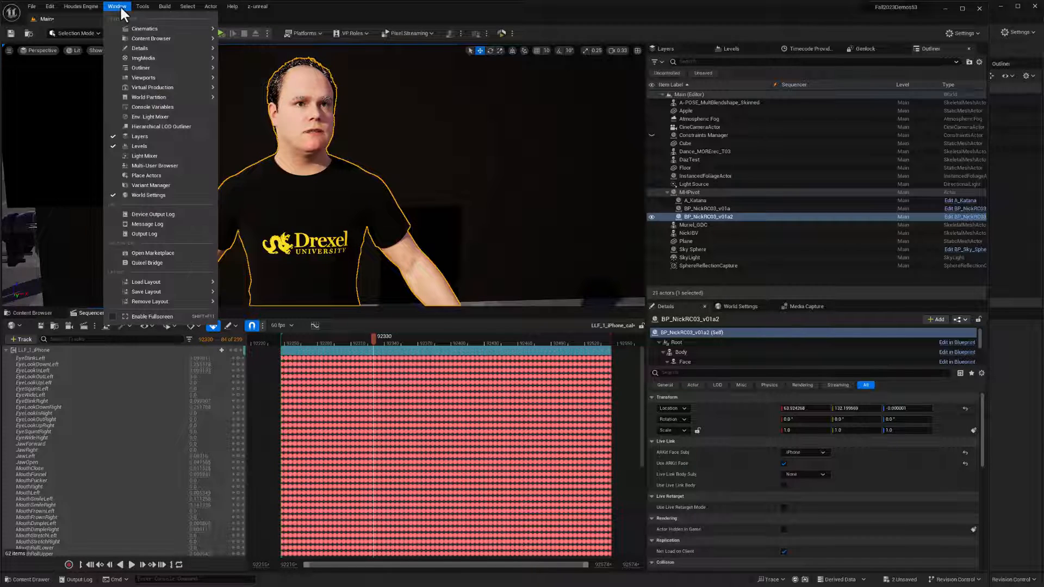
pyautogui.moveTo(152, 87)
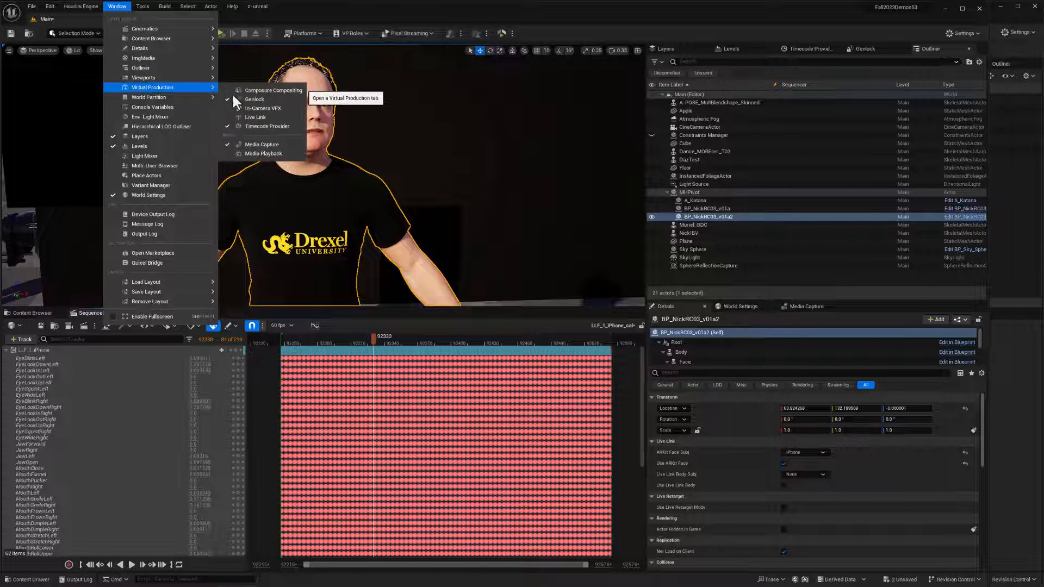
pyautogui.click(255, 117)
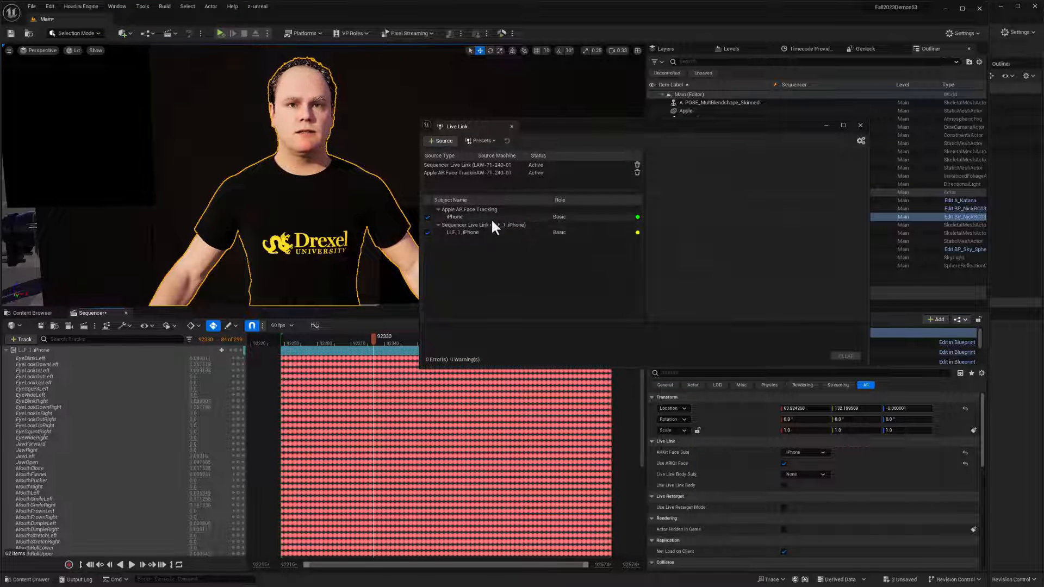
pyautogui.moveTo(642, 224)
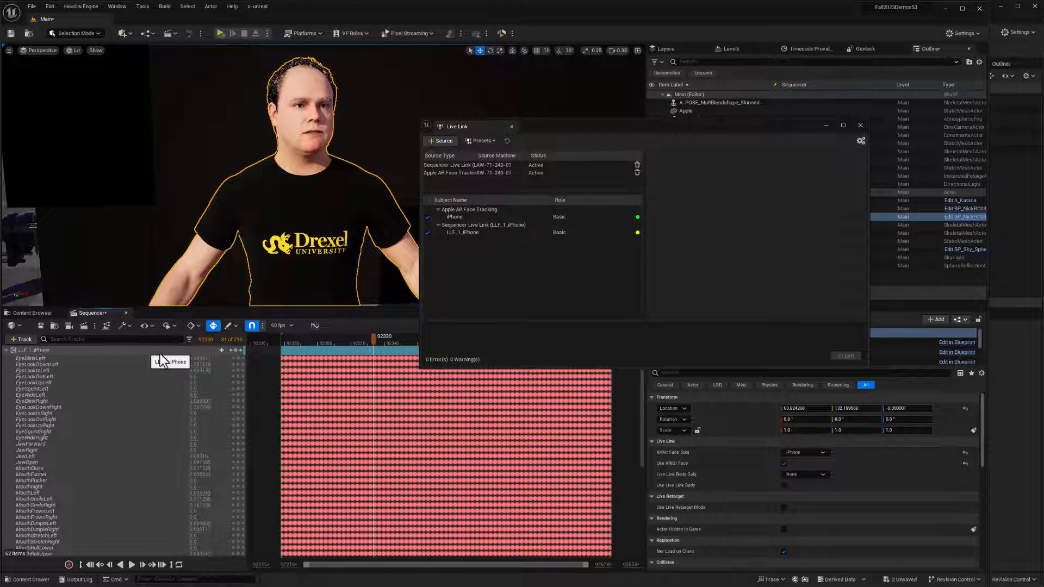
pyautogui.moveTo(128, 360)
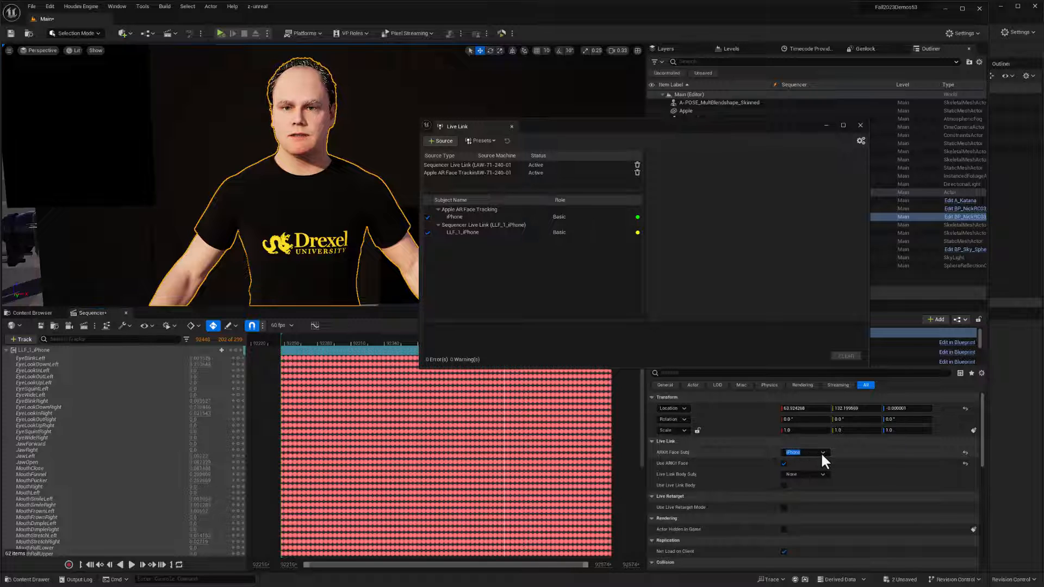
# Set the MetaHuman's ARKit Face Subj to LLF_1_iPhone.
pyautogui.click(806, 452)
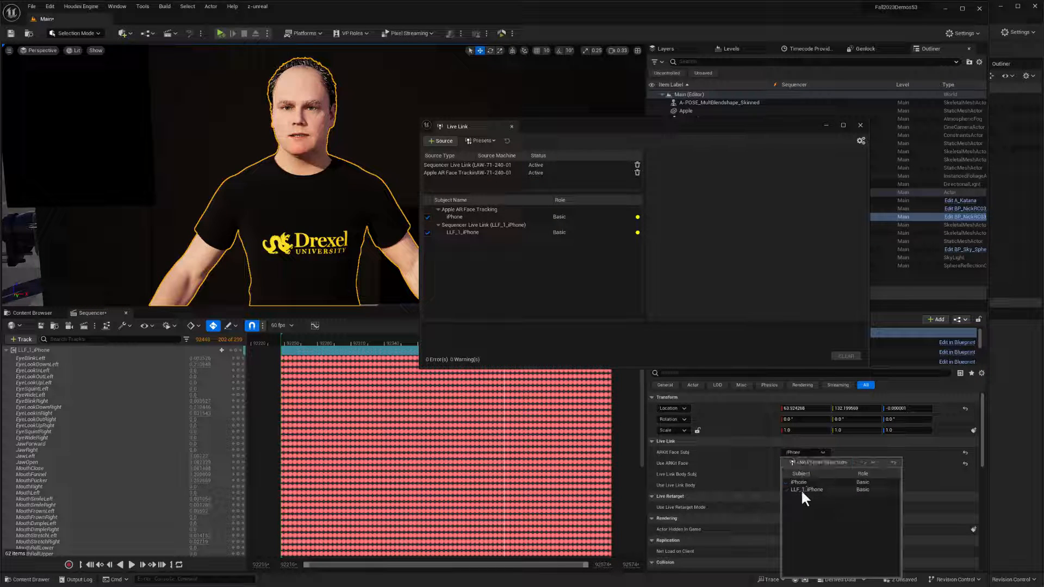
pyautogui.click(808, 490)
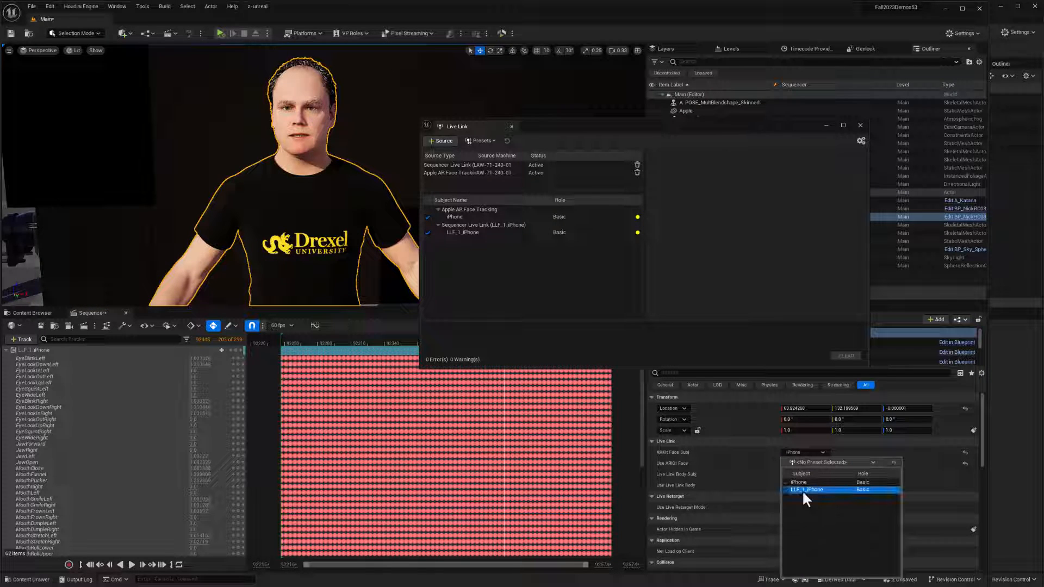
pyautogui.click(807, 490)
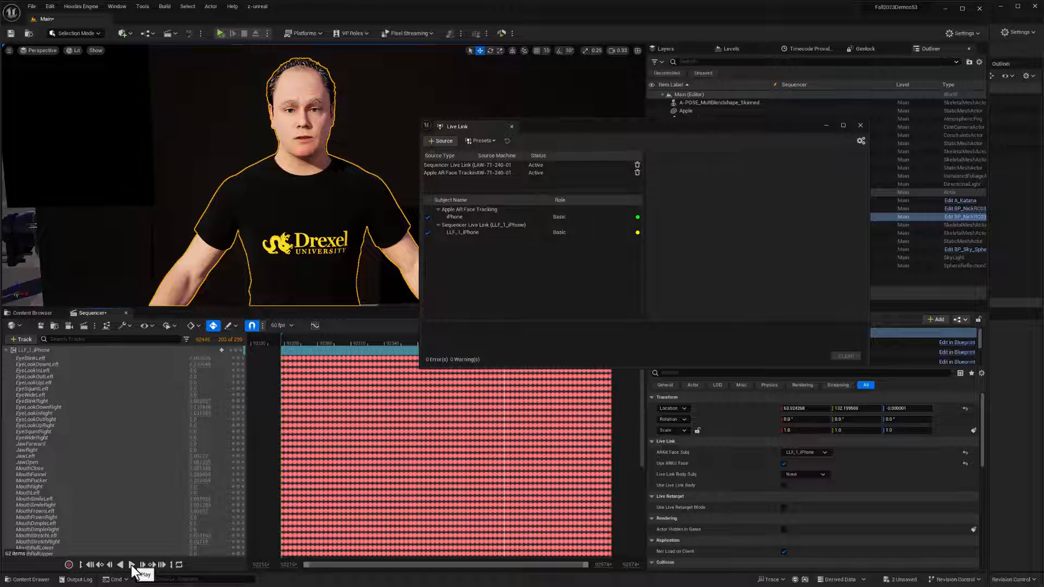
# Play the recorded face take in Sequencer, pause it, and deselect the MetaHuman.
pyautogui.click(117, 565)
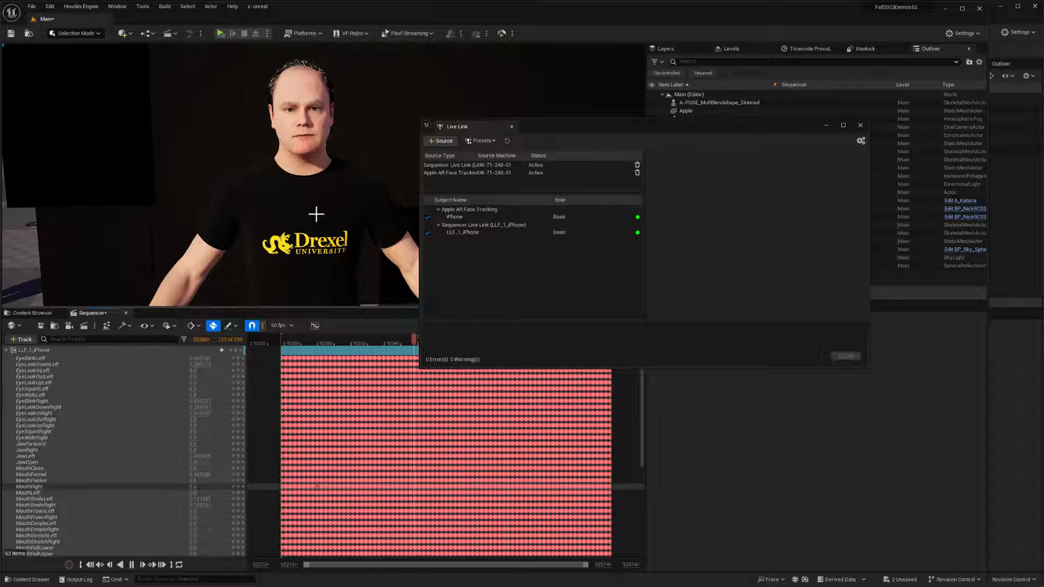
pyautogui.click(115, 562)
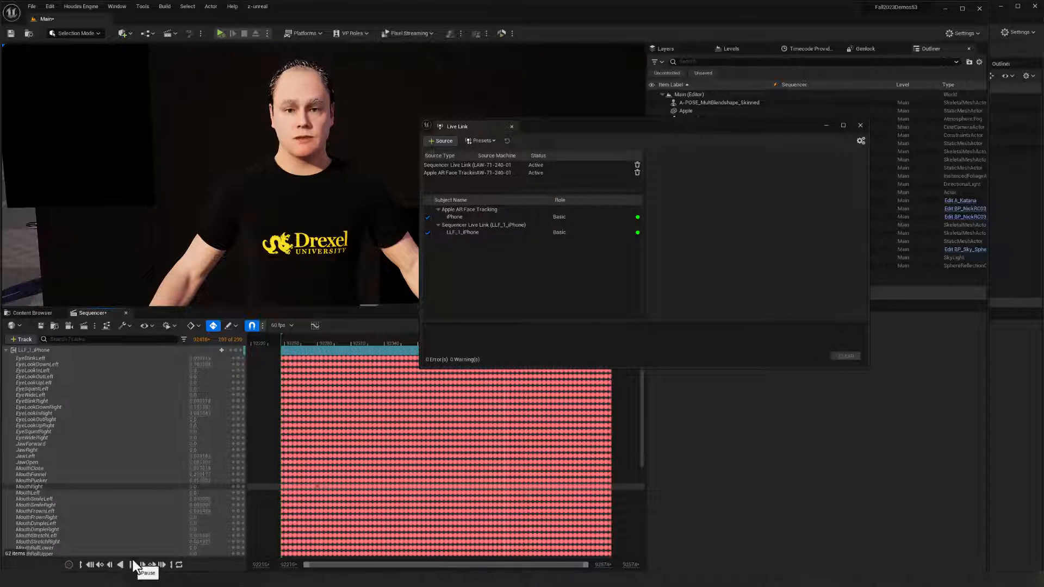
pyautogui.click(118, 566)
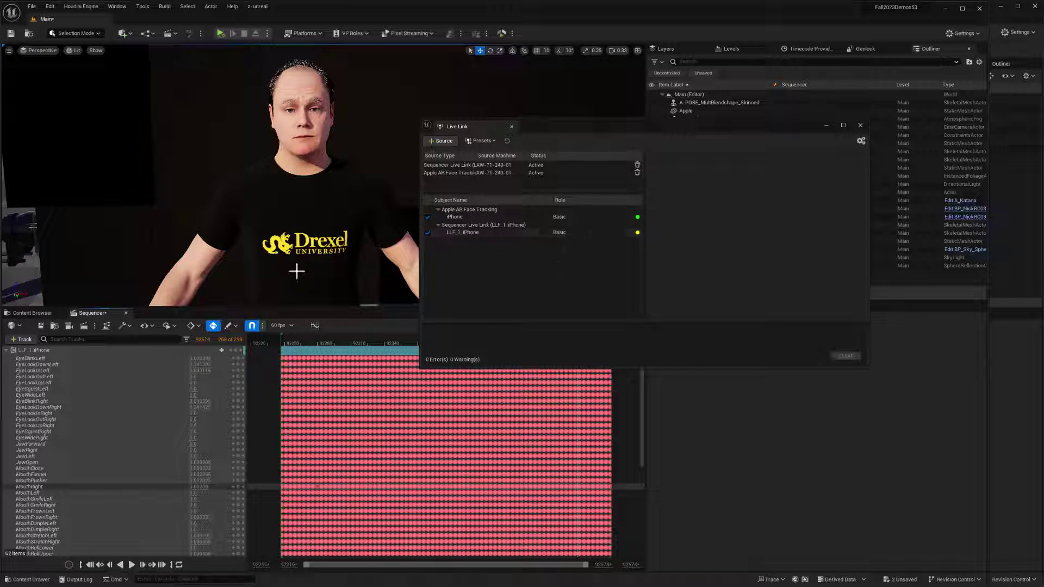
pyautogui.click(860, 124)
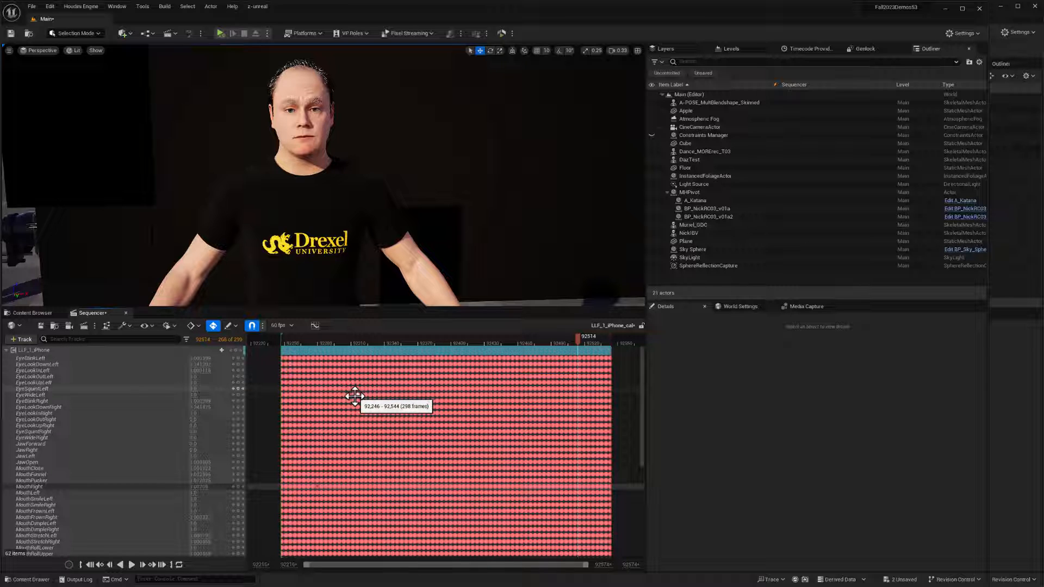
pyautogui.moveTo(307, 408)
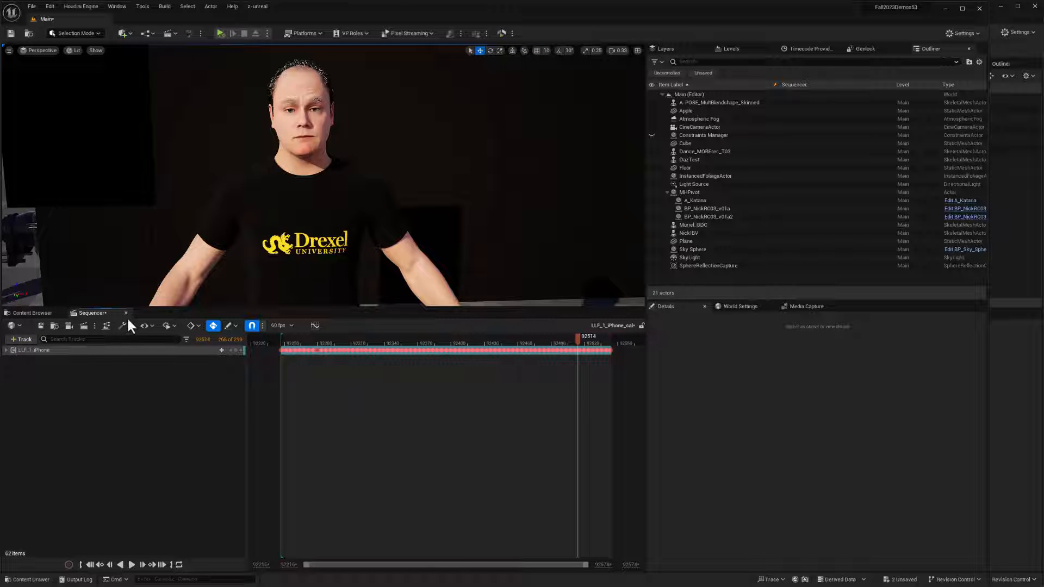
# Close the LLF_1_iPhone_cal sequence, Save All, and switch back to File Explorer.
pyautogui.click(32, 312)
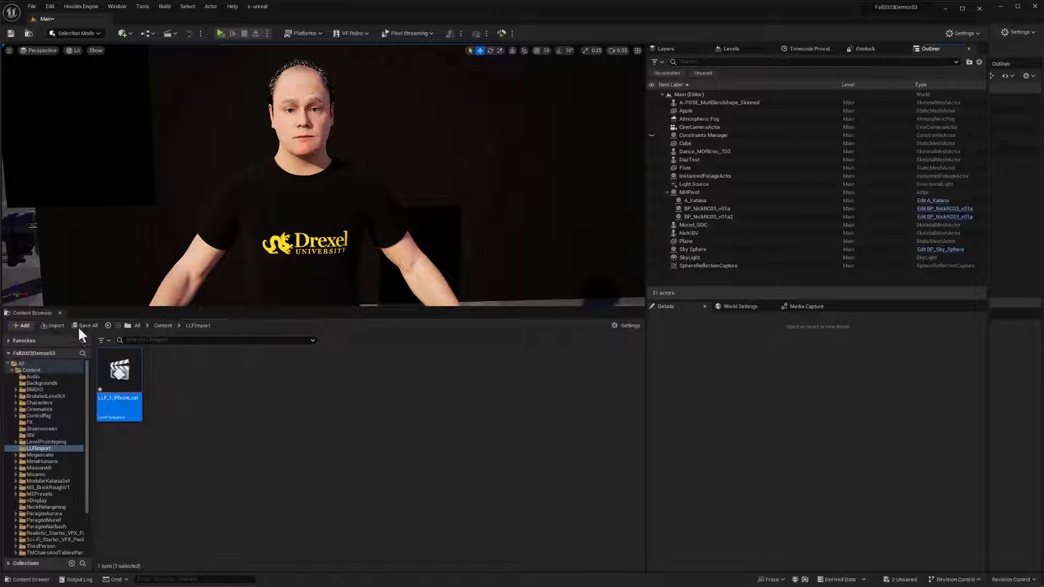
pyautogui.click(87, 326)
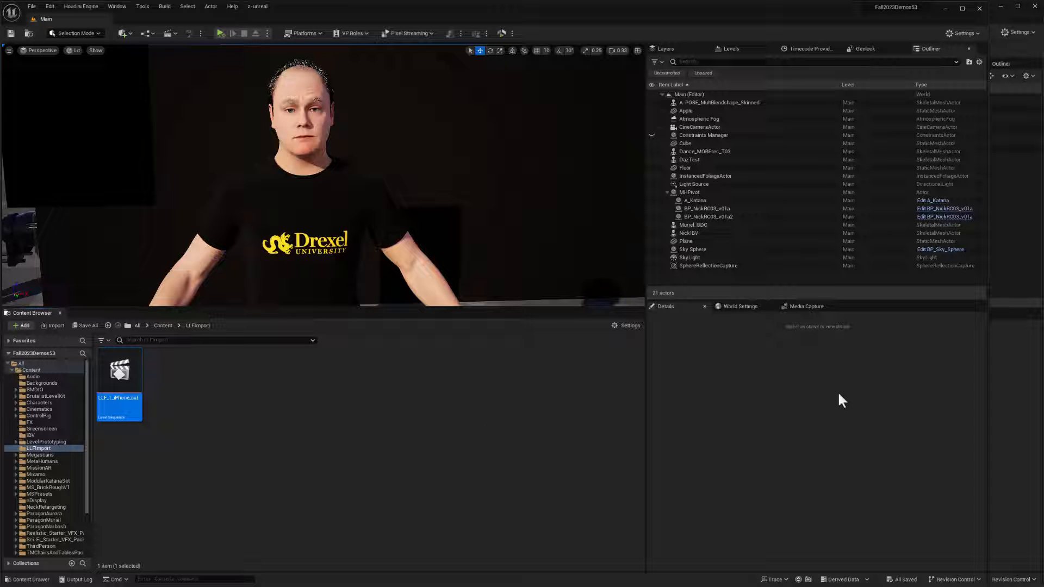
pyautogui.press('alt+tab')
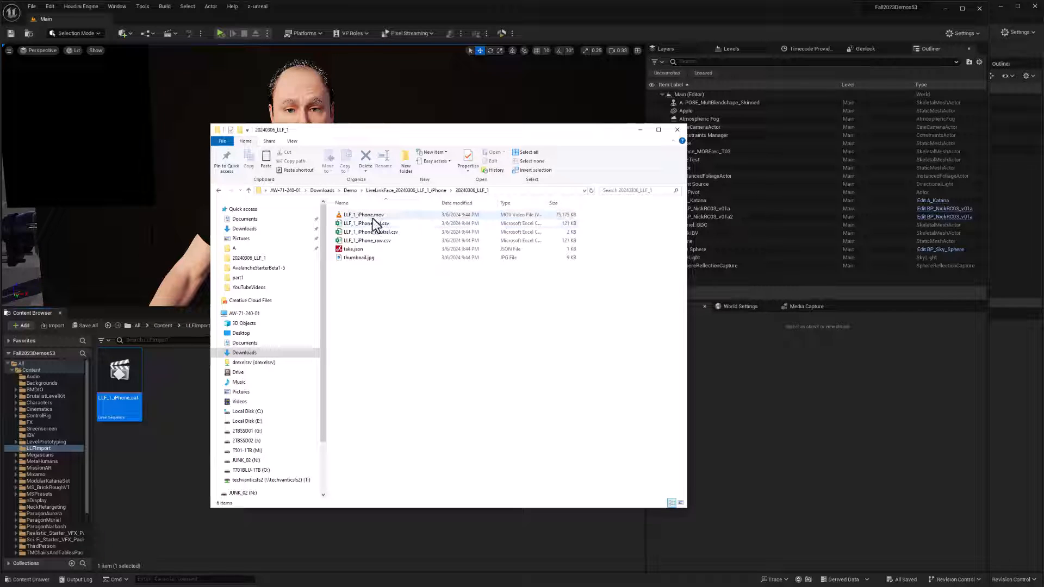
# Queue LLF_1_iPhone.mov in Media Encoder with output saved to the 20240306_LLF_1 folder.
pyautogui.press('alt+tab')
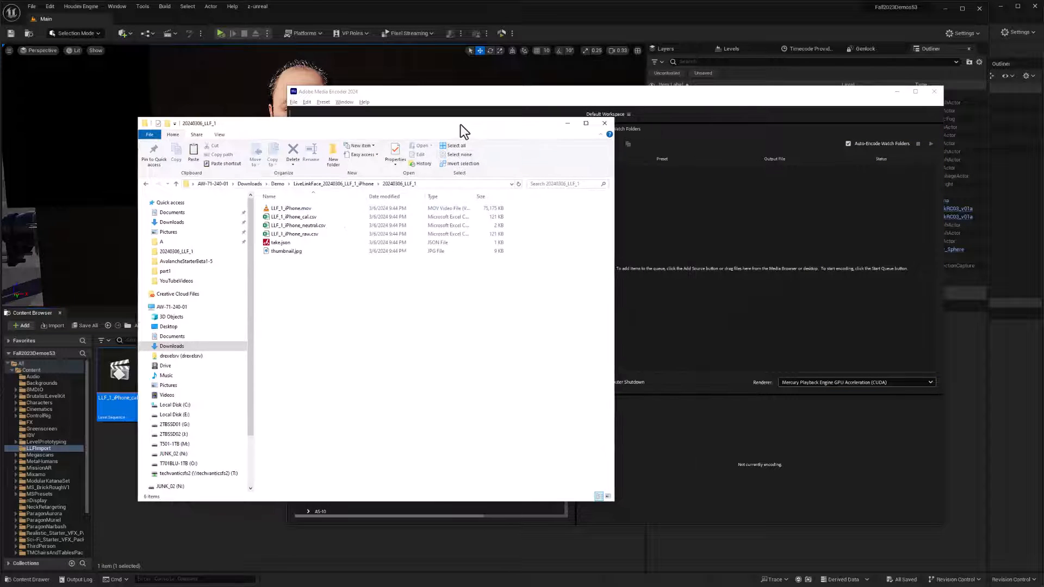
pyautogui.click(289, 207)
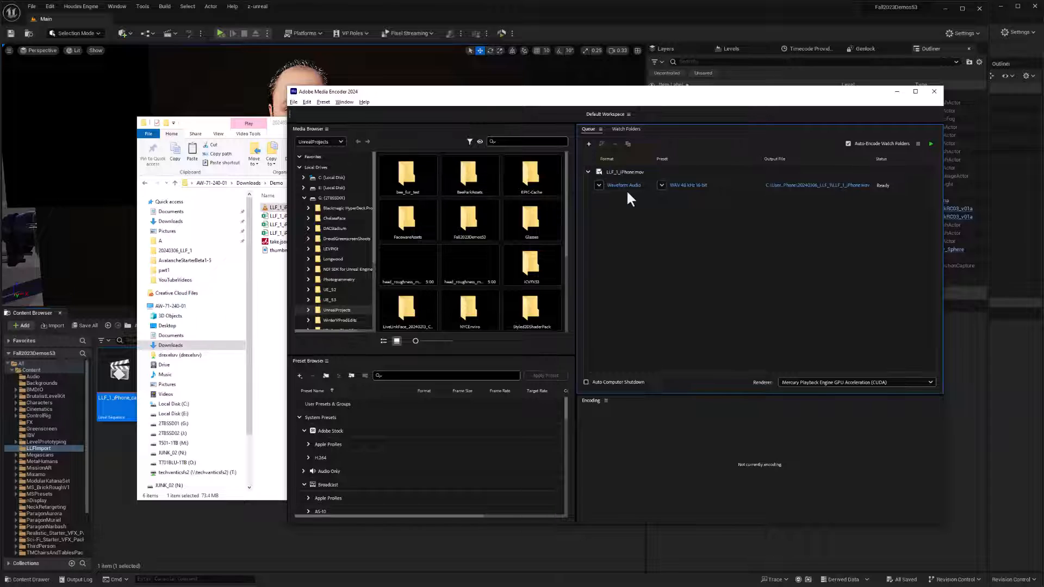
pyautogui.moveTo(620, 199)
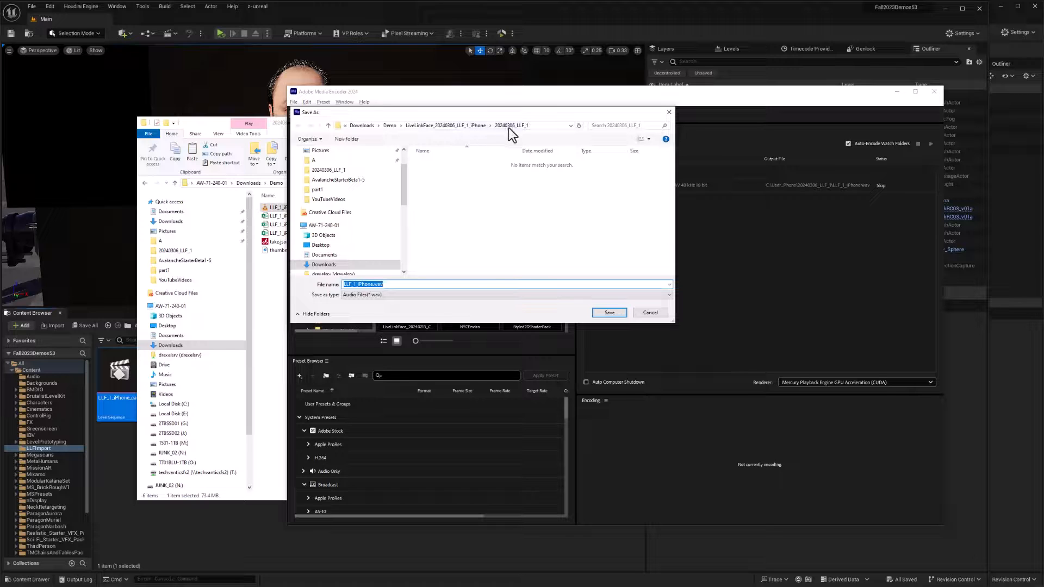
pyautogui.moveTo(532, 177)
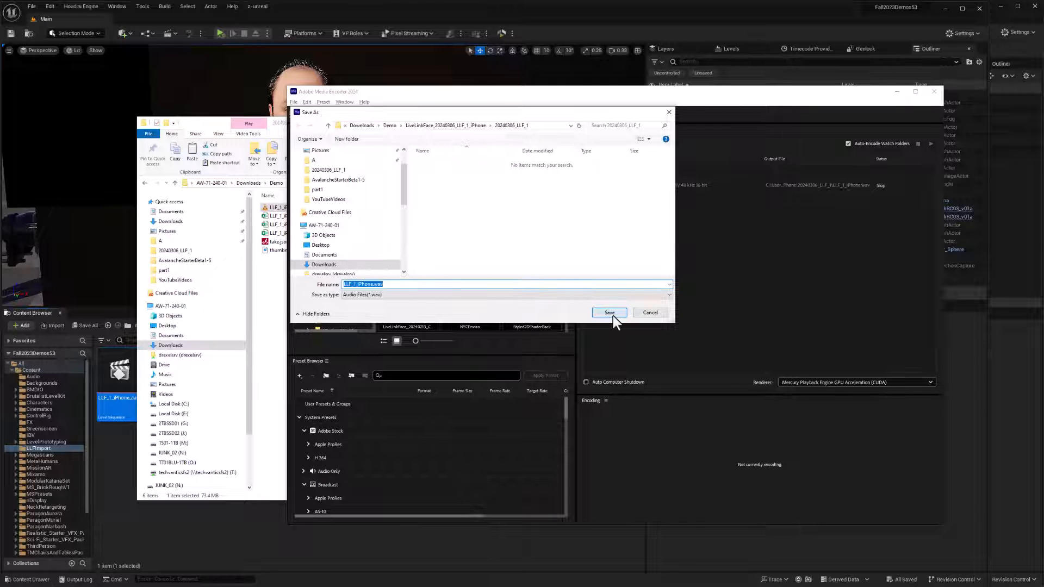
pyautogui.click(609, 312)
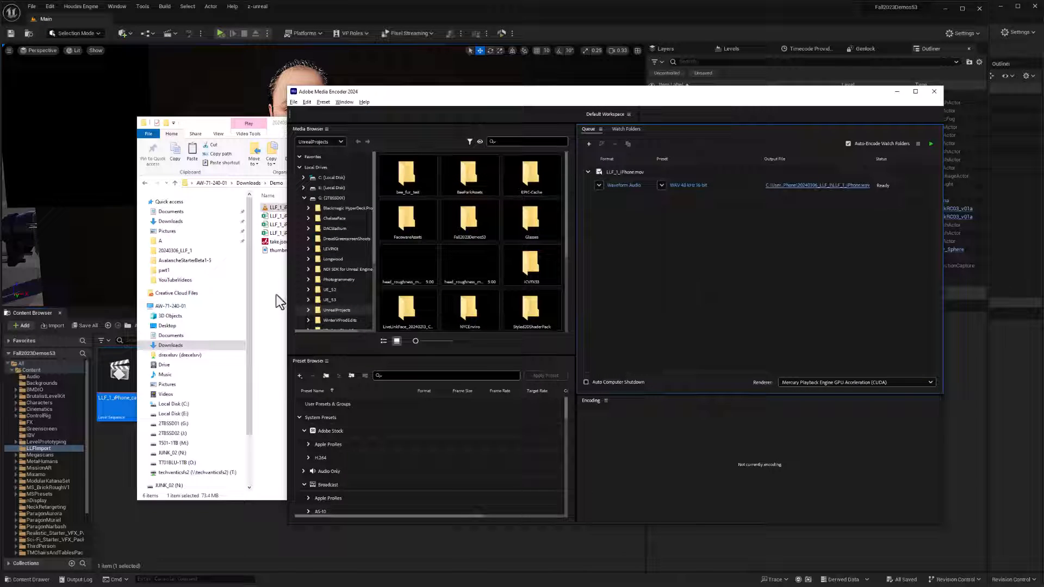
pyautogui.rightClick(623, 185)
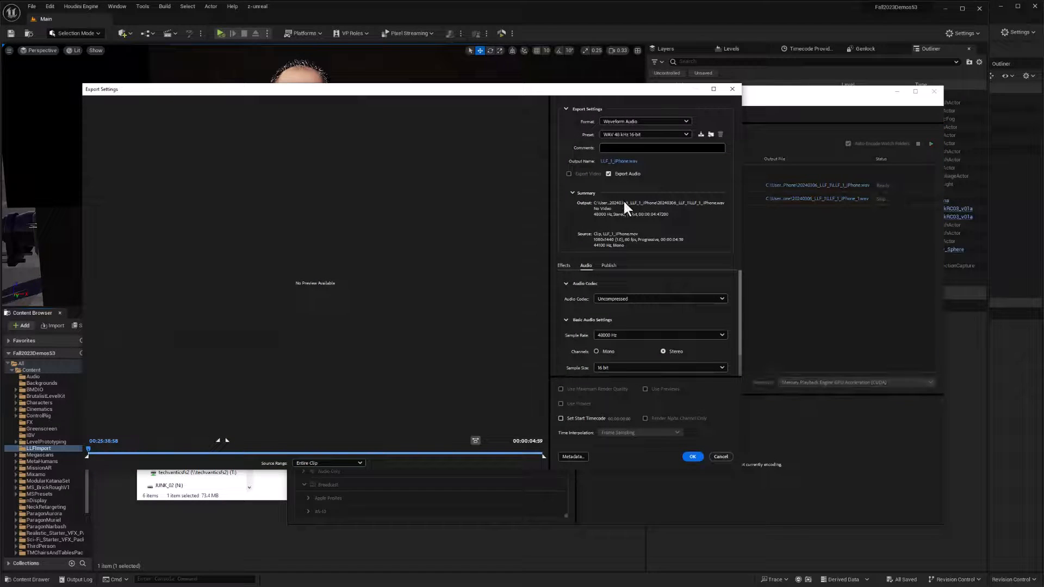
# Switch the export format to PNG and scrub the iPhone clip preview back to the start.
pyautogui.click(645, 121)
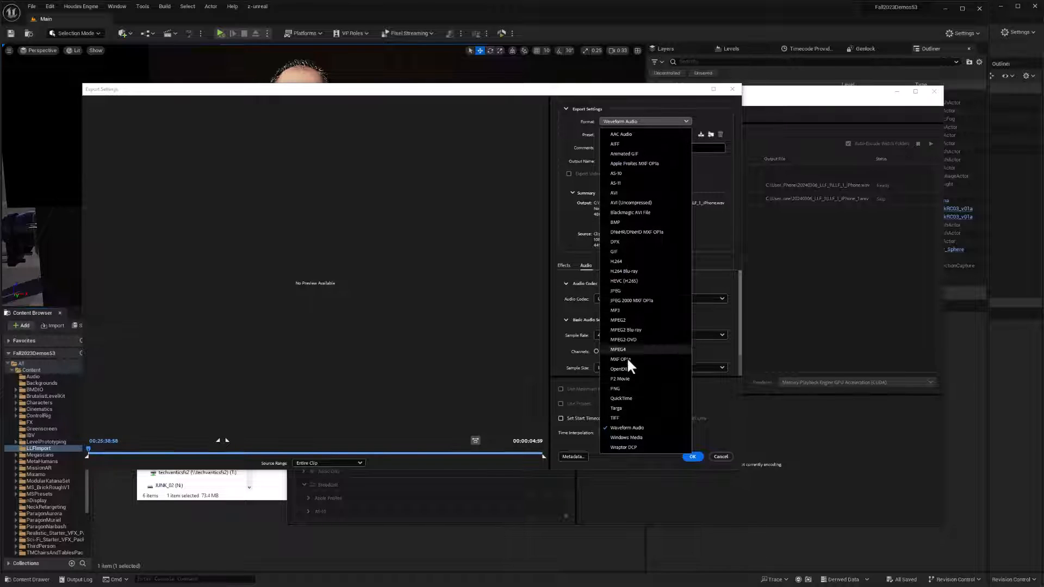
pyautogui.click(627, 428)
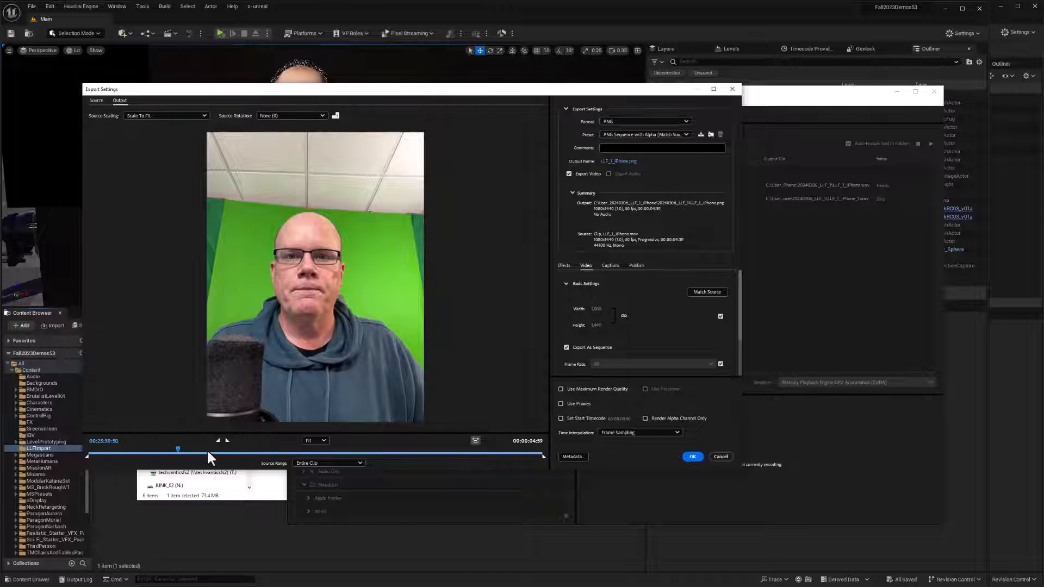
pyautogui.moveTo(178, 450); pyautogui.dragTo(300, 450)
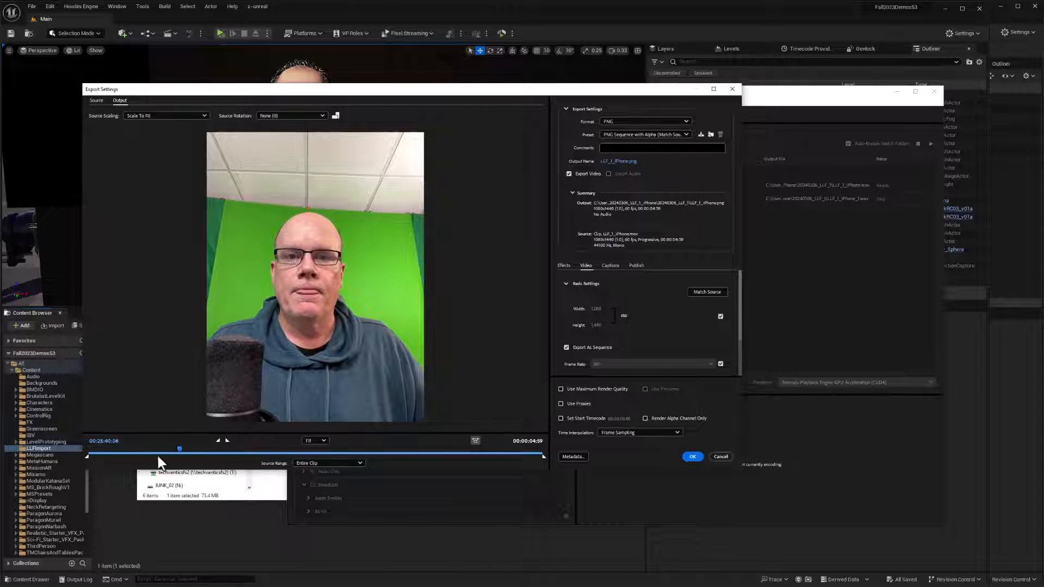
pyautogui.moveTo(179, 448); pyautogui.dragTo(123, 449)
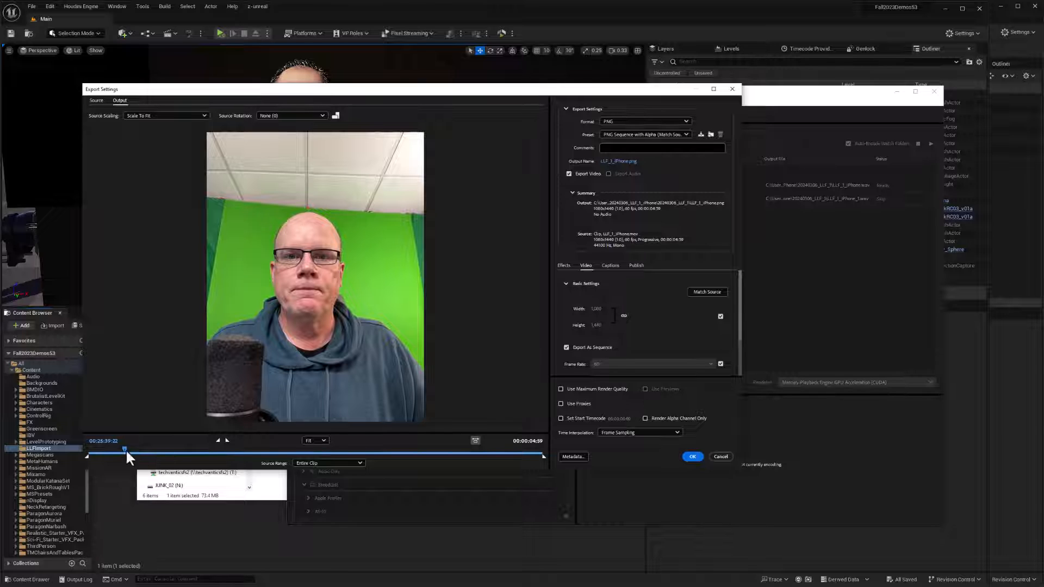
pyautogui.moveTo(125, 449); pyautogui.dragTo(146, 449)
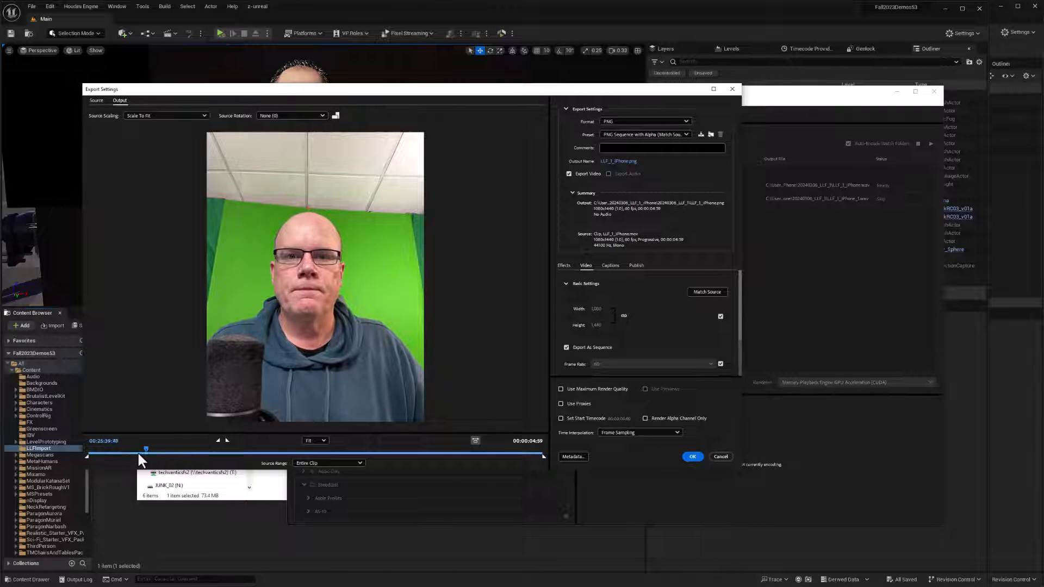
pyautogui.moveTo(145, 448); pyautogui.dragTo(97, 448)
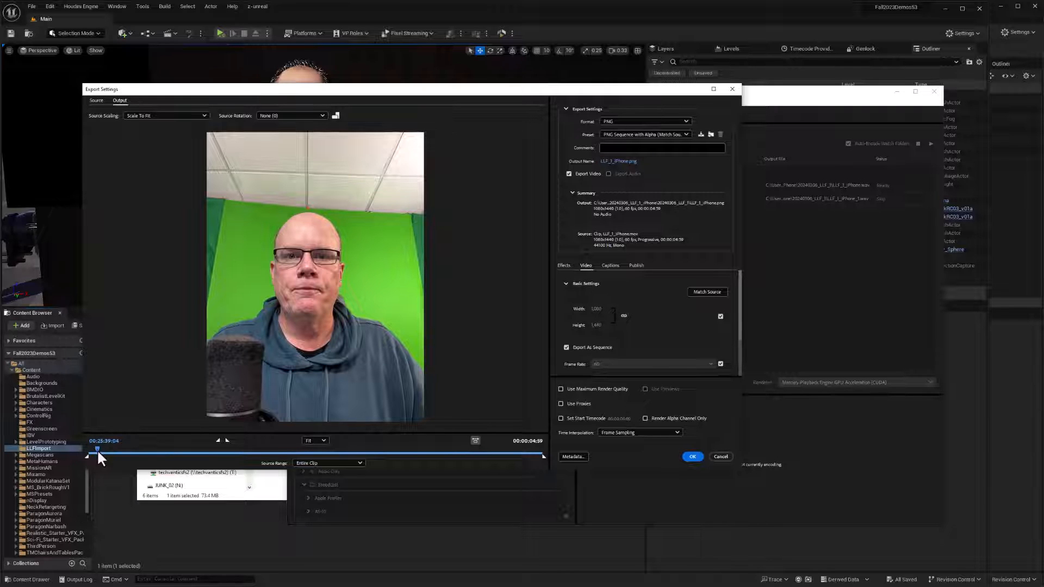
pyautogui.moveTo(97, 449); pyautogui.dragTo(117, 449)
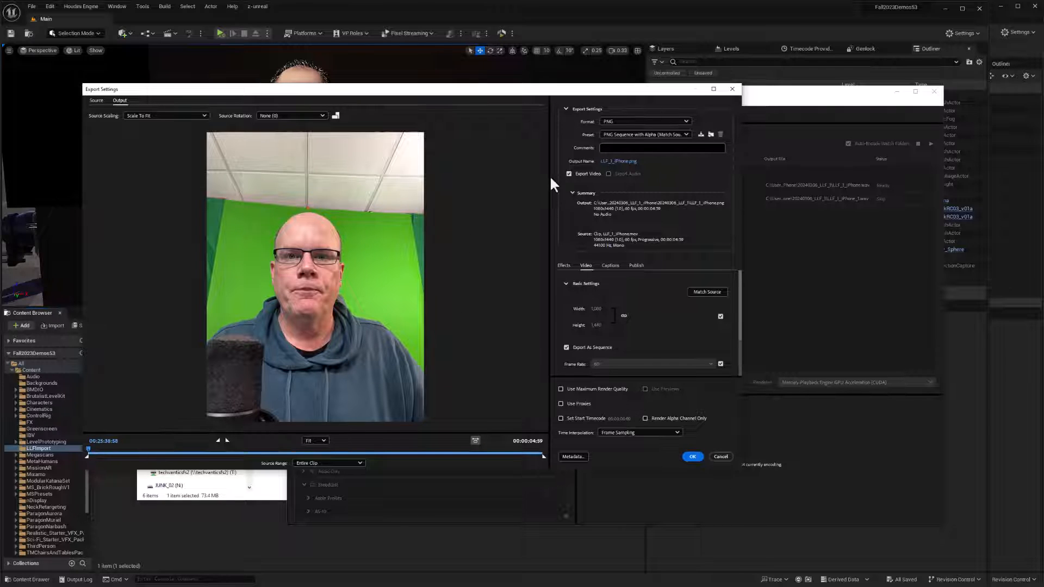
pyautogui.moveTo(616, 349)
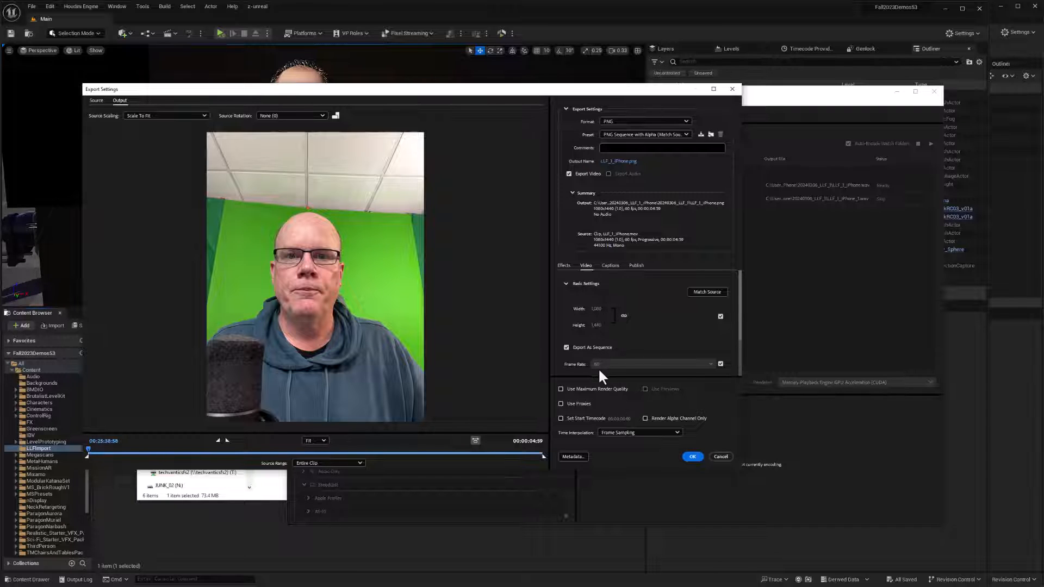
pyautogui.moveTo(602, 220)
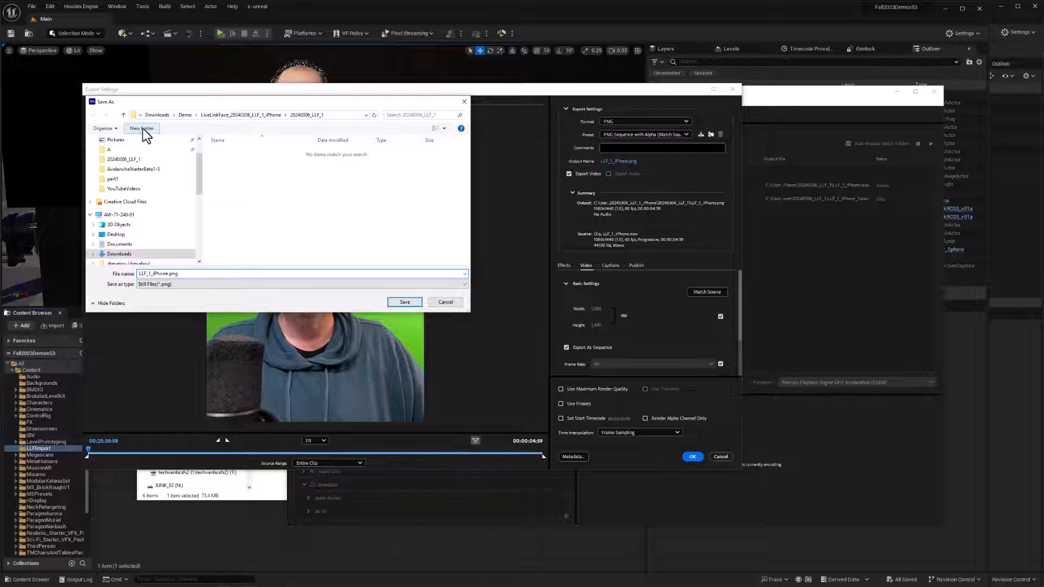
# Save the LLF_1_ PNG sequence output into a new PNGs folder and accept the export settings.
pyautogui.click(142, 128)
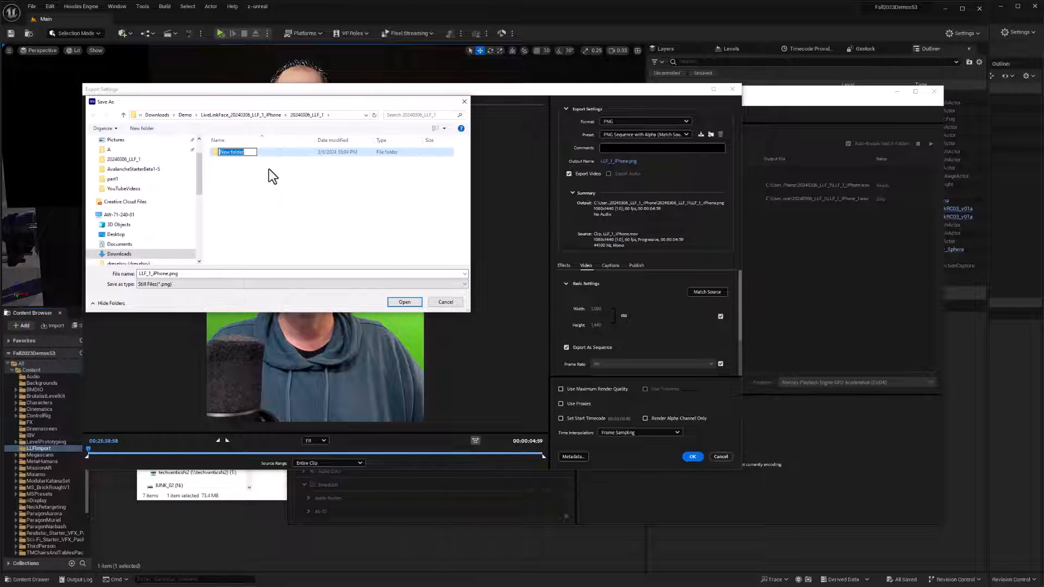
pyautogui.write('PNGs')
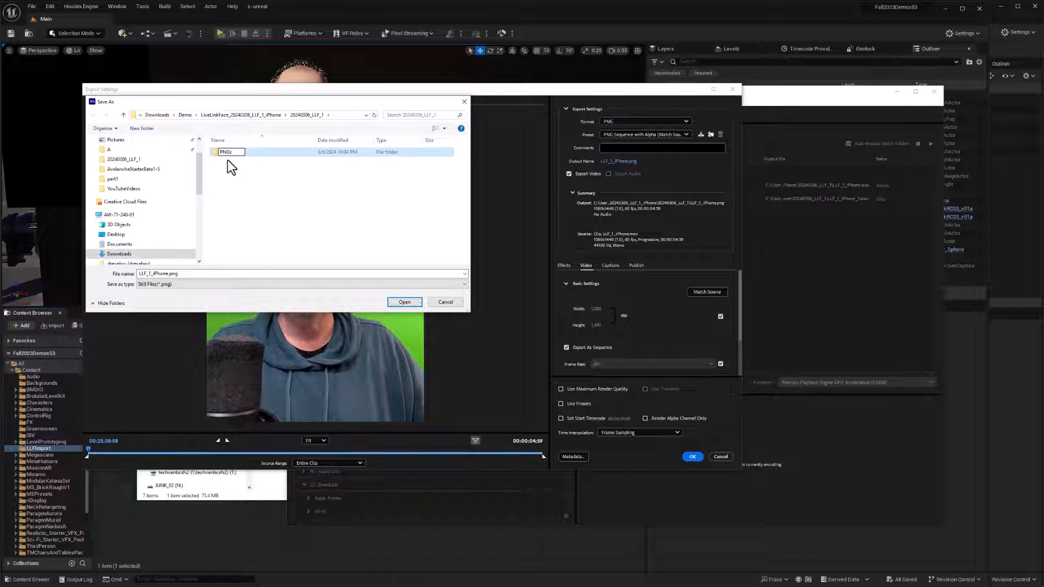
pyautogui.doubleClick(227, 151)
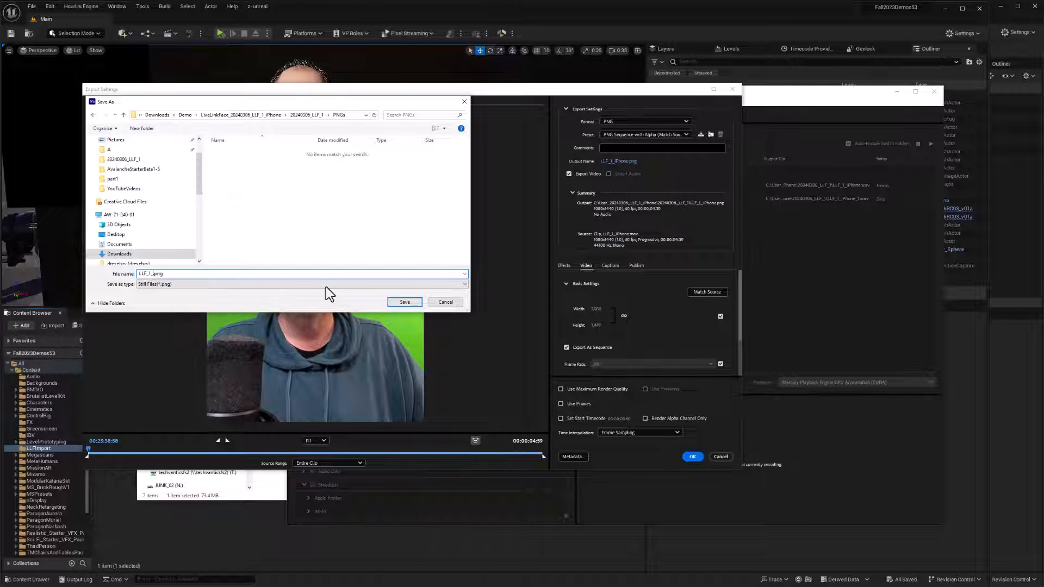
pyautogui.click(405, 302)
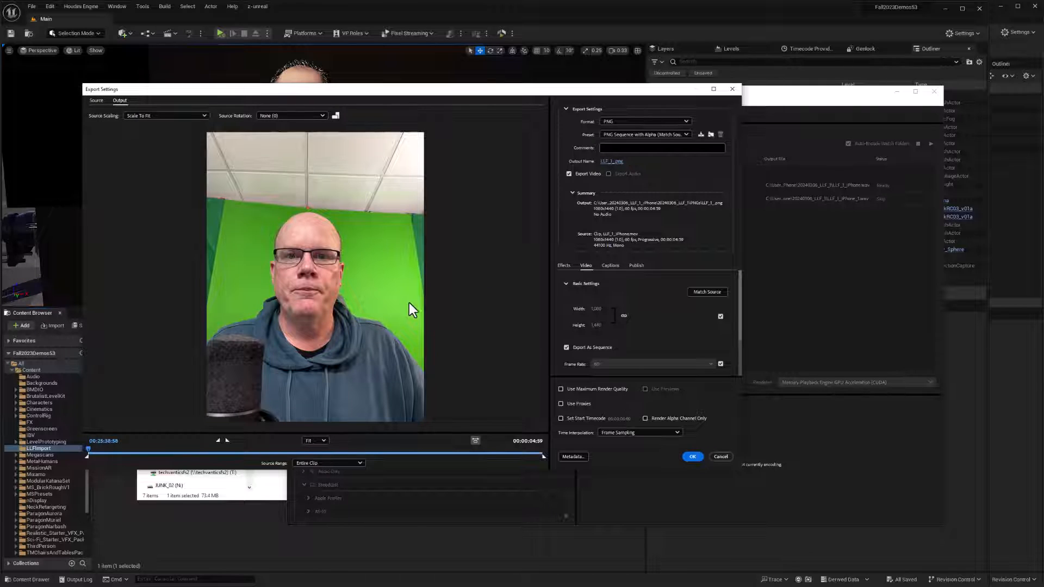
pyautogui.click(692, 456)
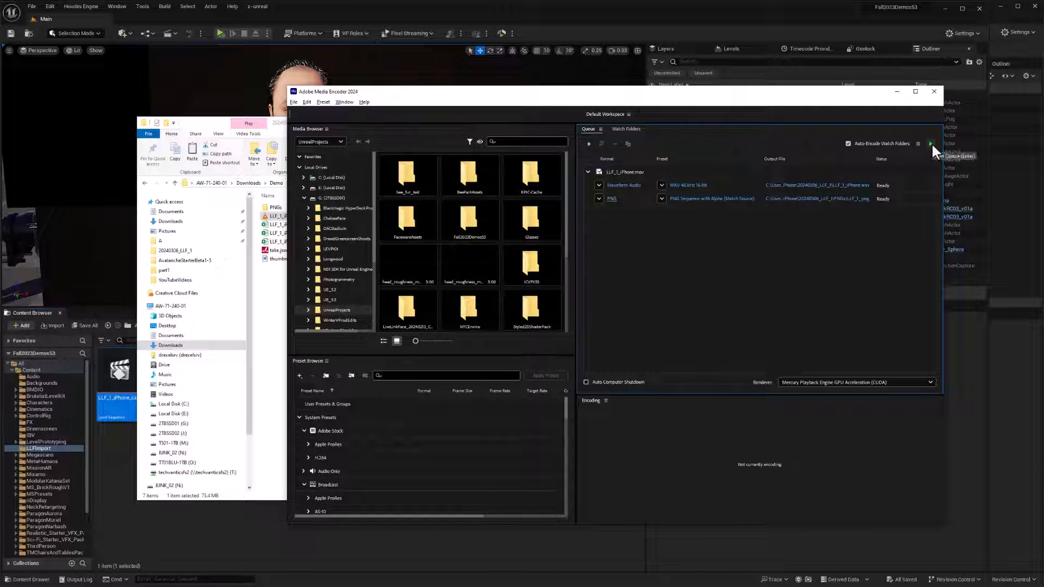
# Render the queue, then check the numbered LLF_1_ frames in the PNGs folder.
pyautogui.click(930, 143)
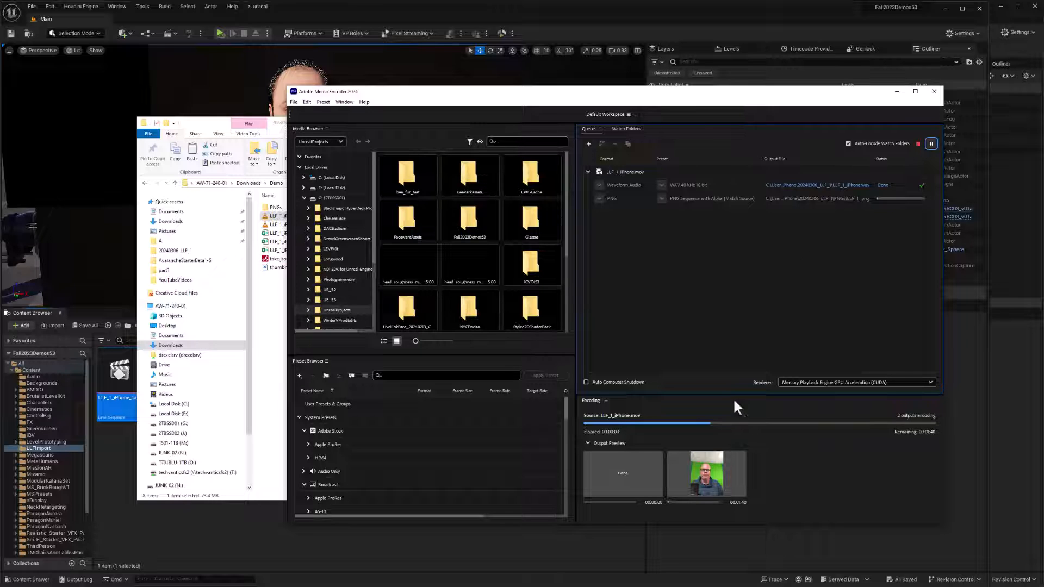
pyautogui.moveTo(323, 348)
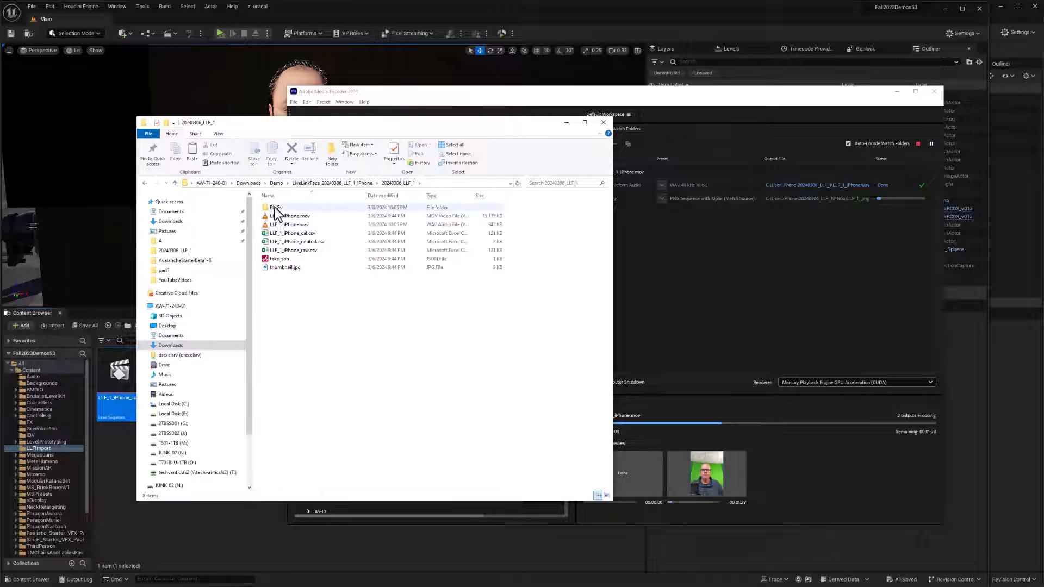
pyautogui.doubleClick(272, 207)
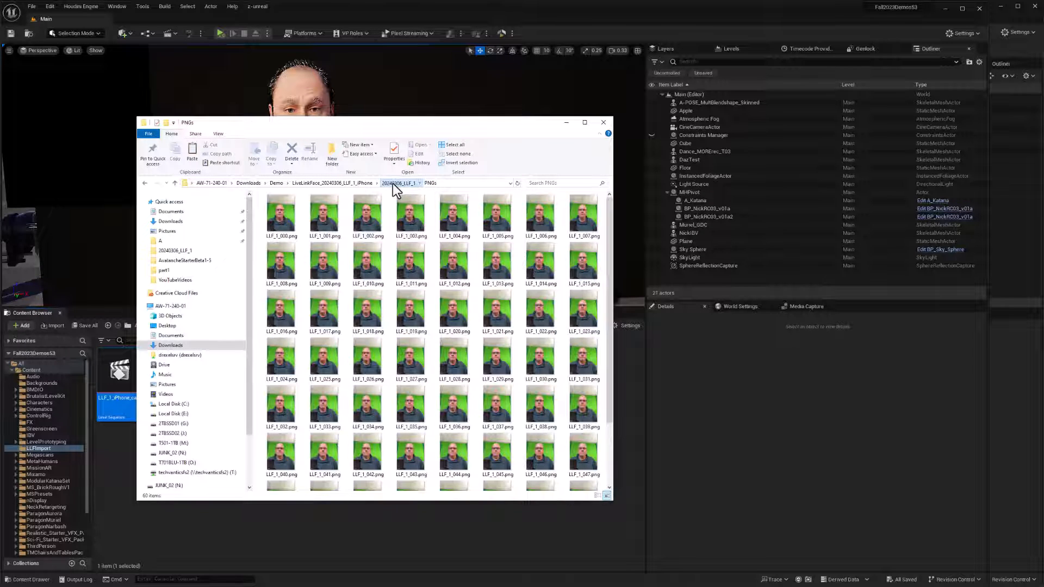
pyautogui.click(400, 183)
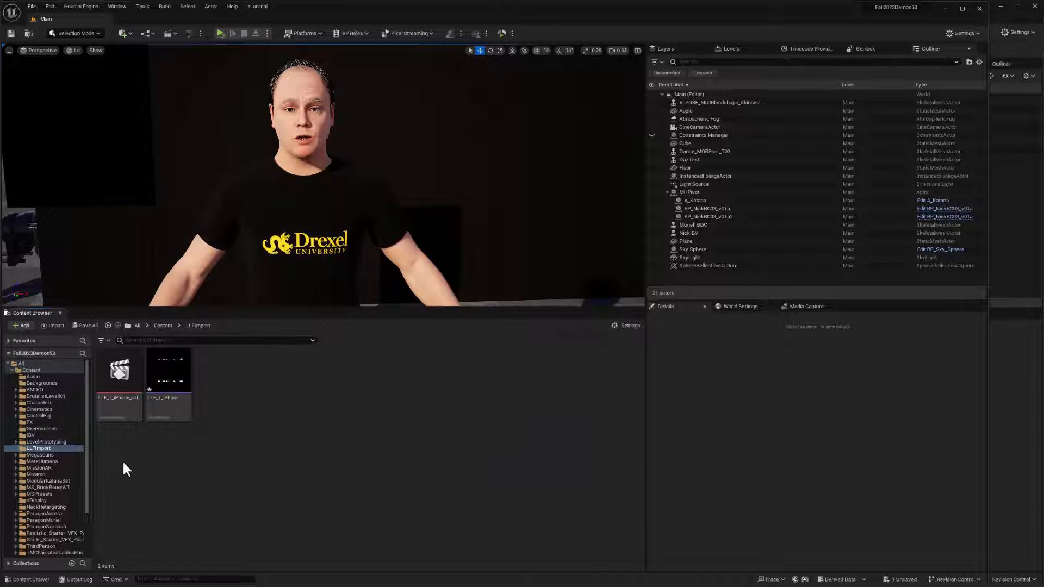
pyautogui.moveTo(168, 382)
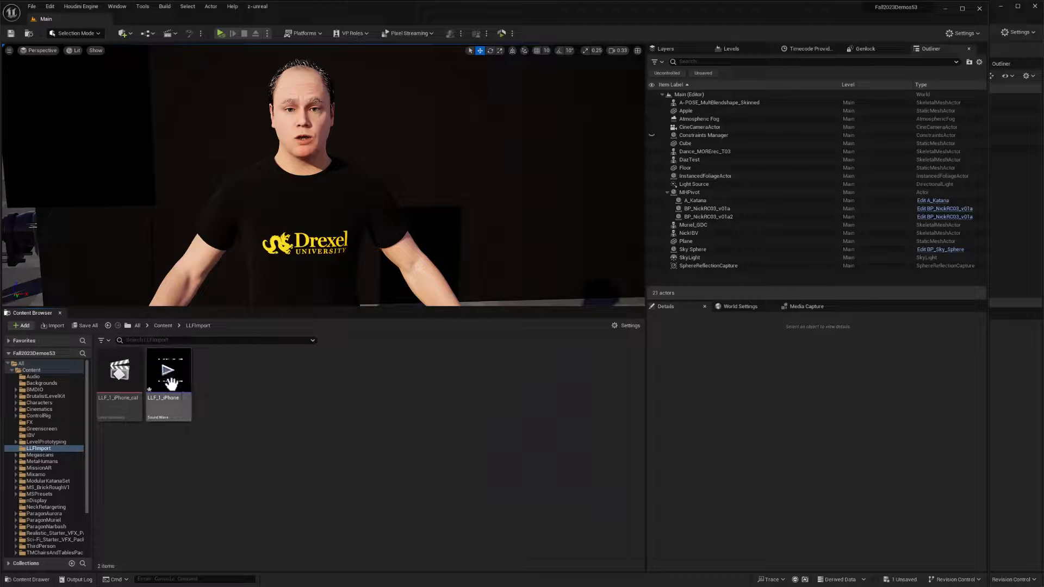
# Select the LLF_1_iPhone sound wave in the LLFImport folder.
pyautogui.click(169, 384)
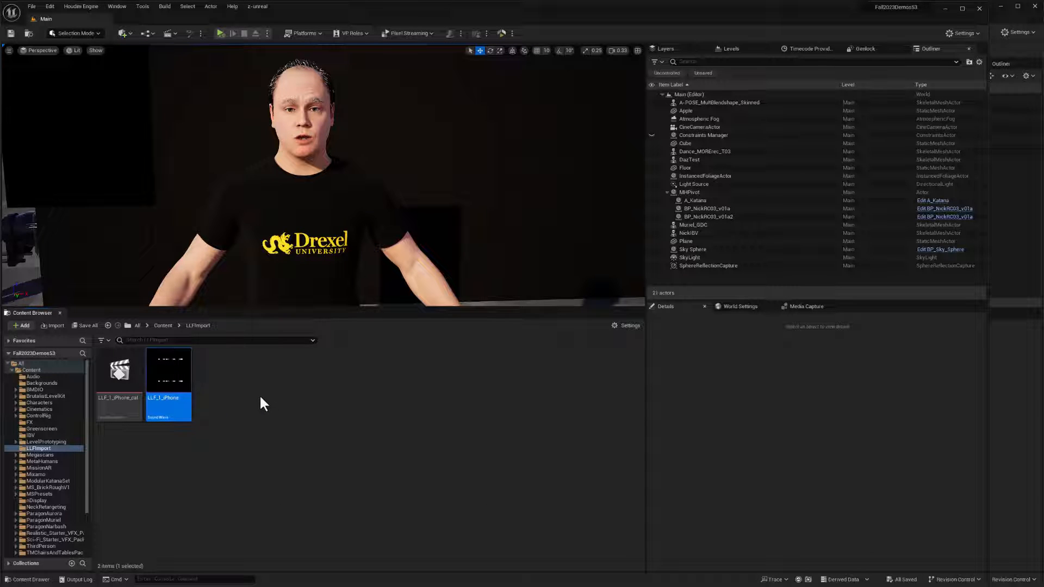
pyautogui.moveTo(222, 396)
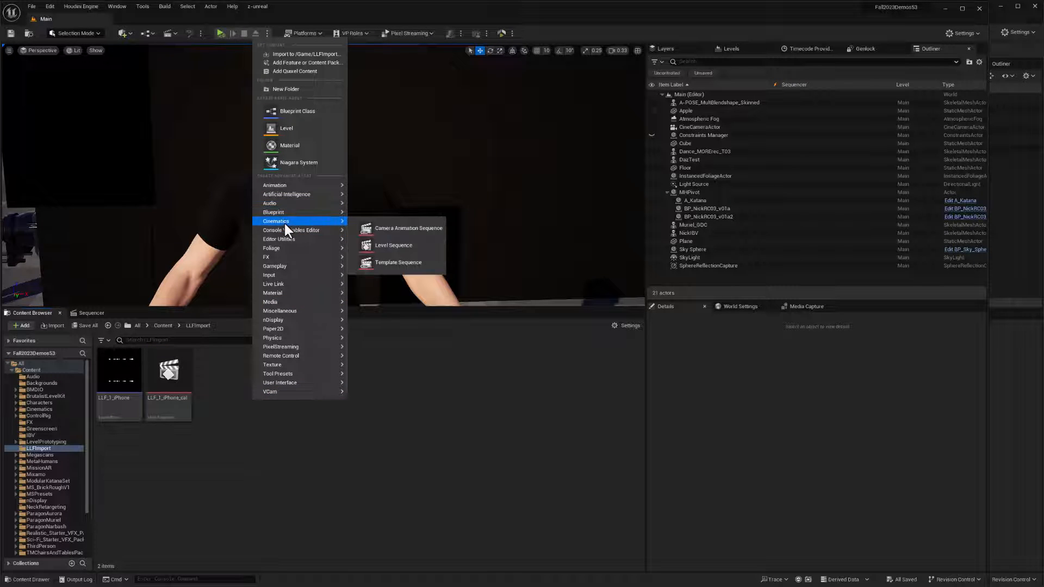
# Make an LLF_1_Edit level sequence in LLFImport and open it in Sequencer at 60 fps.
pyautogui.click(393, 245)
pyautogui.write('LLF_1_Edit')
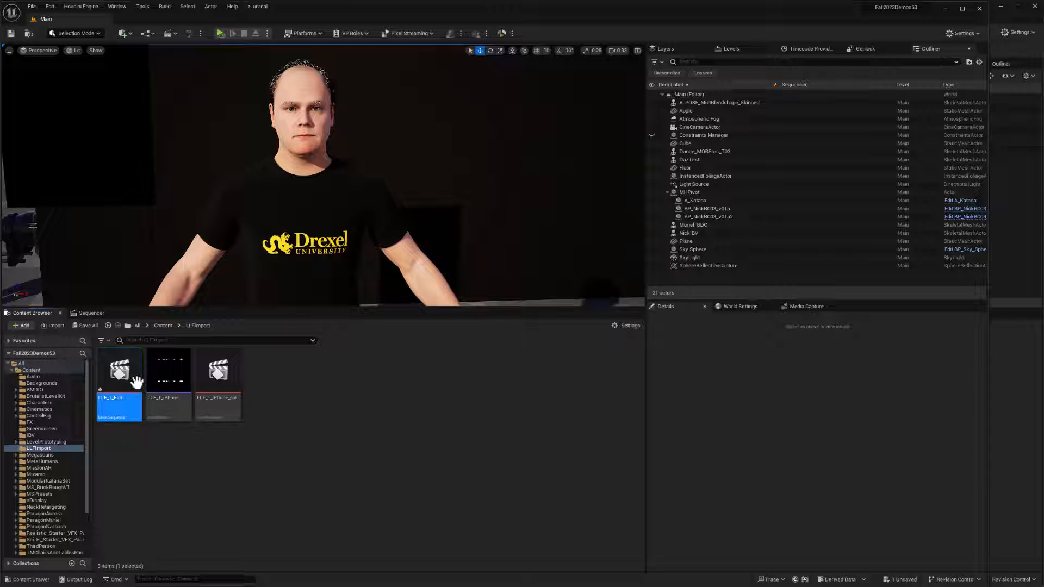
pyautogui.doubleClick(120, 385)
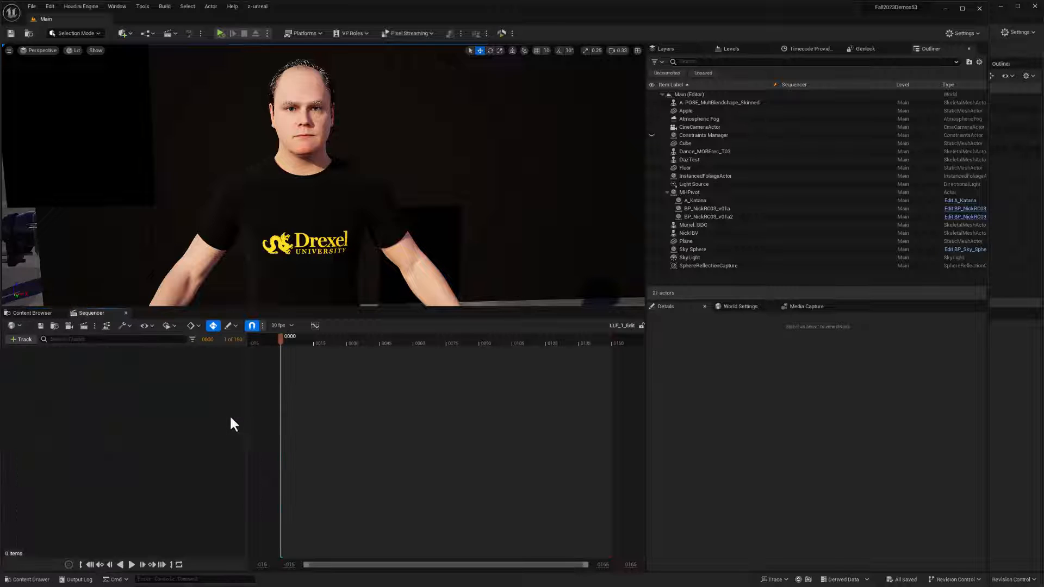
pyautogui.click(281, 325)
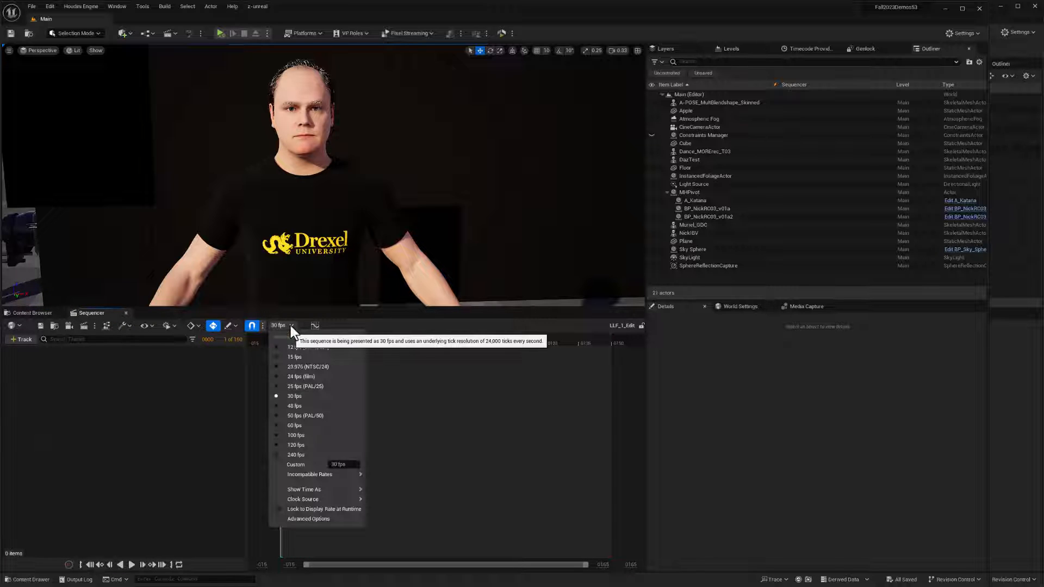
pyautogui.moveTo(294, 425)
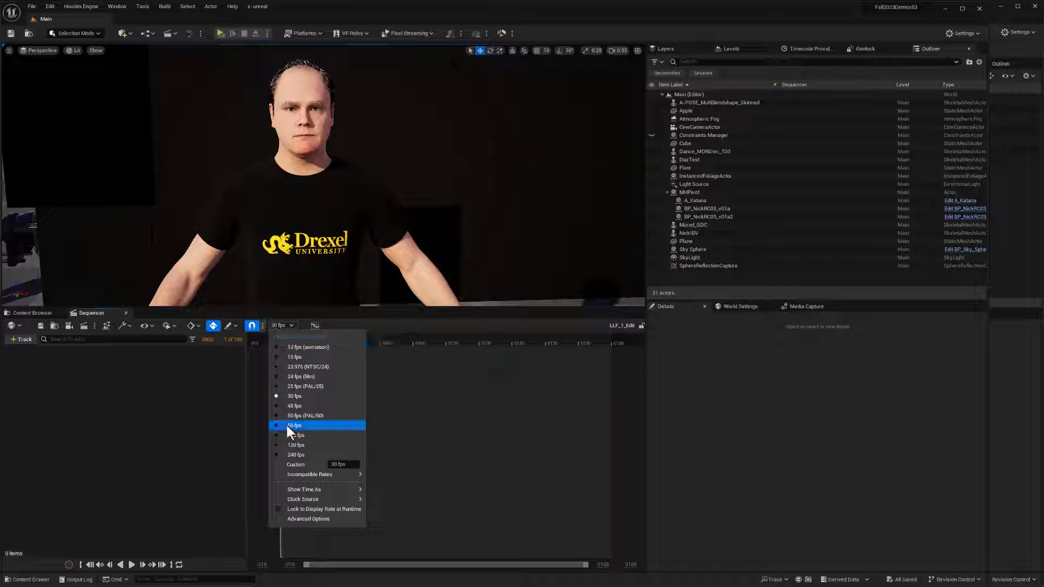
pyautogui.click(294, 425)
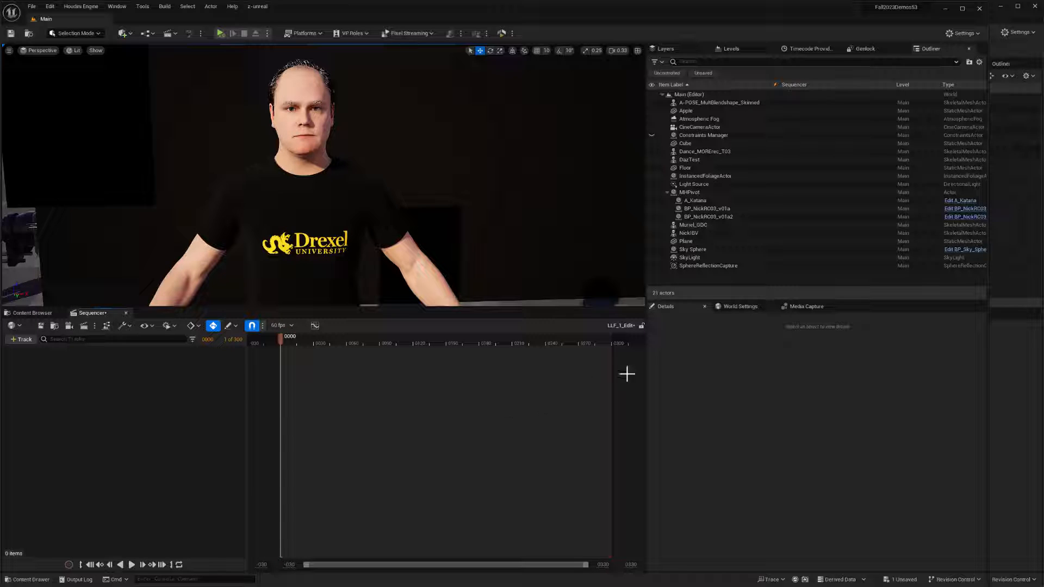
pyautogui.moveTo(340, 368)
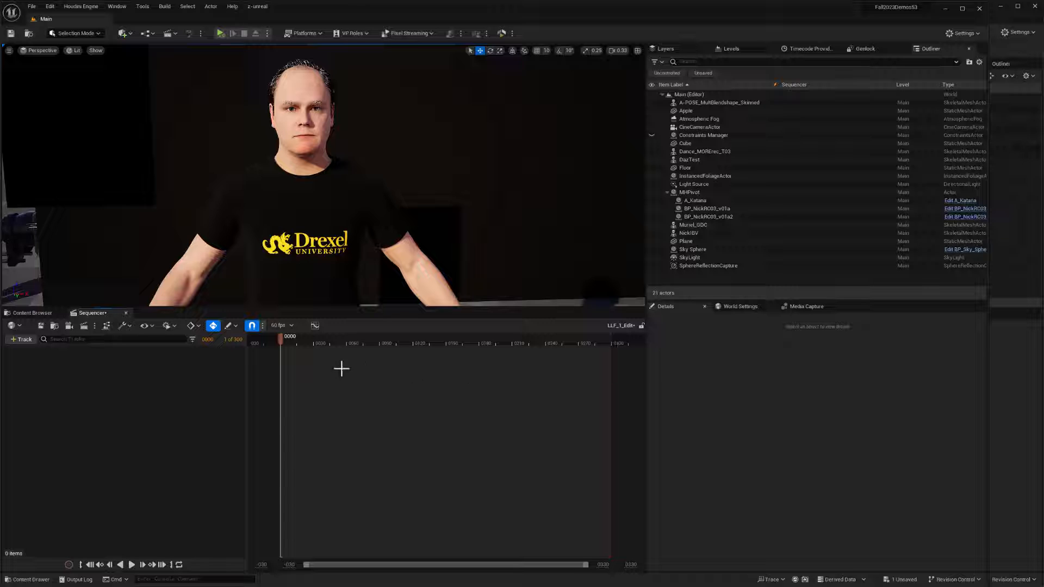
pyautogui.click(20, 339)
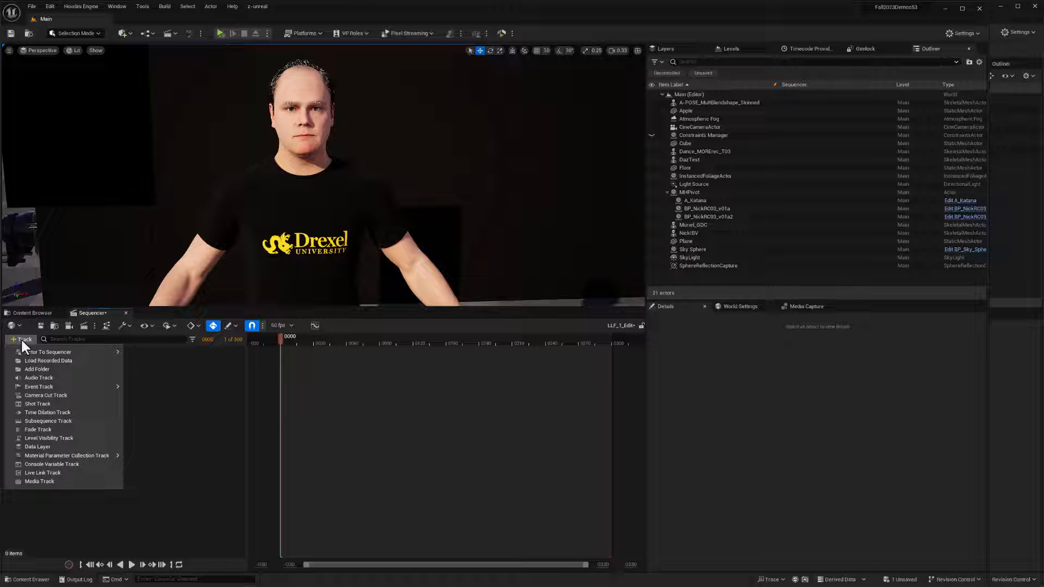
pyautogui.click(47, 352)
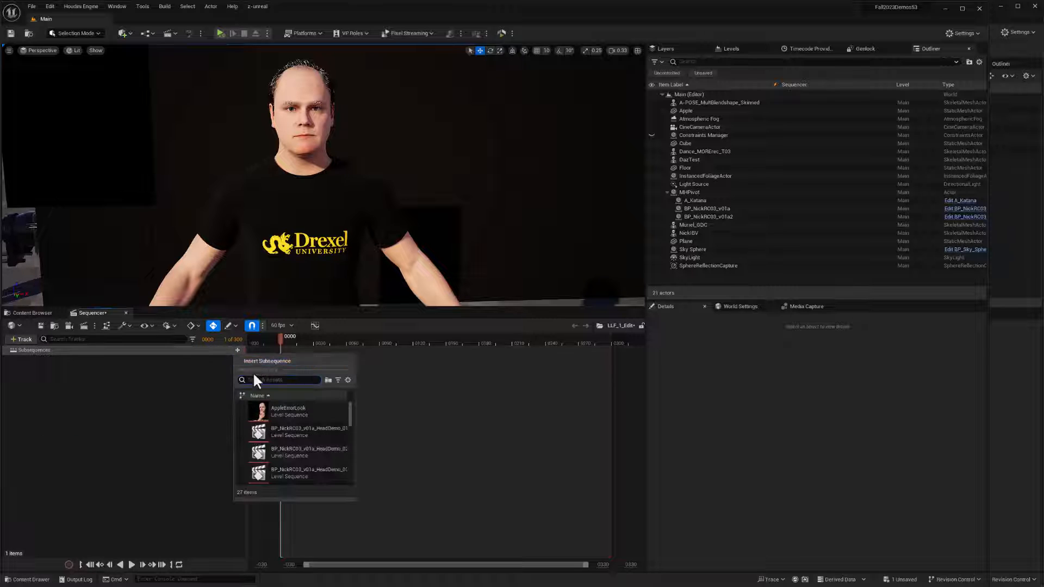
pyautogui.write('LLF')
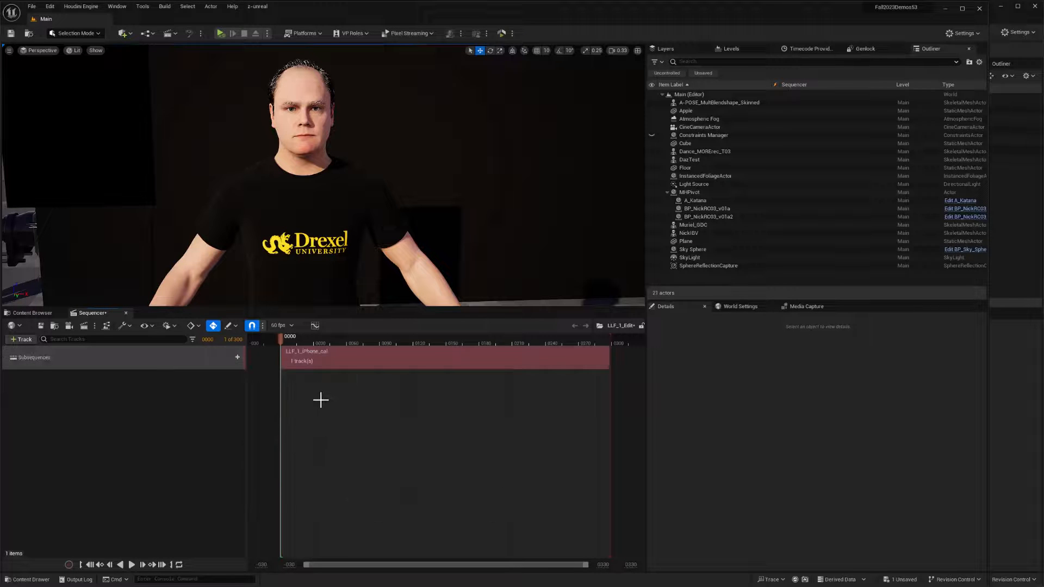
pyautogui.click(708, 217)
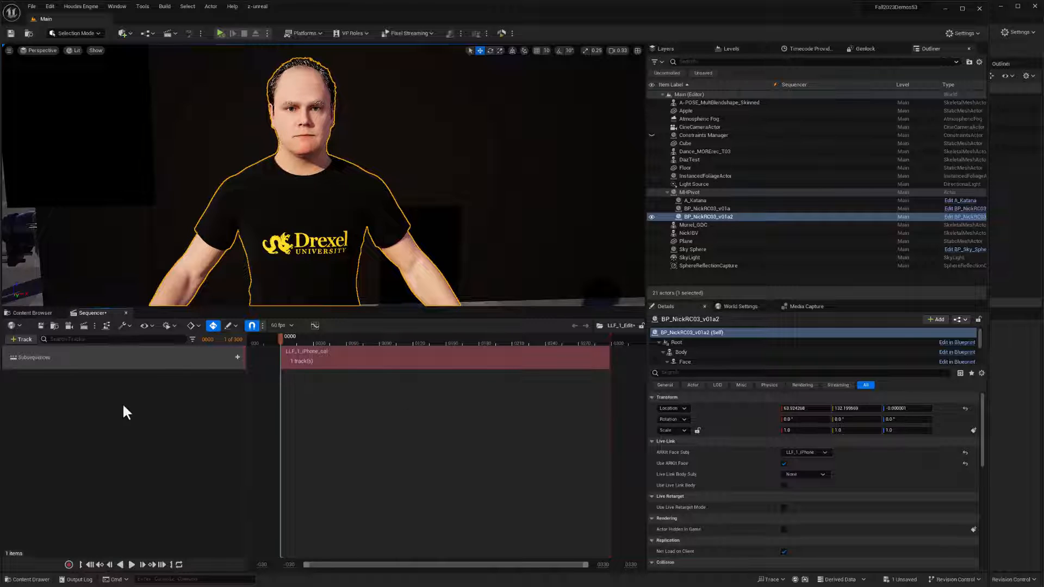
pyautogui.click(20, 338)
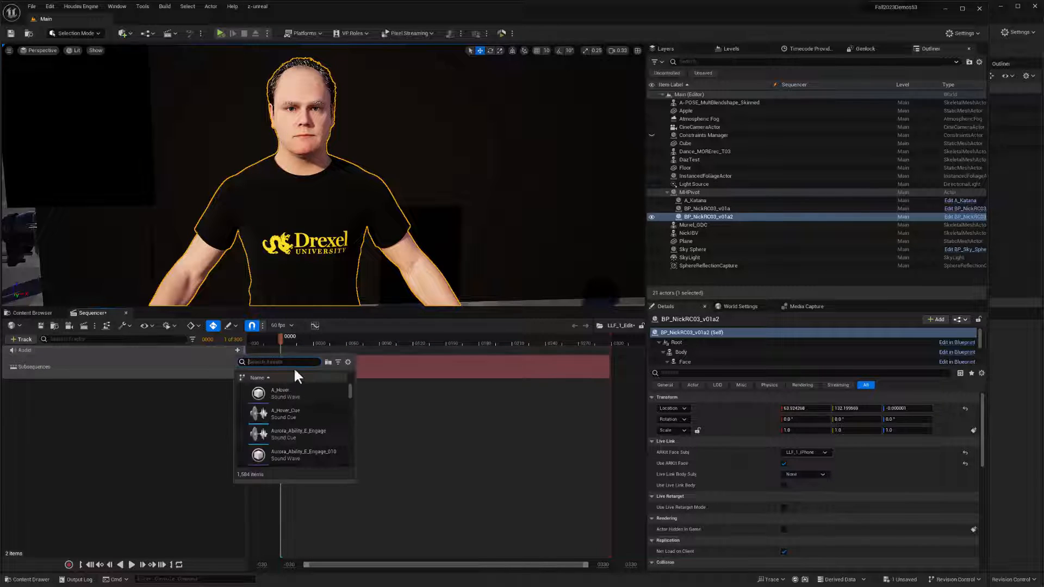
pyautogui.write('LLF')
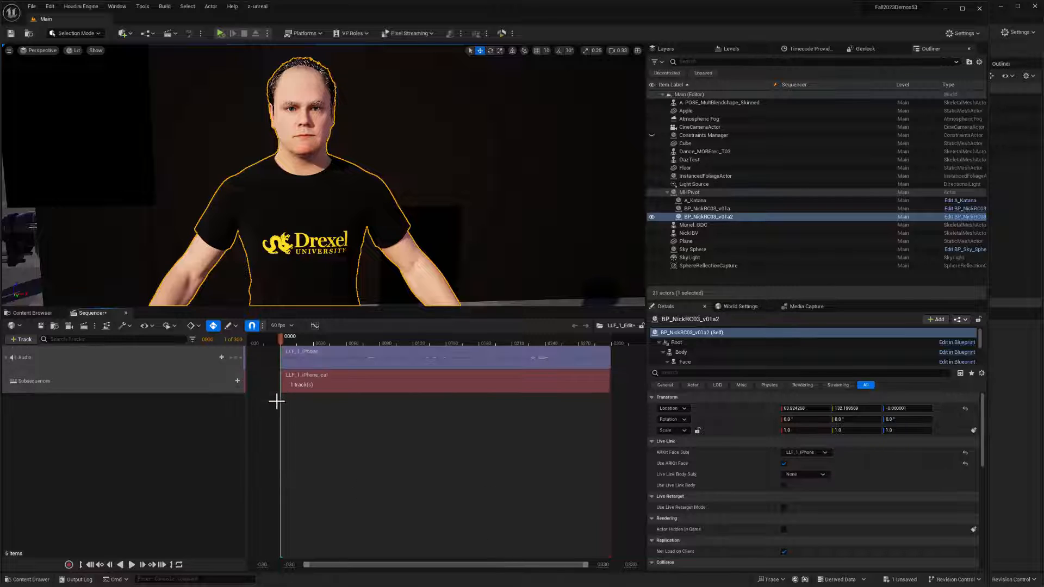
pyautogui.click(132, 564)
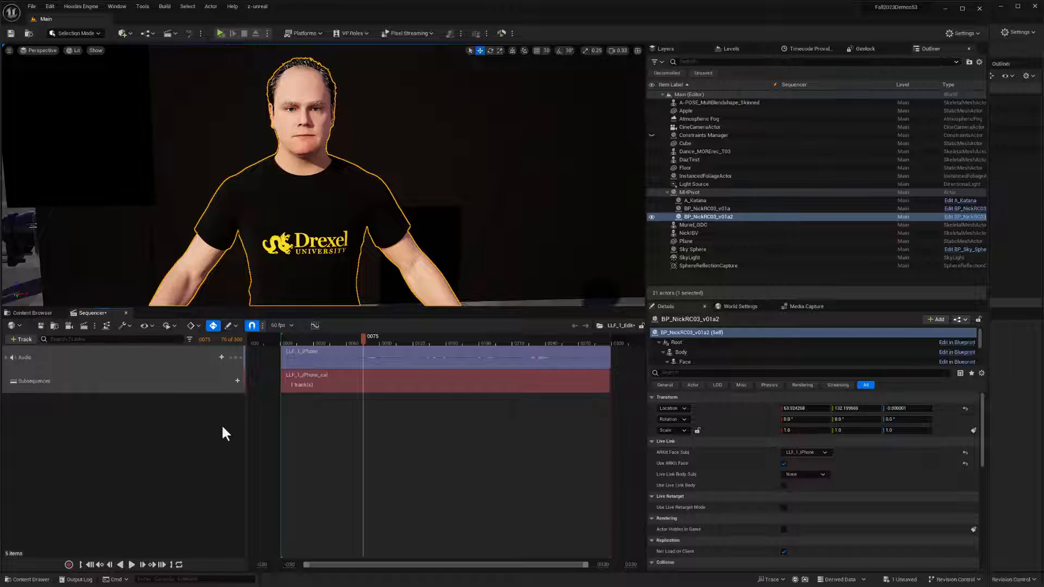
# Check the 288 LLF_1_ frames in the PNGs folder, then return to Unreal's LLFImport folder.
pyautogui.press('alt+tab')
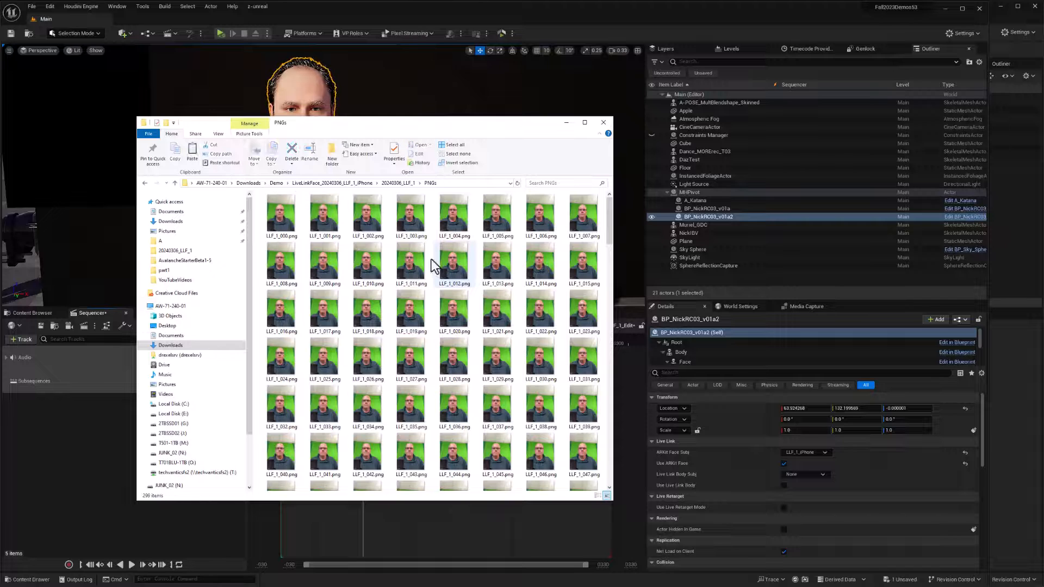
pyautogui.press('alt+tab')
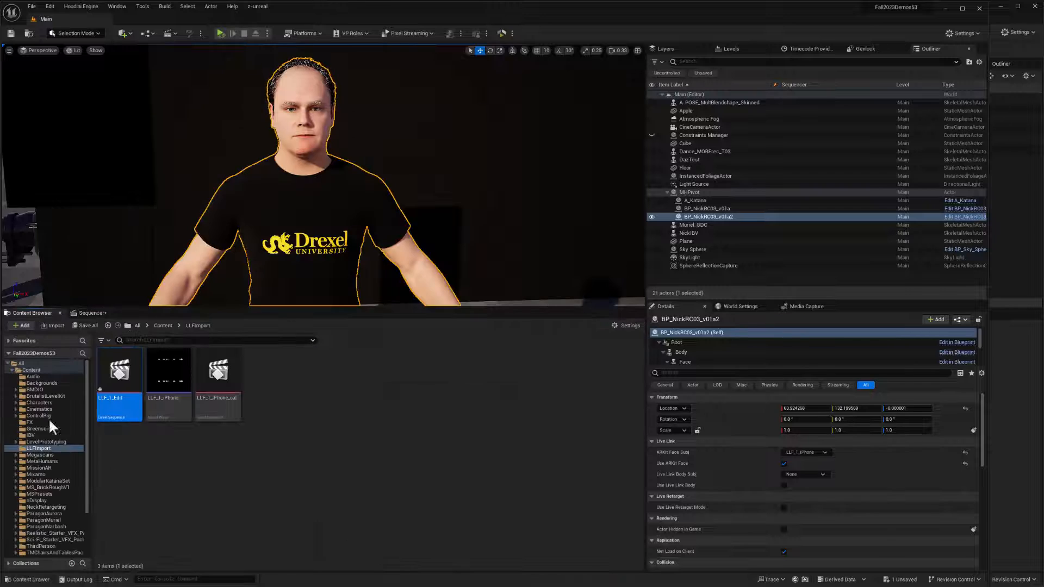
# Add an Img Media Source named LLF_1_PNGs to LLFImport and open it for editing.
pyautogui.click(88, 326)
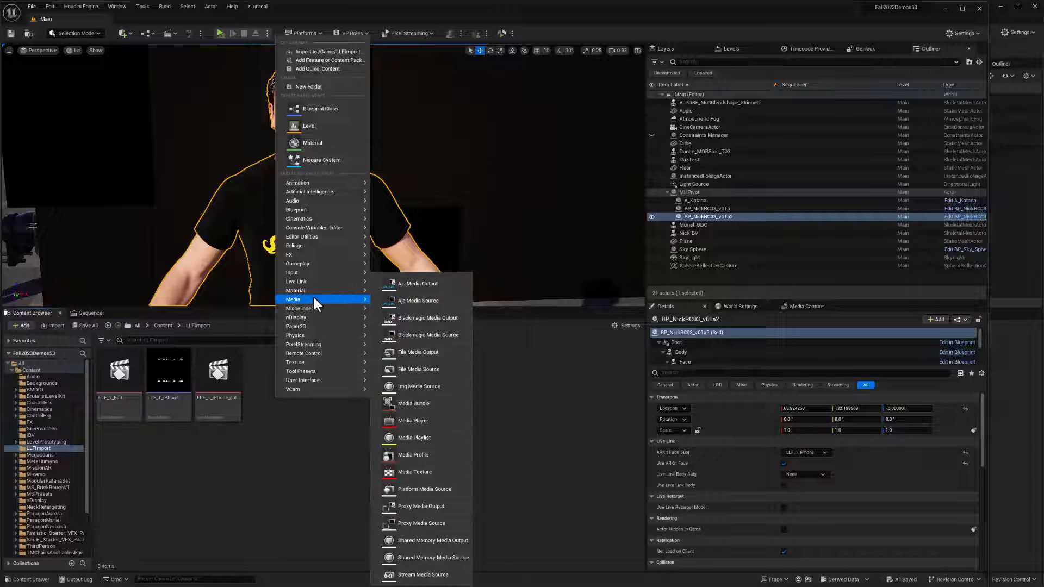
pyautogui.moveTo(419, 386)
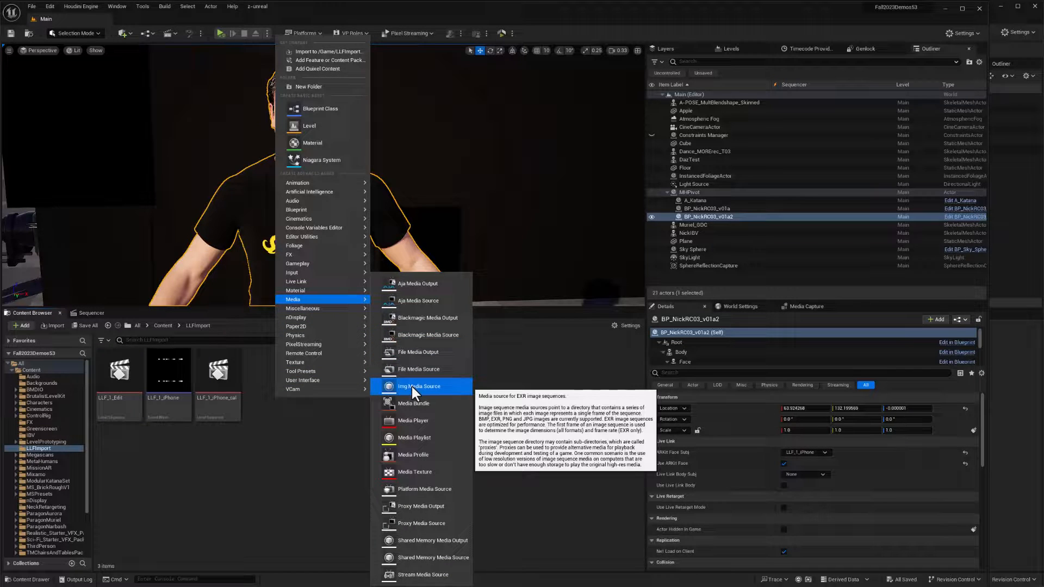
pyautogui.click(419, 386)
pyautogui.write('LLF_1_iPhon')
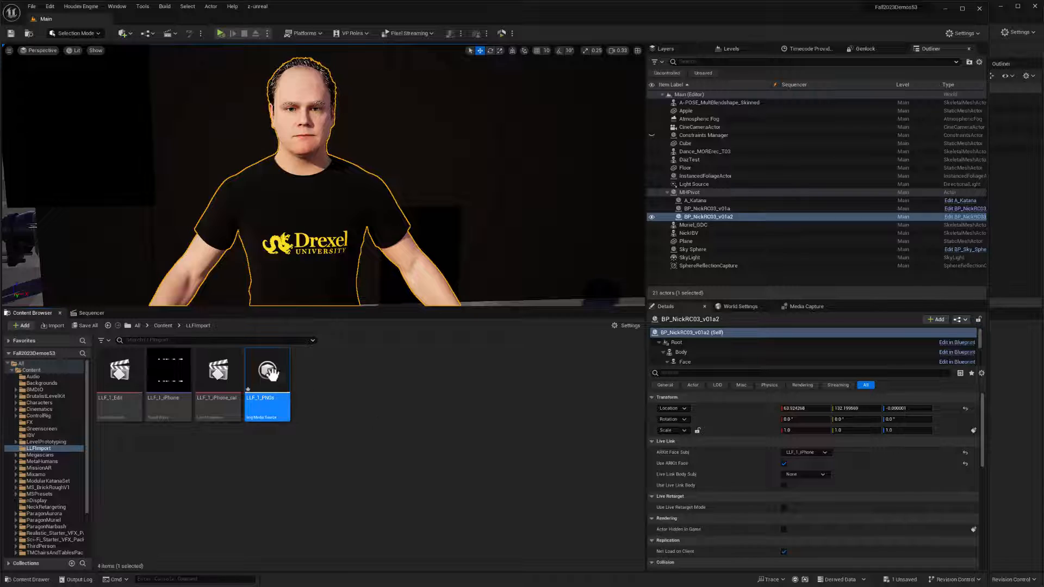
pyautogui.doubleClick(267, 371)
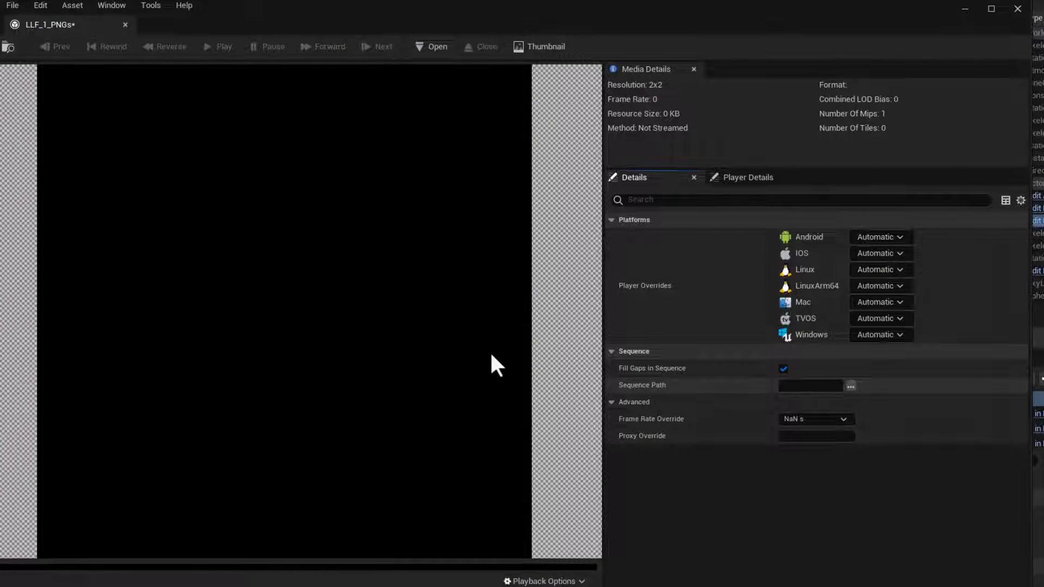
# Set the LLF_1_PNGs Sequence Path to the take's PNGs frames folder.
pyautogui.click(438, 46)
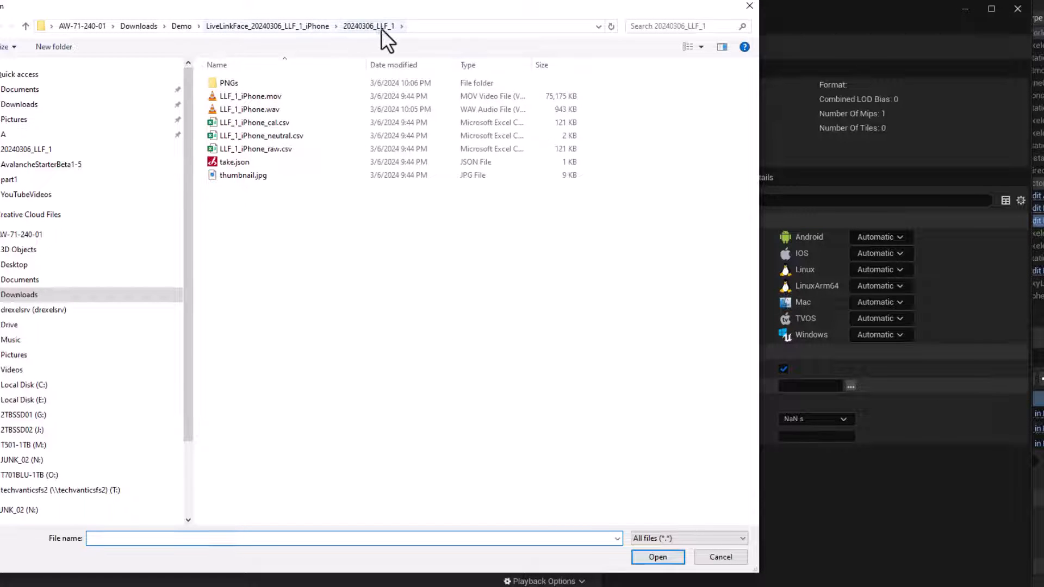
pyautogui.doubleClick(228, 83)
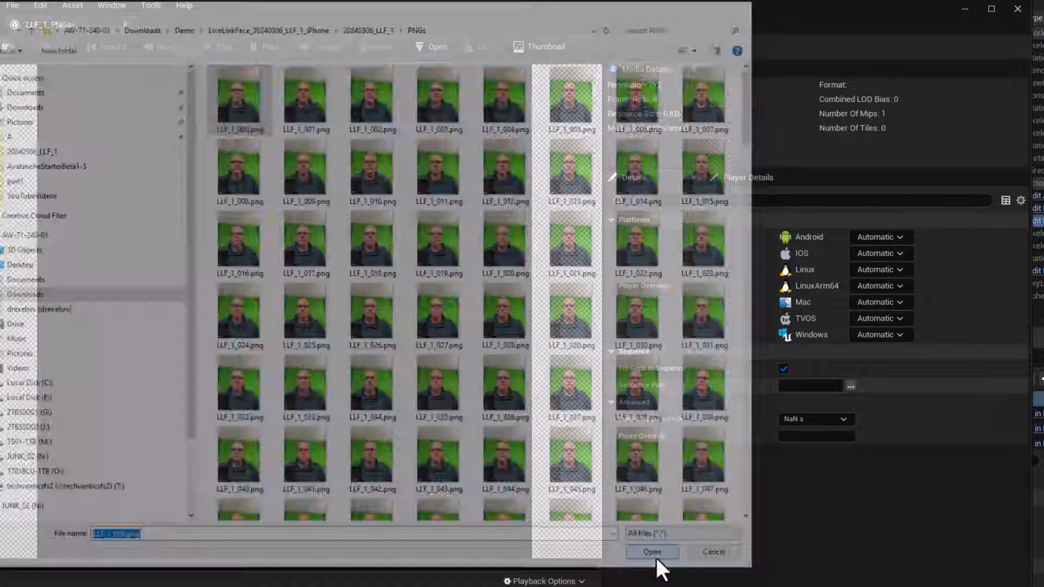
pyautogui.click(651, 552)
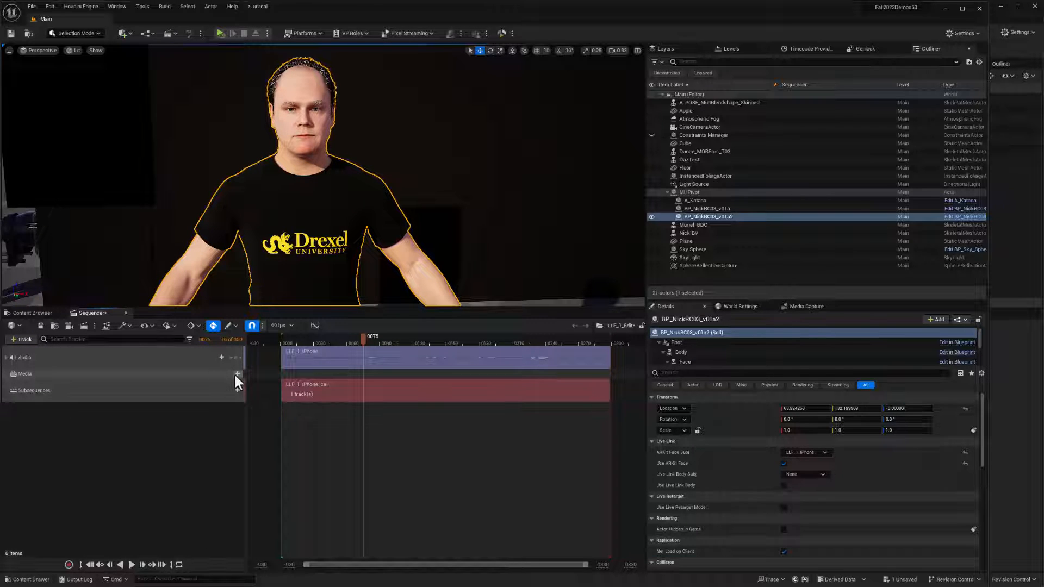
# Put LLF_1_PNGs on the Media track and slide its section to start at frame 0.
pyautogui.click(237, 374)
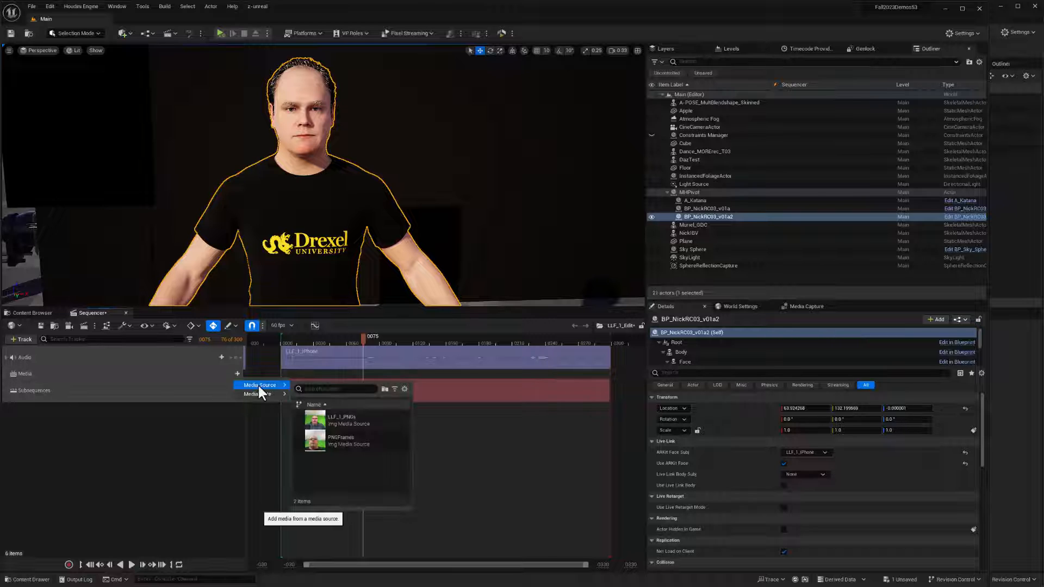
pyautogui.moveTo(337, 419)
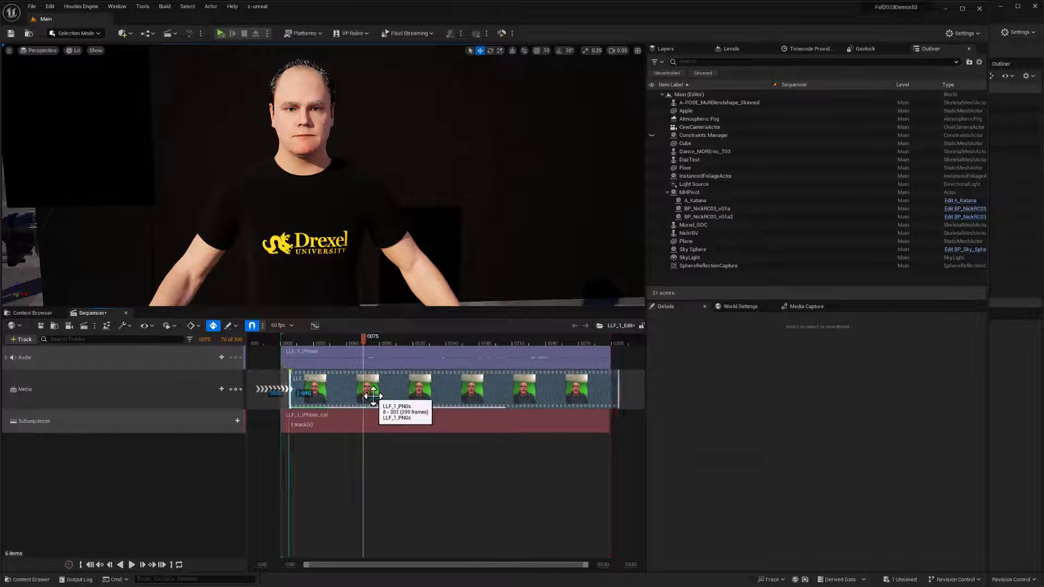
pyautogui.moveTo(369, 389); pyautogui.dragTo(445, 377)
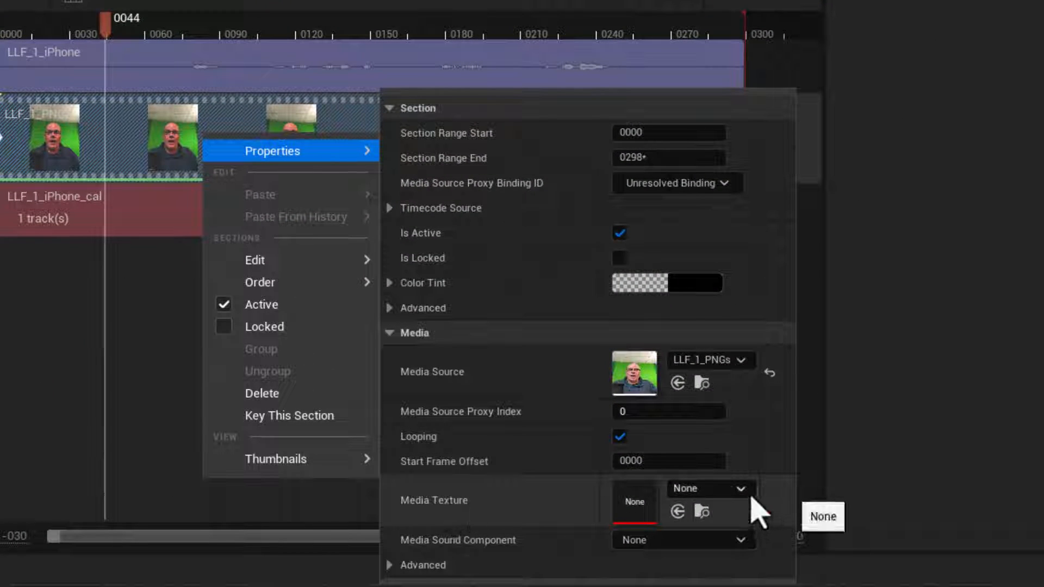
# Create the LLF_1_texture media texture for the PNG section in LLFImport and save all assets.
pyautogui.click(737, 489)
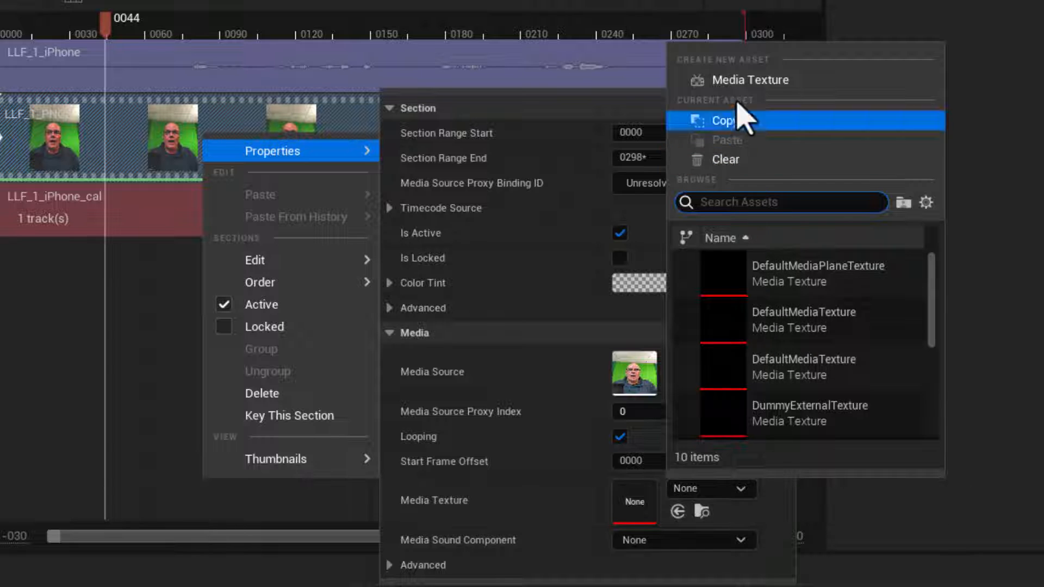
pyautogui.moveTo(770, 84)
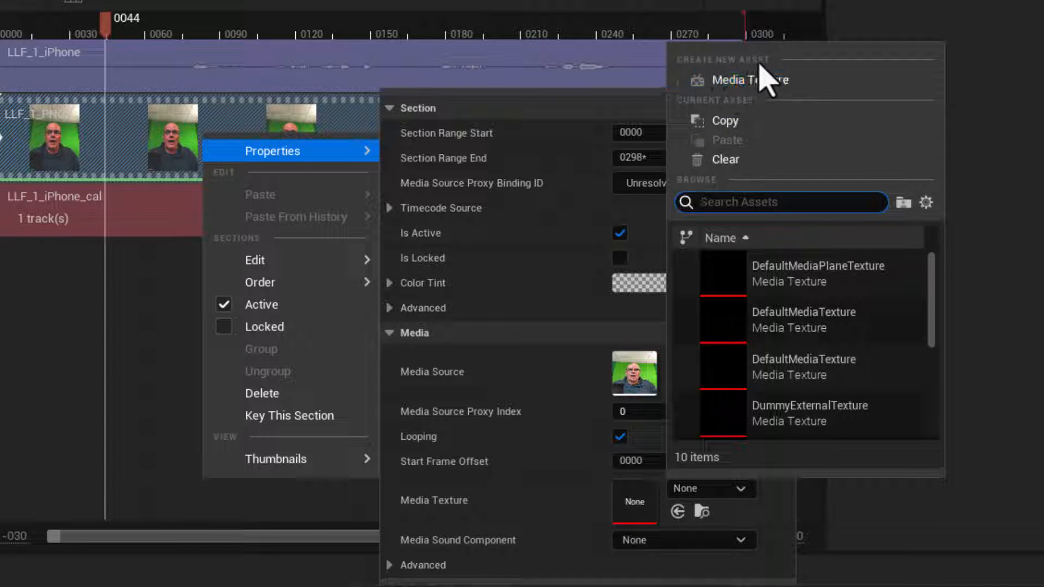
pyautogui.click(746, 80)
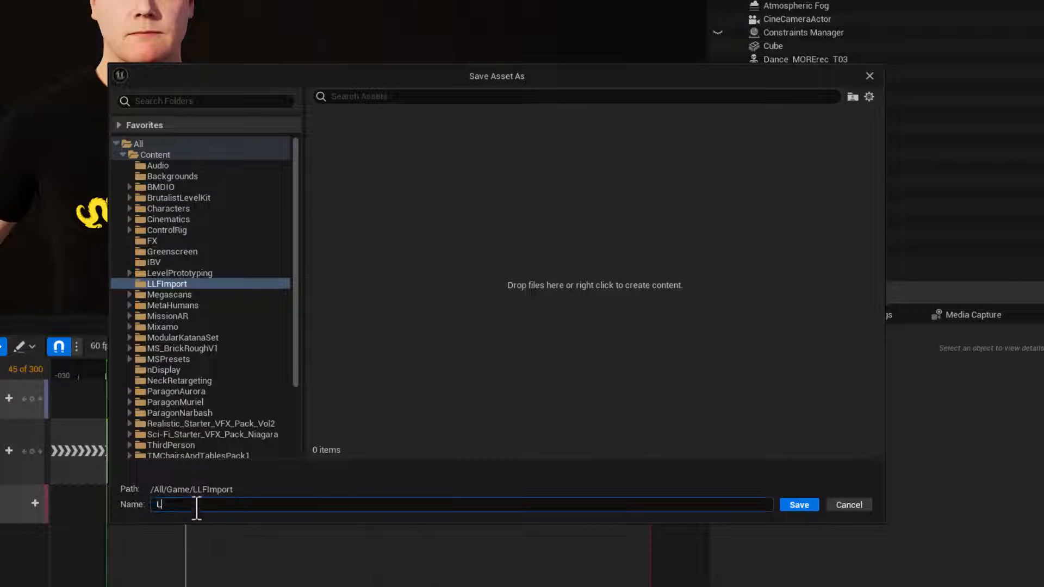
pyautogui.write('LF_1_tex')
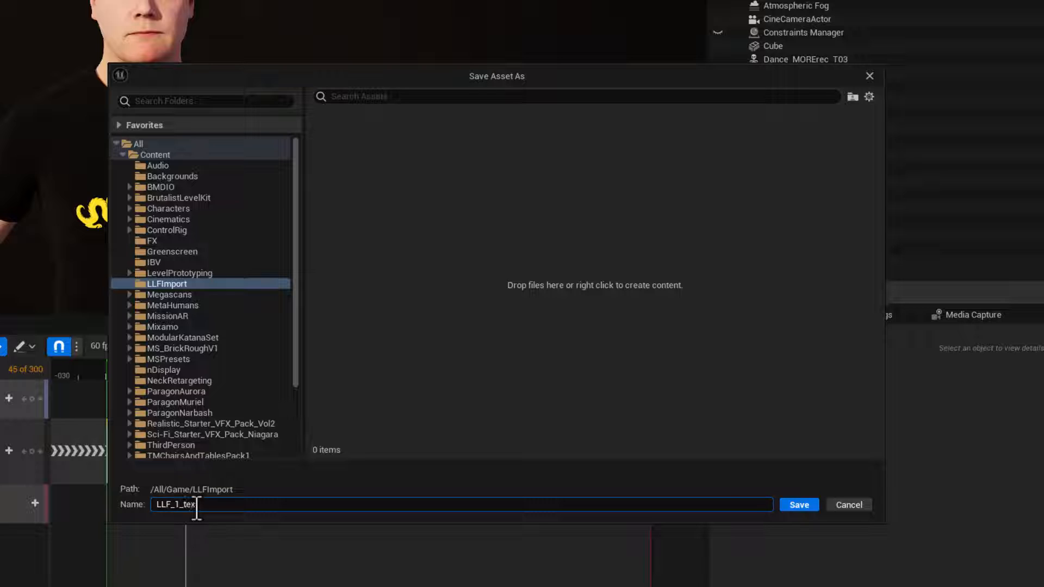
pyautogui.write('ture')
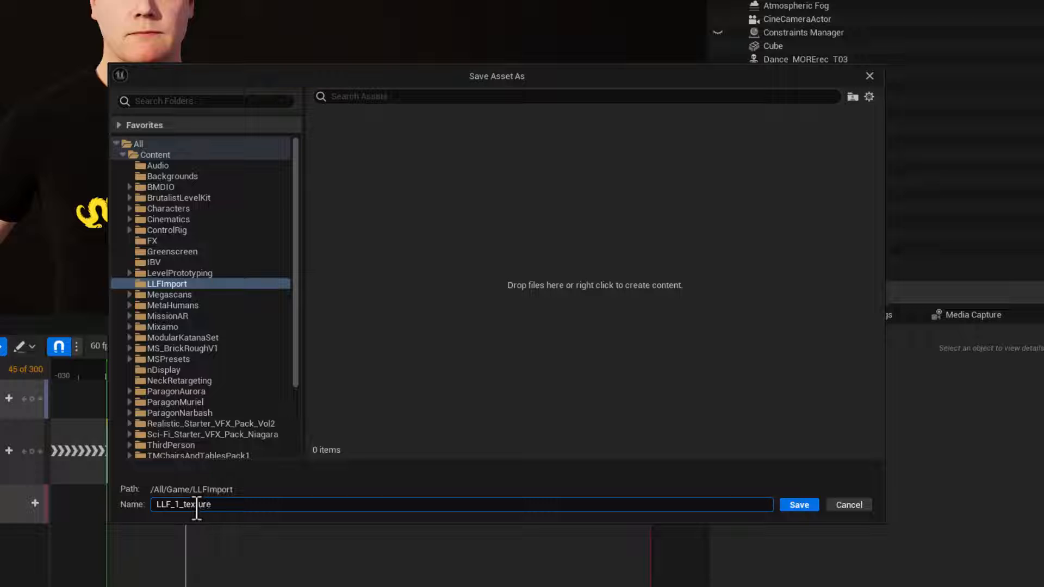
pyautogui.click(799, 504)
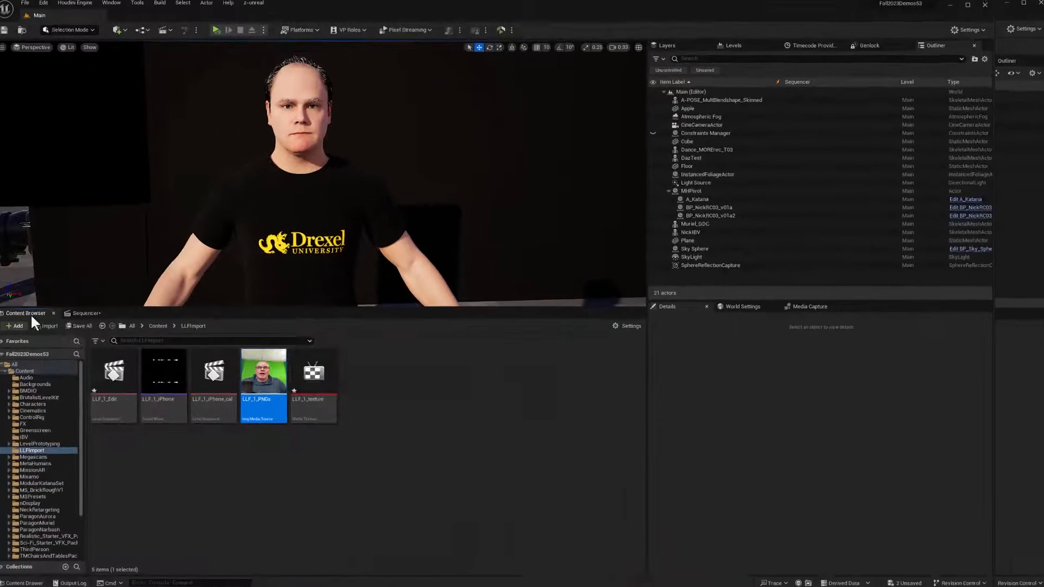
pyautogui.moveTo(278, 394)
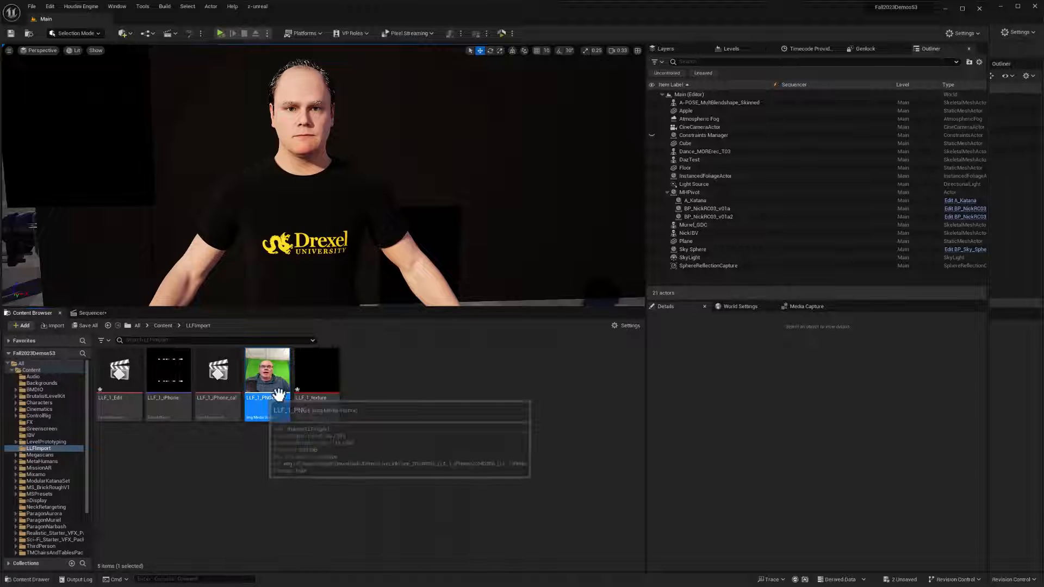
pyautogui.click(88, 325)
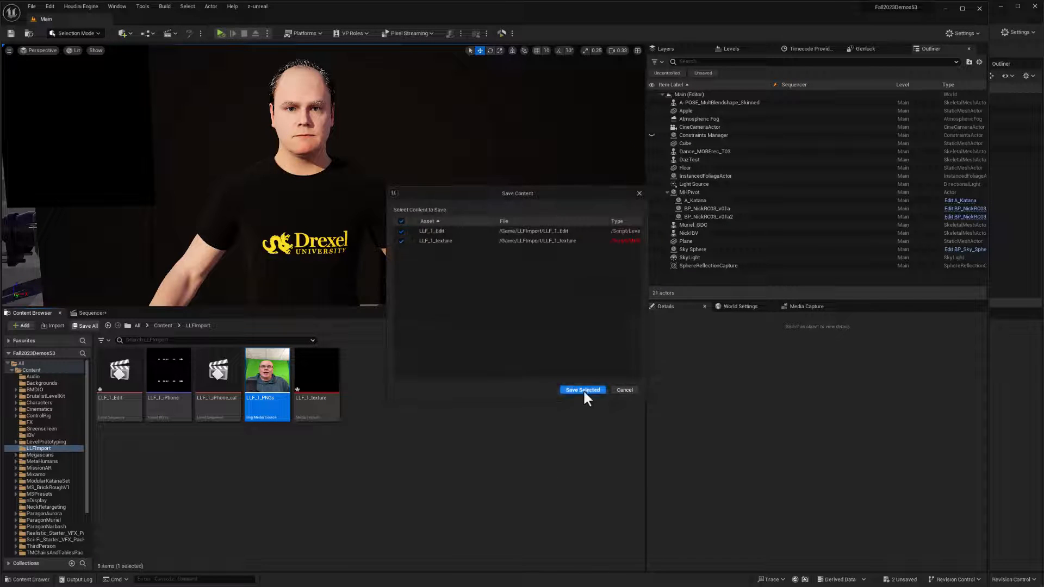
pyautogui.click(583, 389)
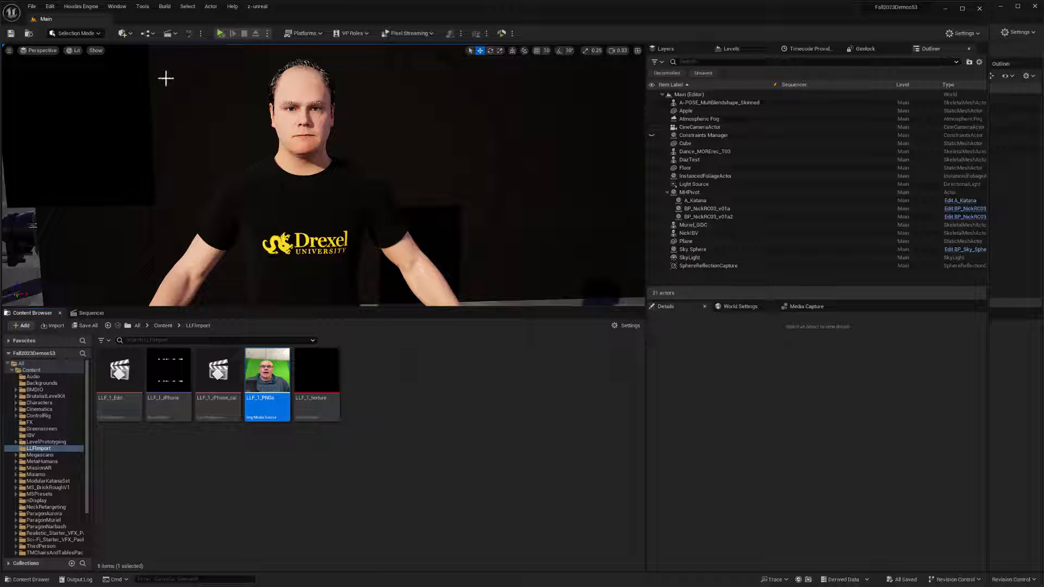
# Place a plane in front of the MetaHuman and give it the LLF_1_texture_Mat material.
pyautogui.click(122, 33)
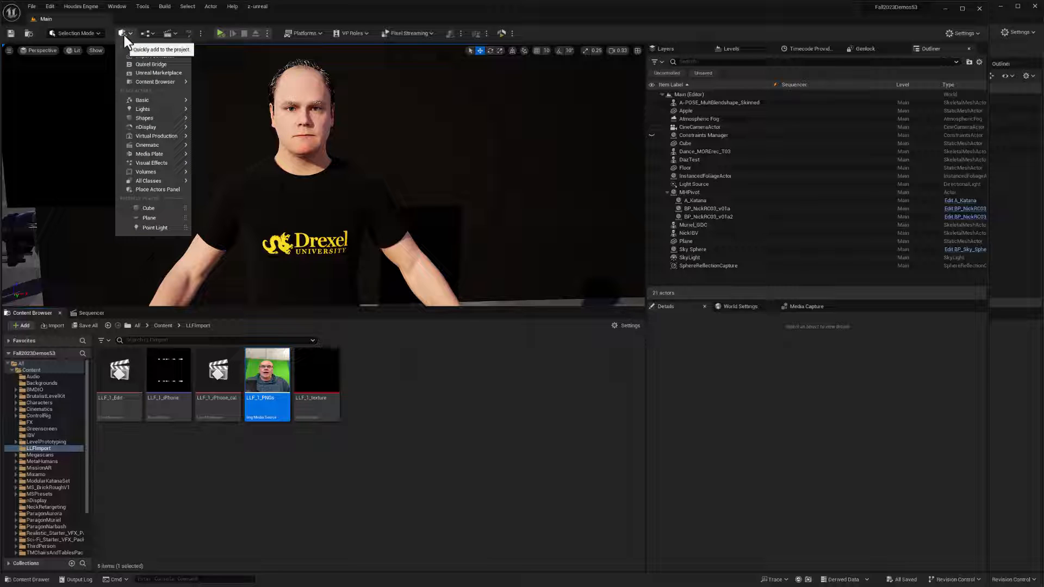
pyautogui.moveTo(144, 118)
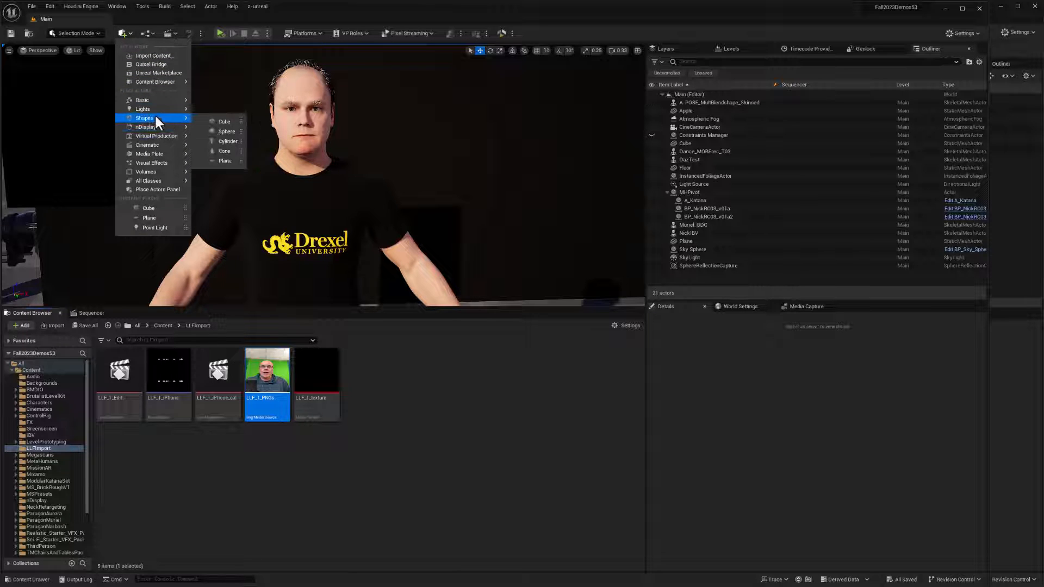
pyautogui.click(225, 161)
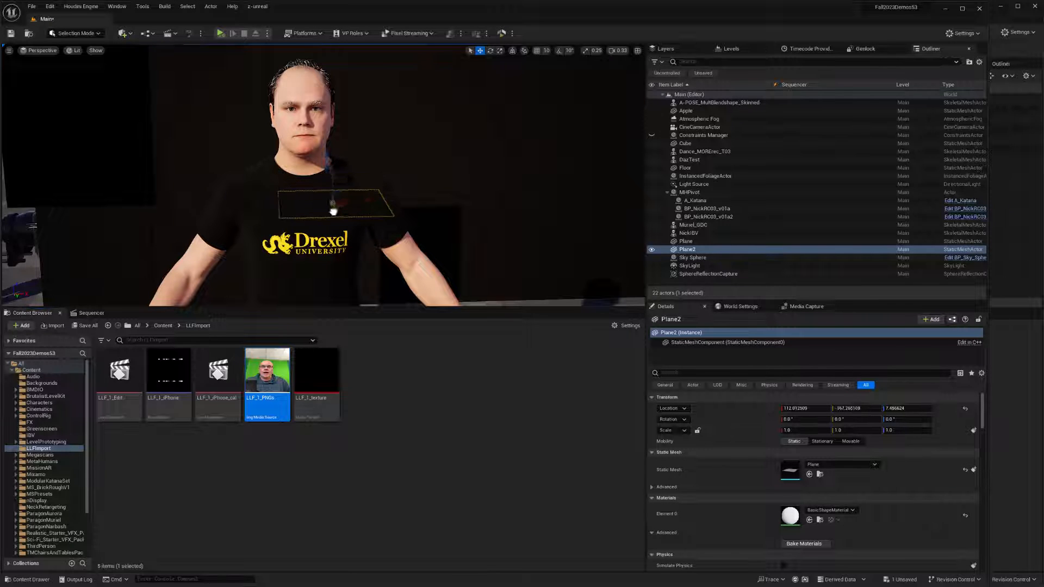
pyautogui.moveTo(333, 210); pyautogui.dragTo(353, 160)
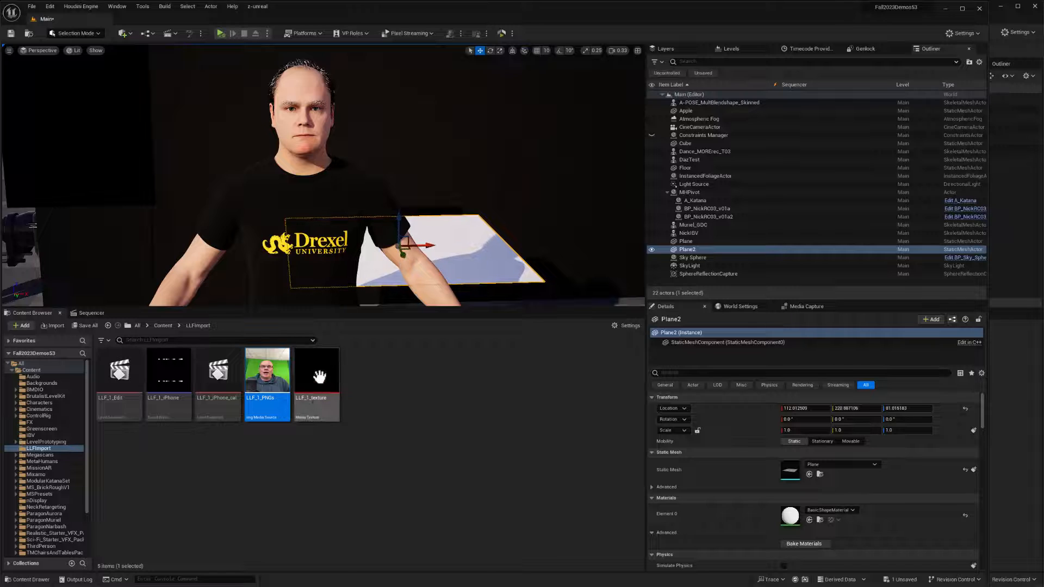
pyautogui.click(317, 383)
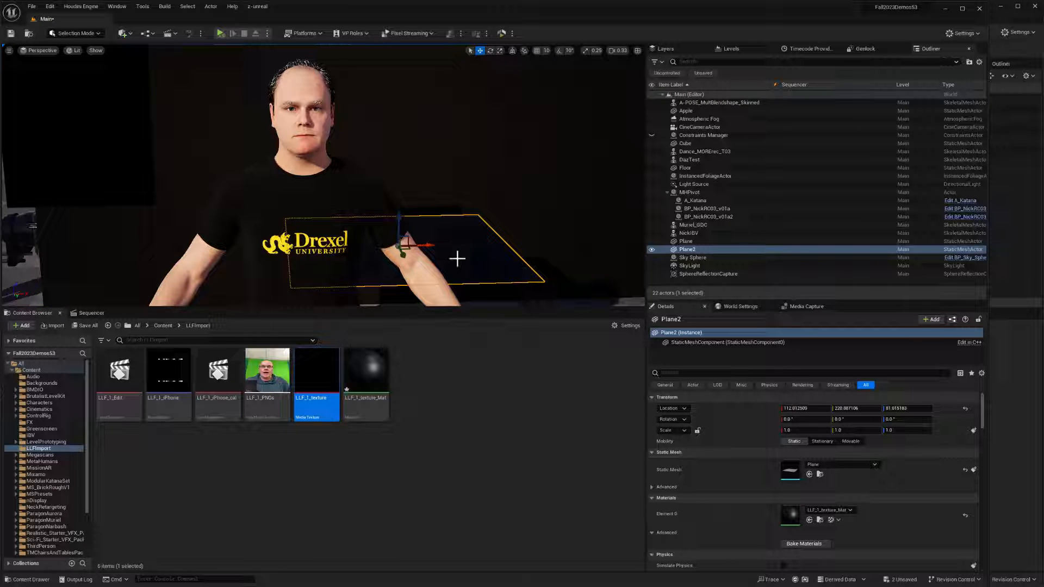
pyautogui.click(365, 375)
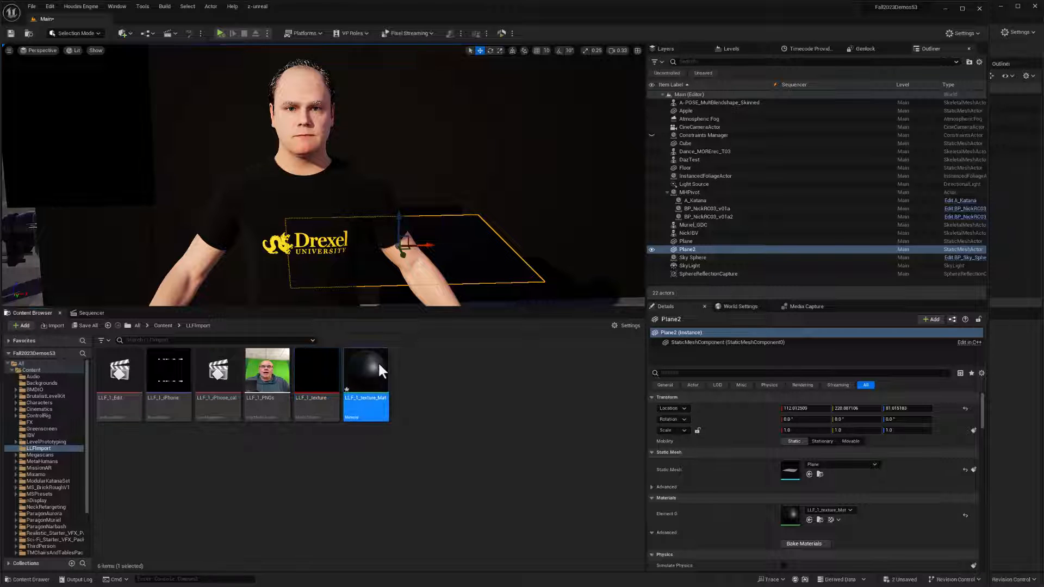
# Switch LLF_1_texture_Mat's Shading Model to Unlit and apply the change.
pyautogui.doubleClick(366, 370)
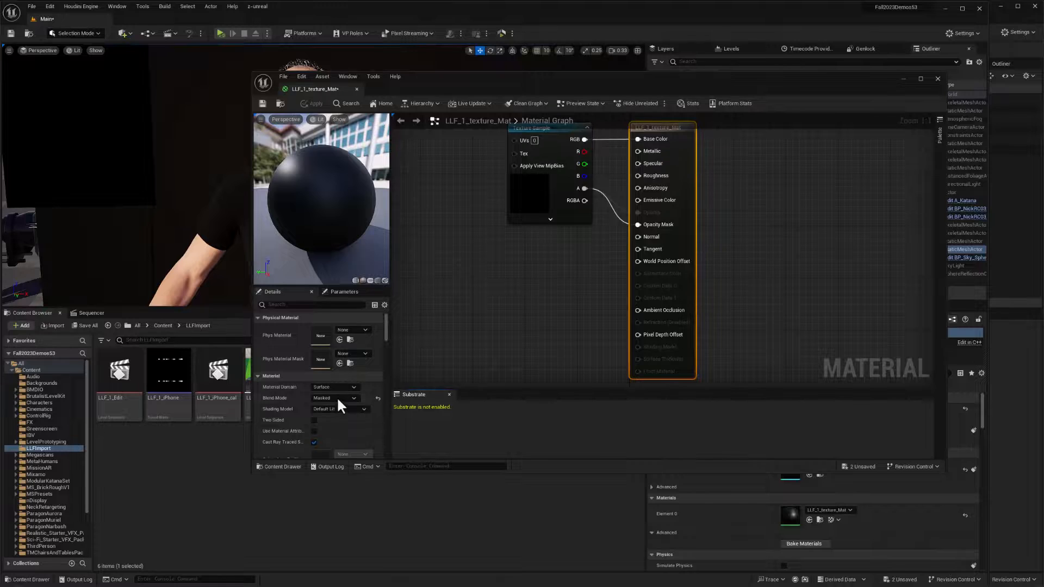
pyautogui.click(334, 409)
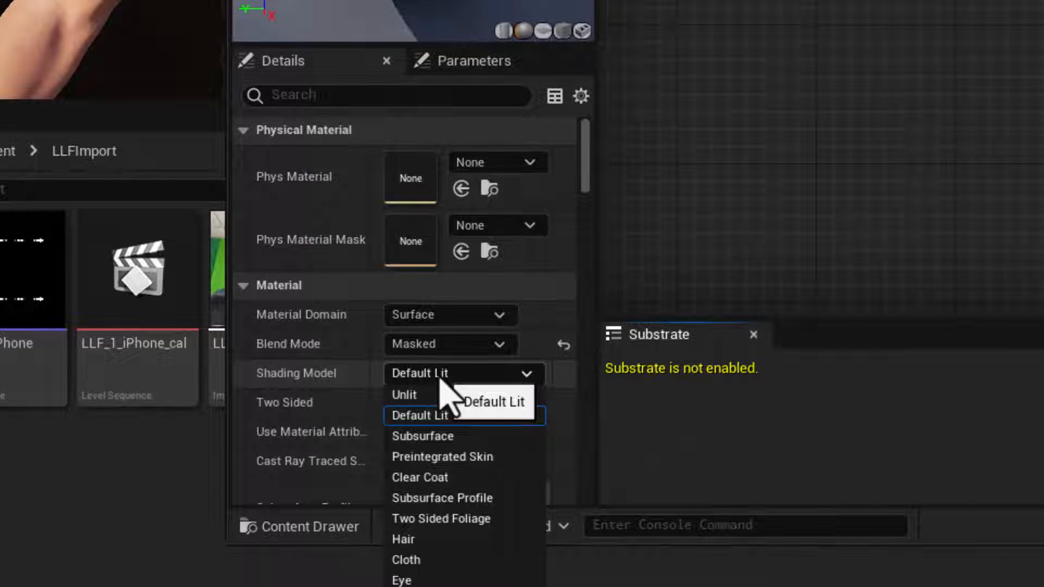
pyautogui.click(404, 395)
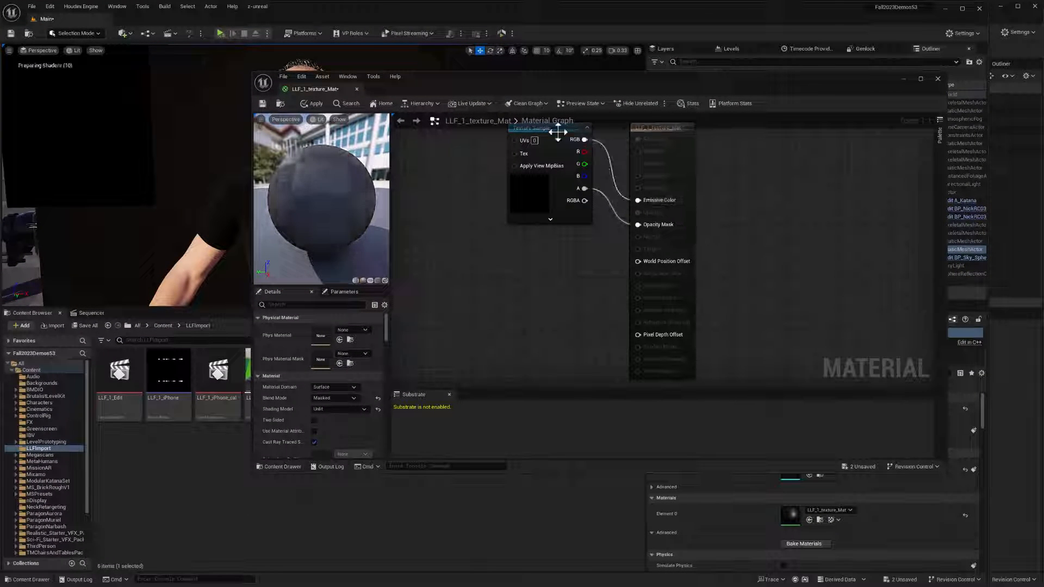
pyautogui.rightClick(638, 225)
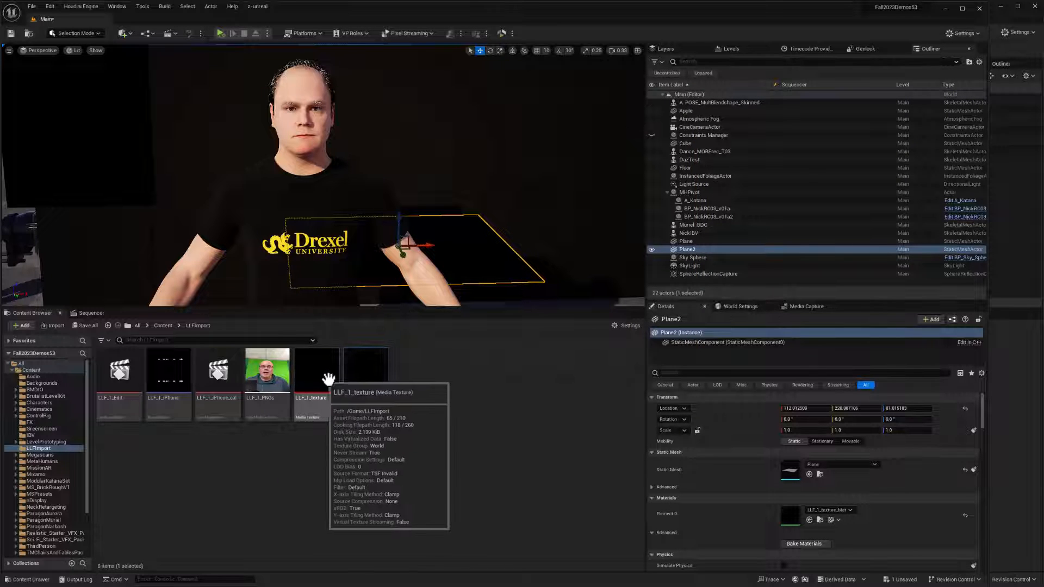
# Assign LLF_1_texture to the Media section, preview frames, and stand Plane2 upright at small scale.
pyautogui.click(91, 313)
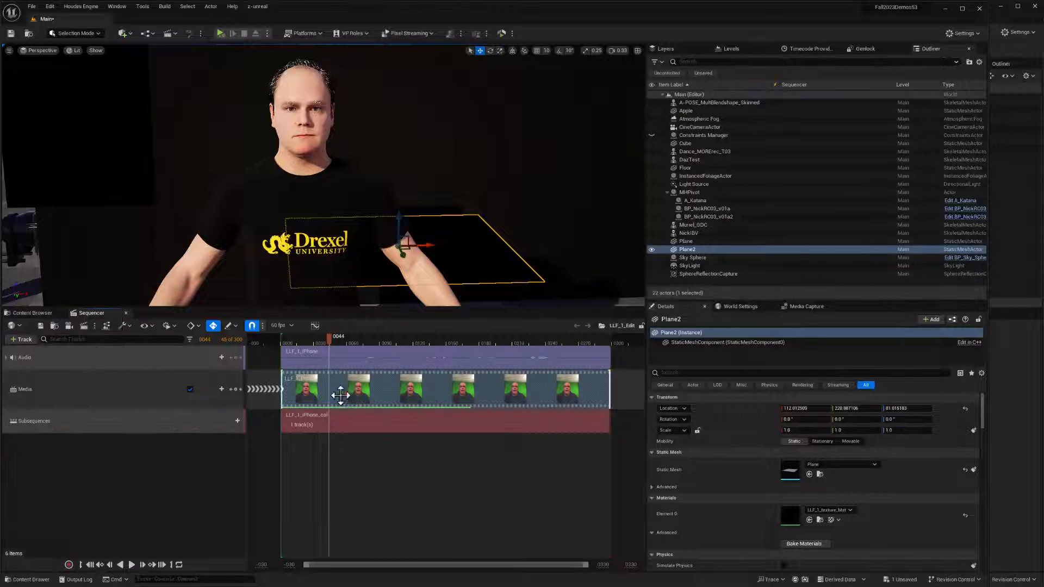
pyautogui.moveTo(348, 395)
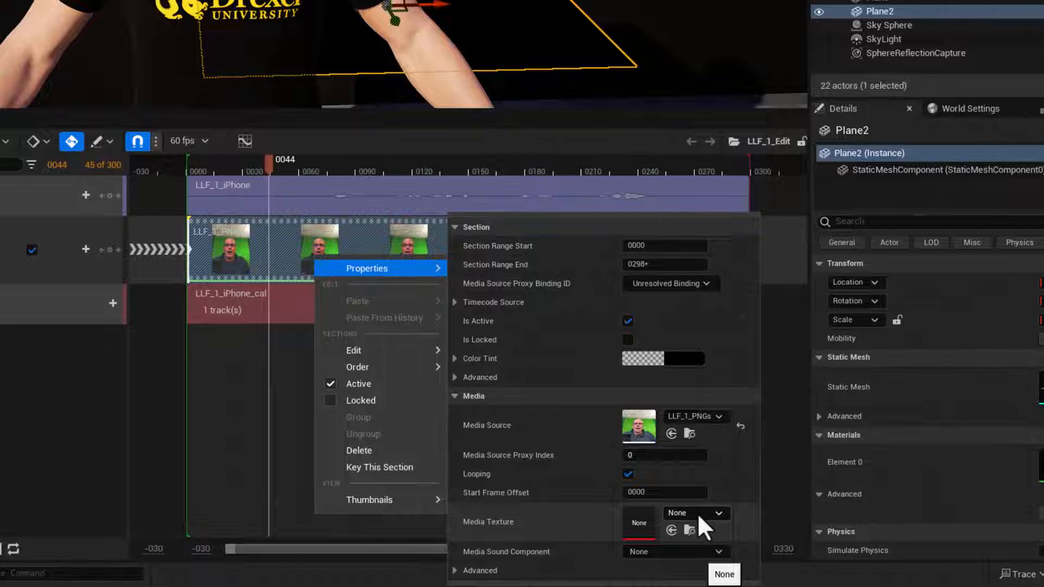
pyautogui.click(697, 513)
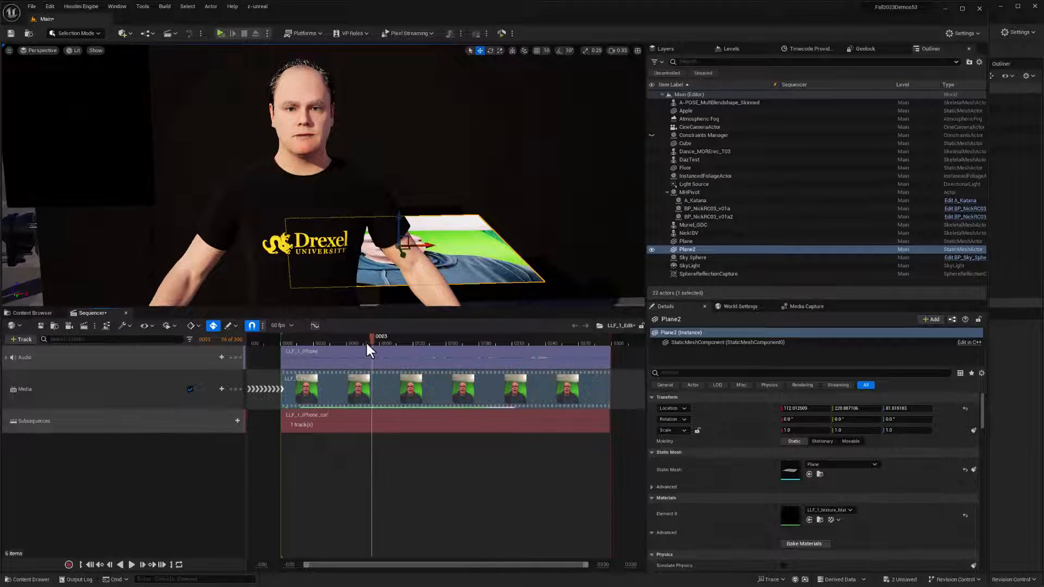
pyautogui.moveTo(371, 343); pyautogui.dragTo(354, 343)
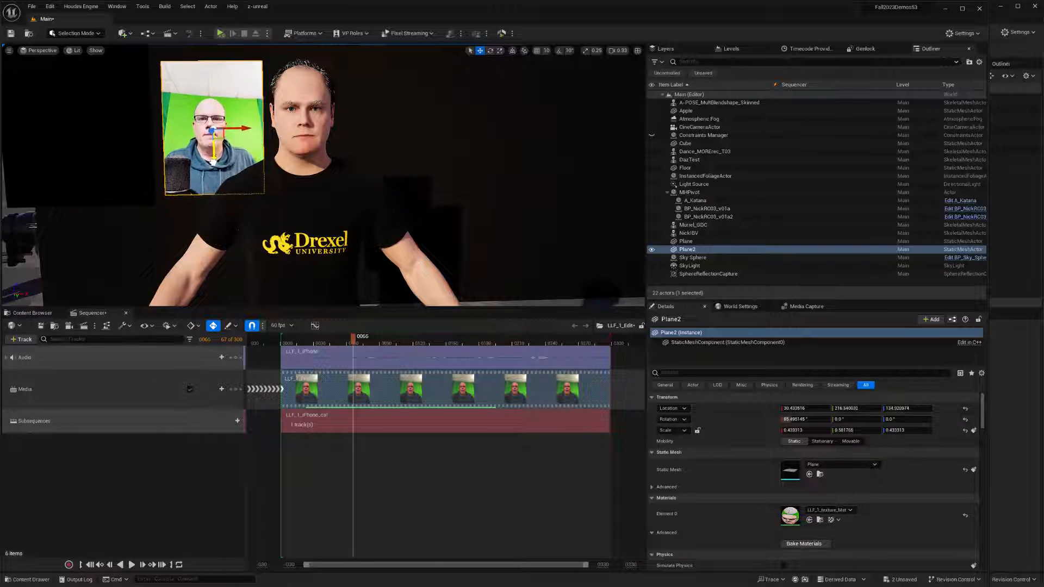
pyautogui.click(413, 344)
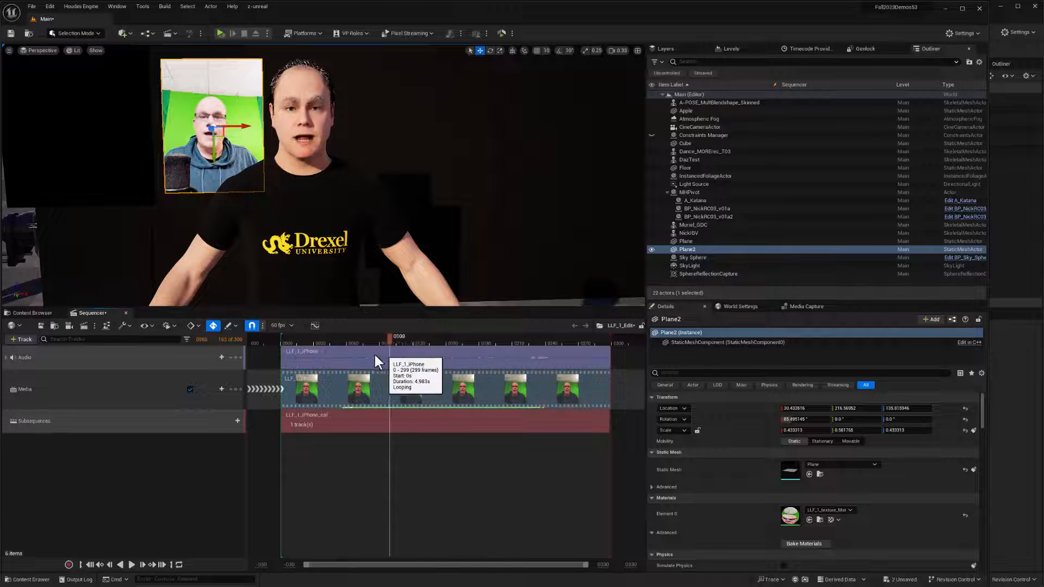
pyautogui.click(365, 336)
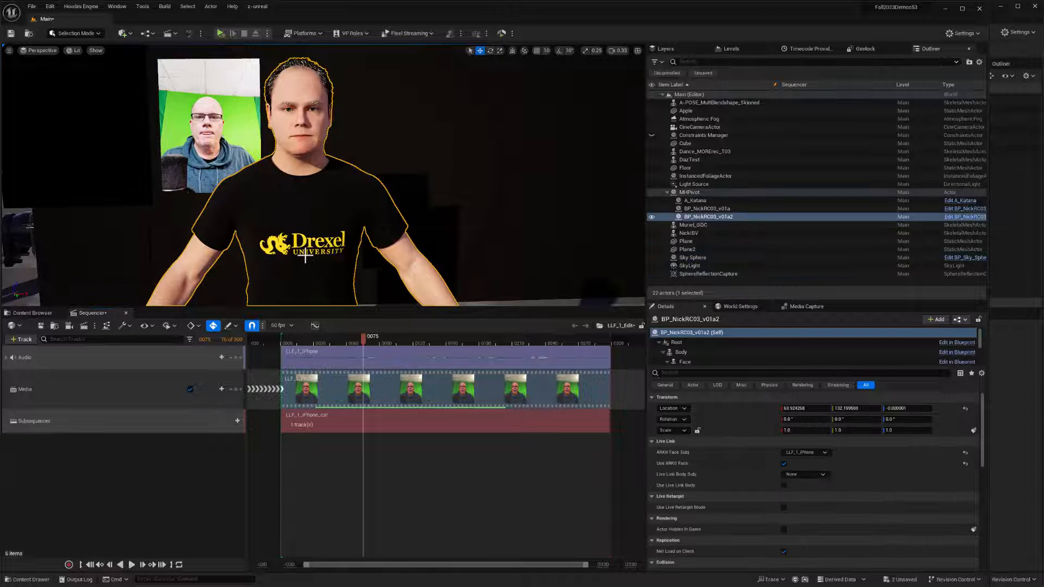
# Add BP_NickRC03_v01a2 to Sequencer and delete its Face_ControlBoard_CtrlRig track.
pyautogui.click(20, 339)
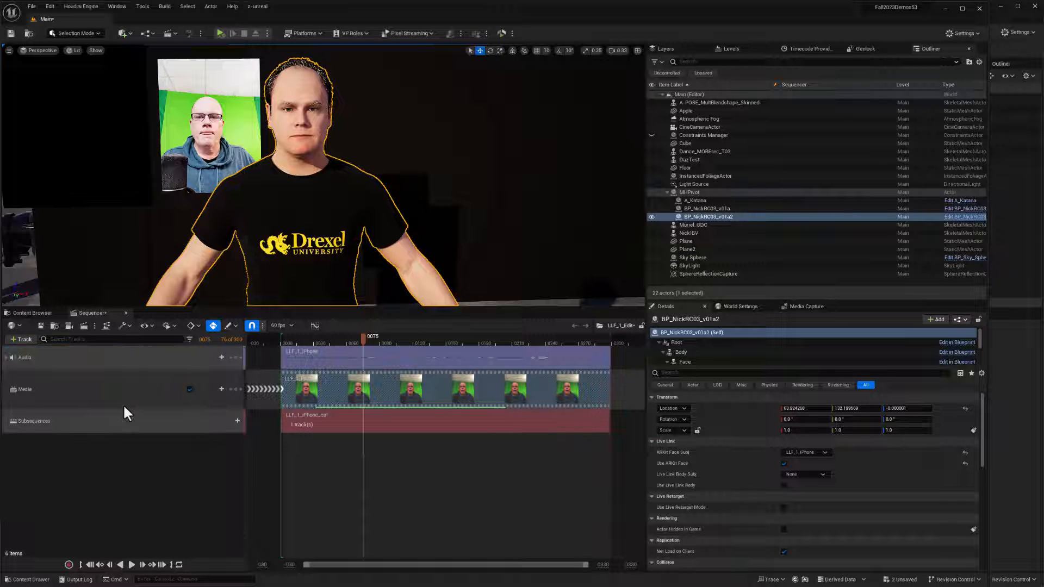
pyautogui.click(77, 33)
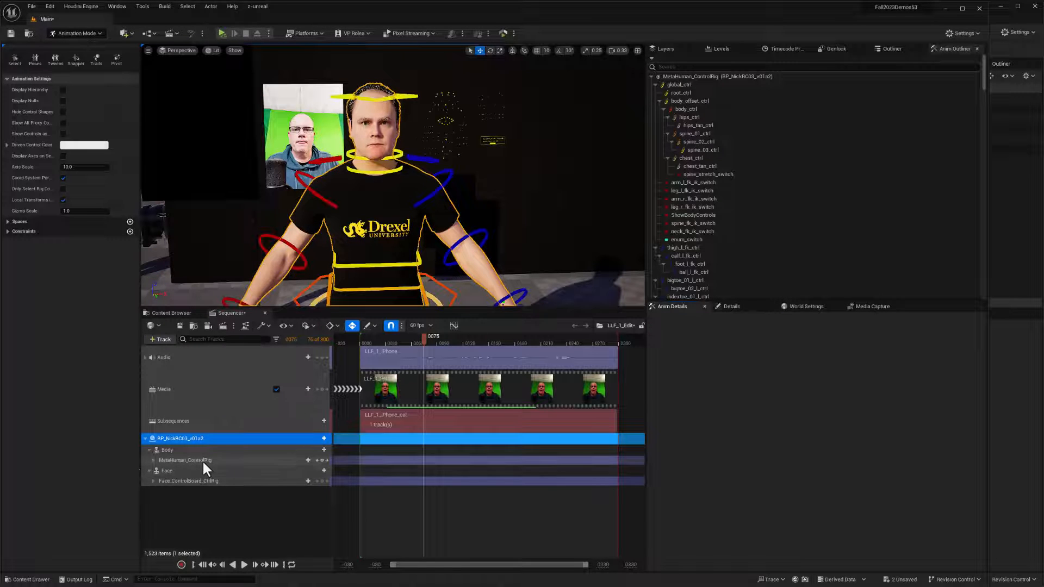
pyautogui.rightClick(185, 460)
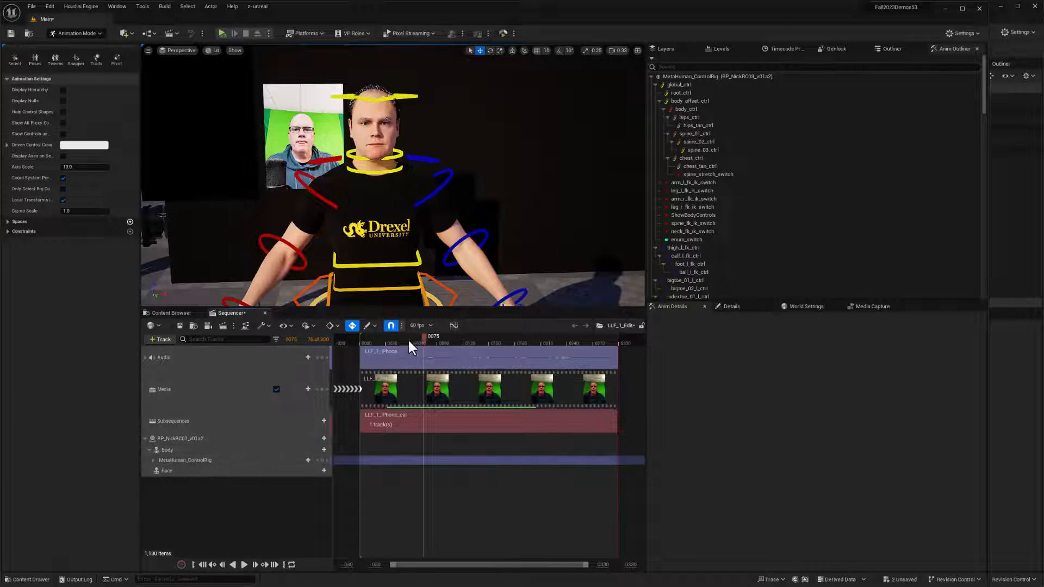
pyautogui.click(457, 343)
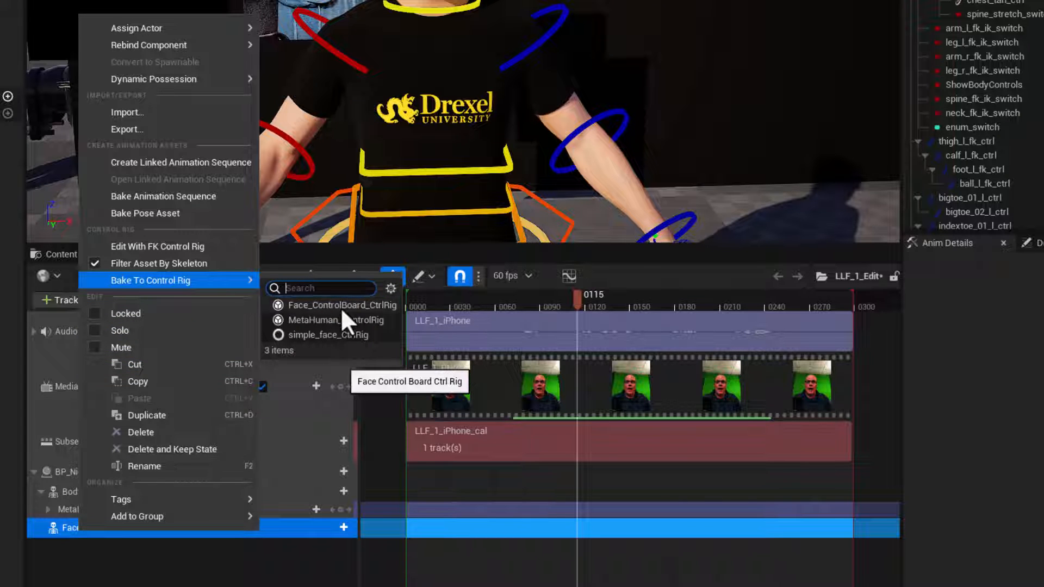
# Bake the Face track to Face_ControlBoard_CtrlRig with default baking options.
pyautogui.click(339, 305)
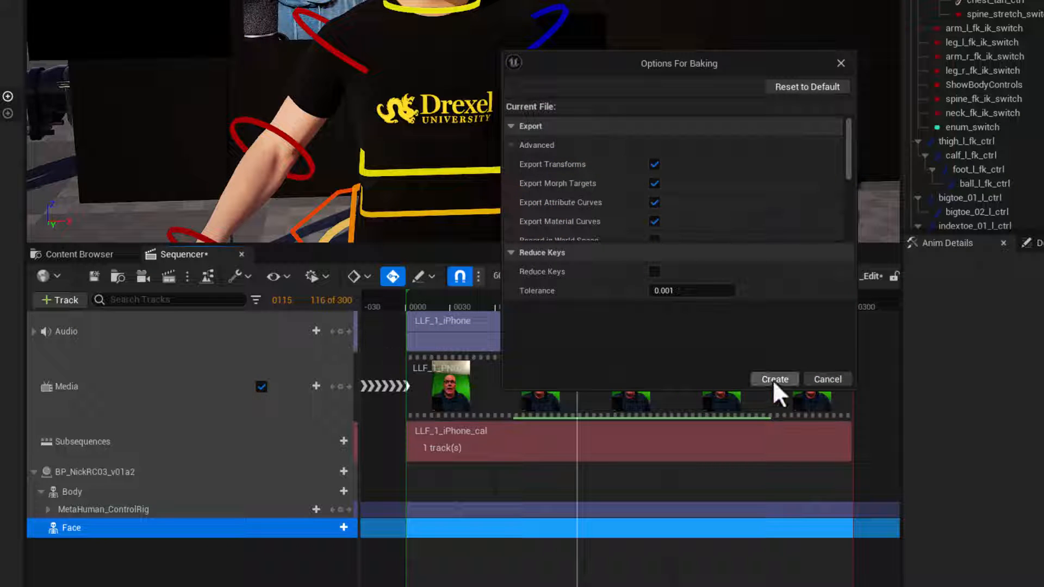
pyautogui.click(773, 379)
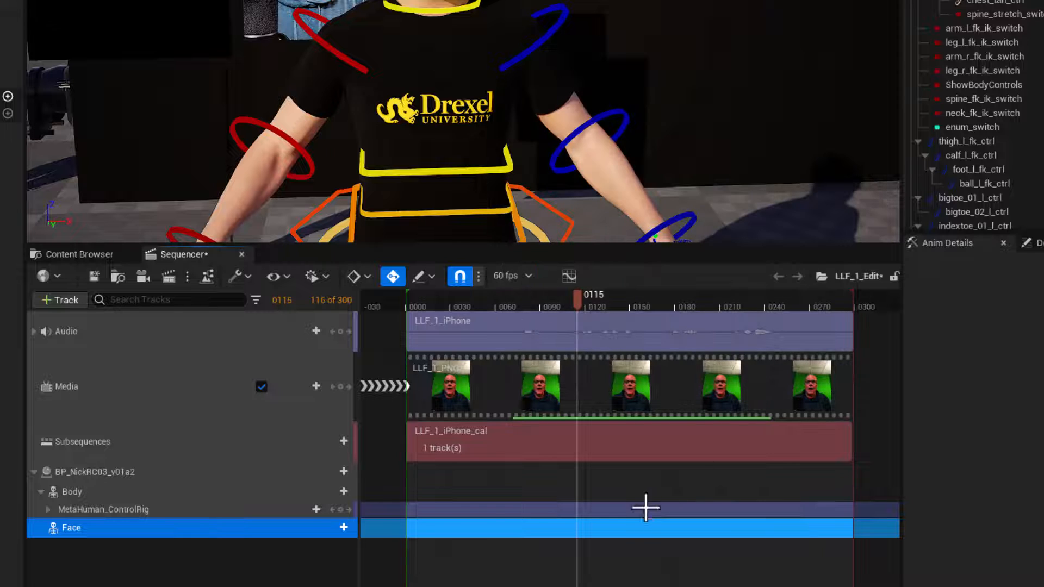
pyautogui.moveTo(517, 537)
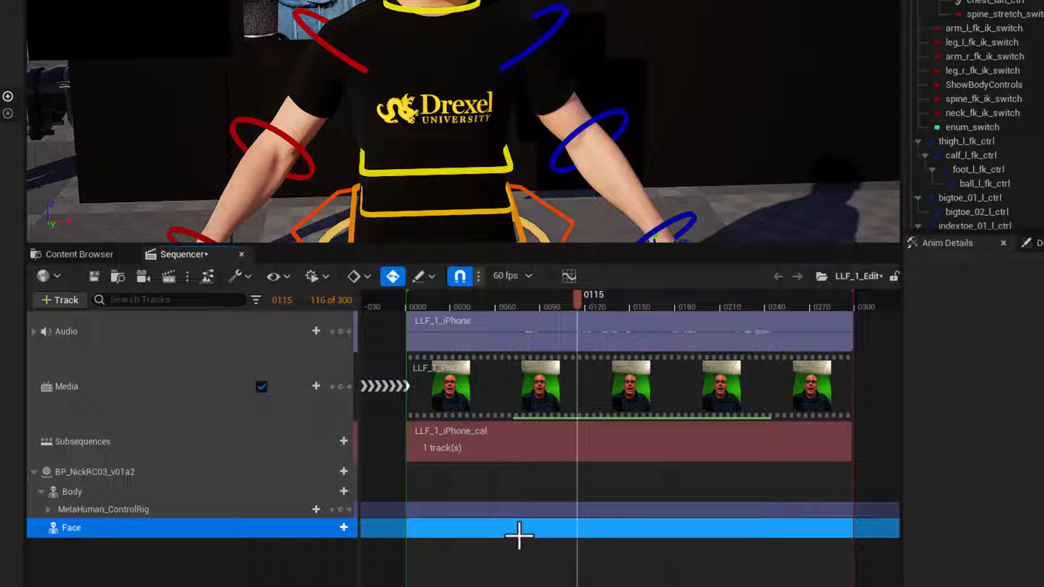
pyautogui.moveTo(299, 578)
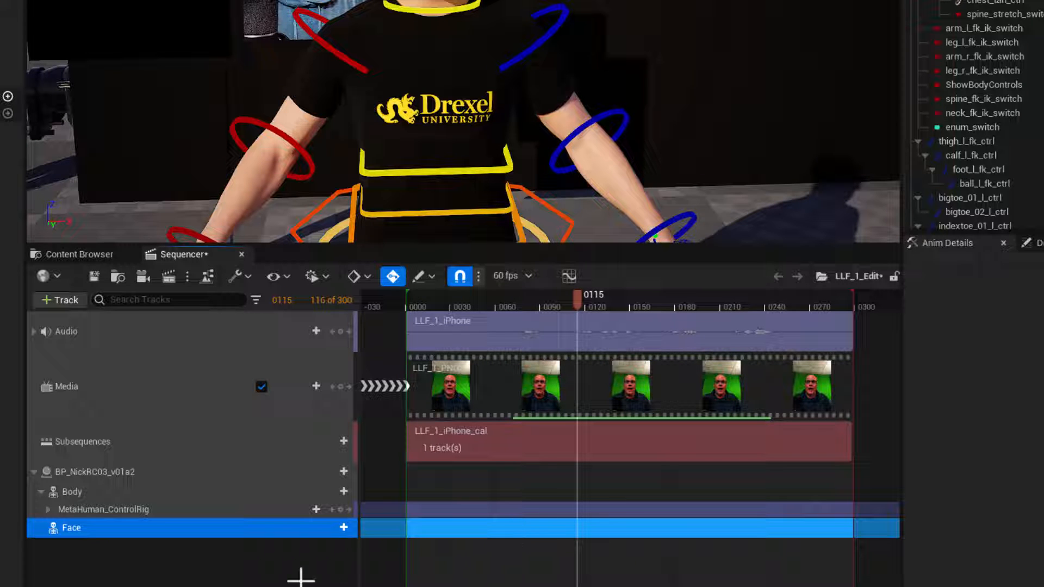
pyautogui.click(34, 527)
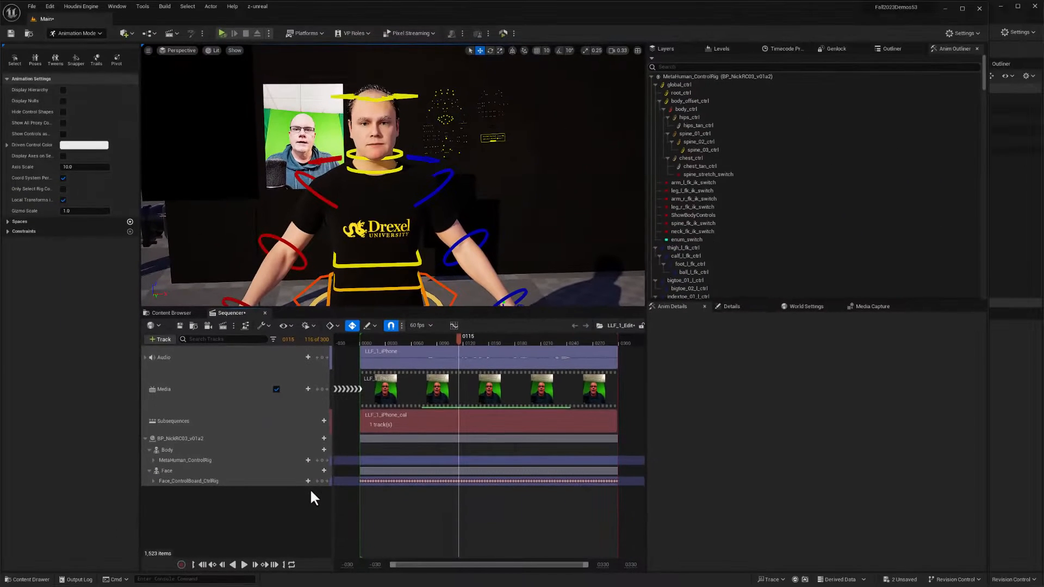
# Mute the LLF_1_iPhone_cal subsequence, check Live Link, and expand the baked face controls.
pyautogui.rightClick(173, 421)
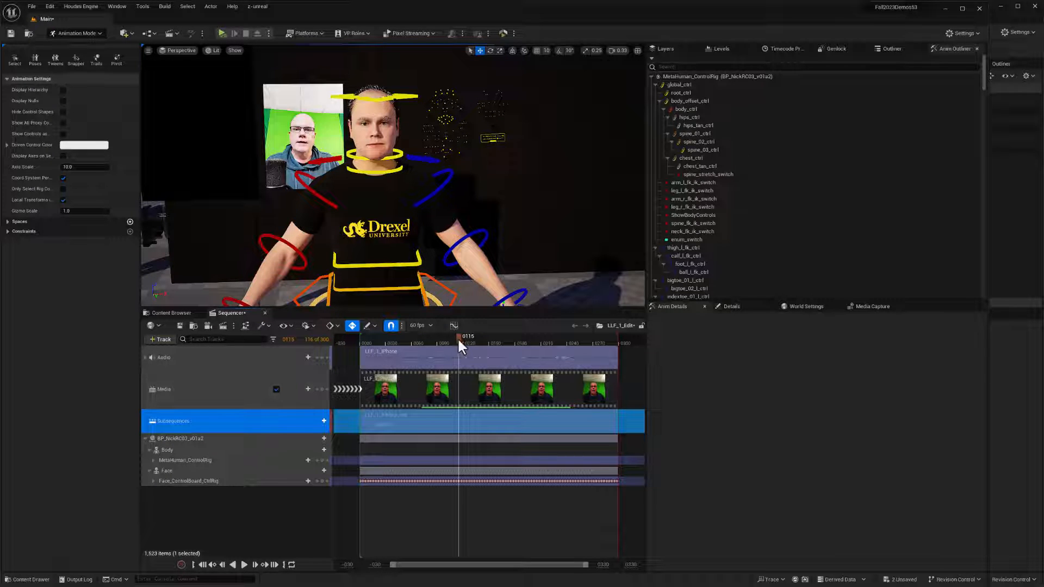
pyautogui.click(116, 6)
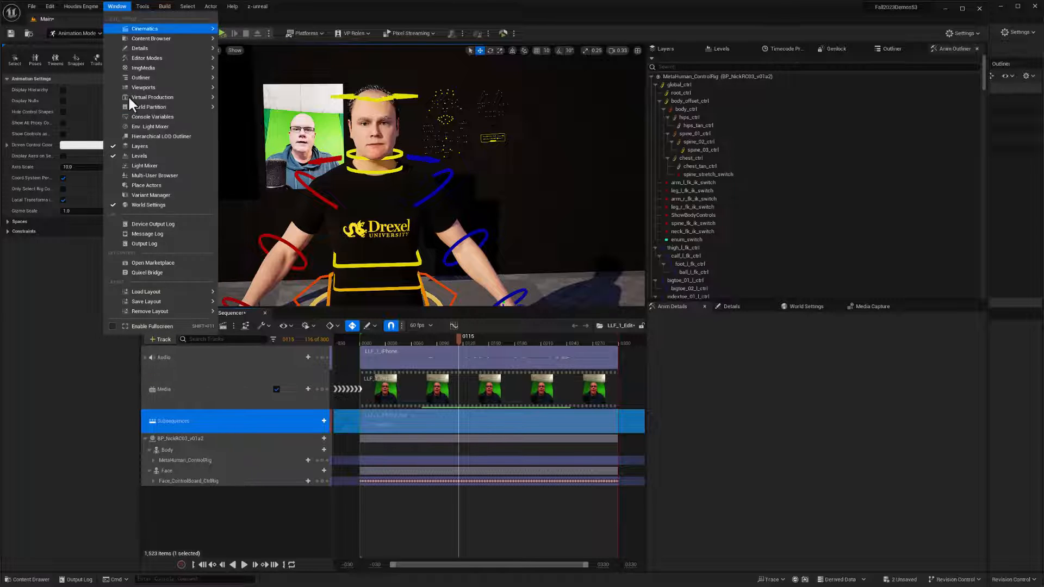
pyautogui.moveTo(152, 97)
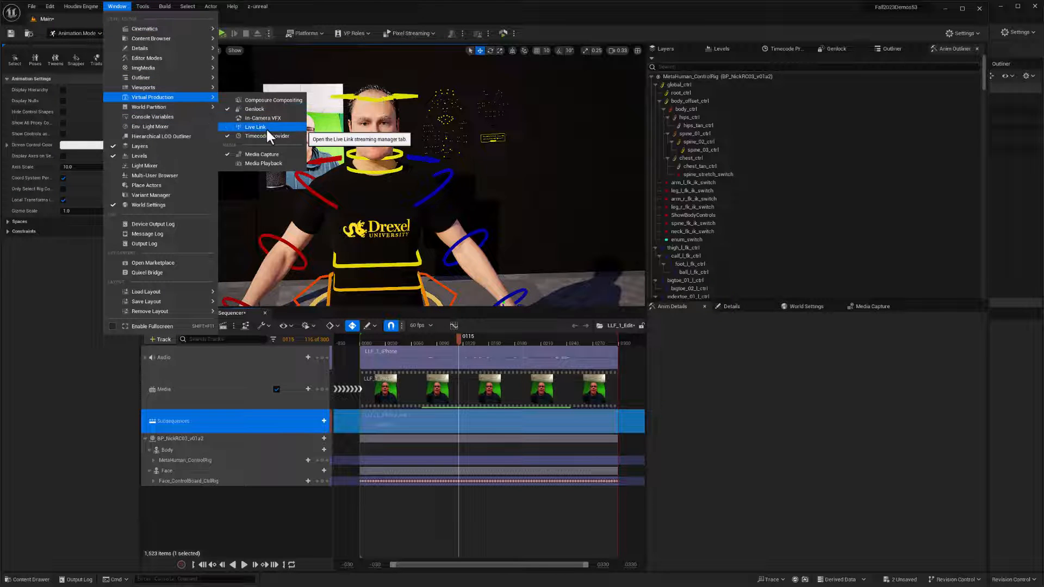
pyautogui.click(255, 127)
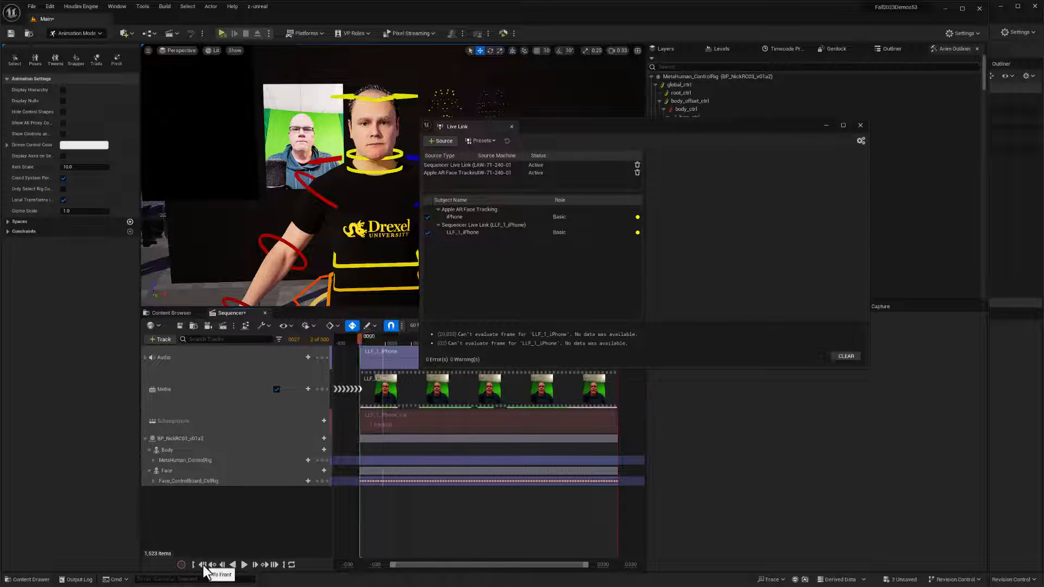
pyautogui.click(246, 564)
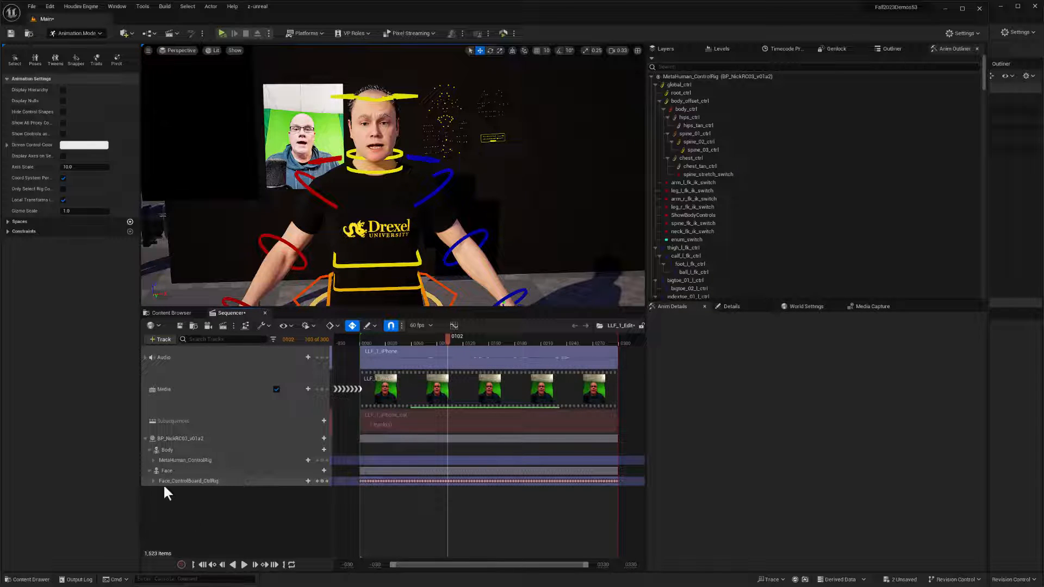
pyautogui.click(154, 481)
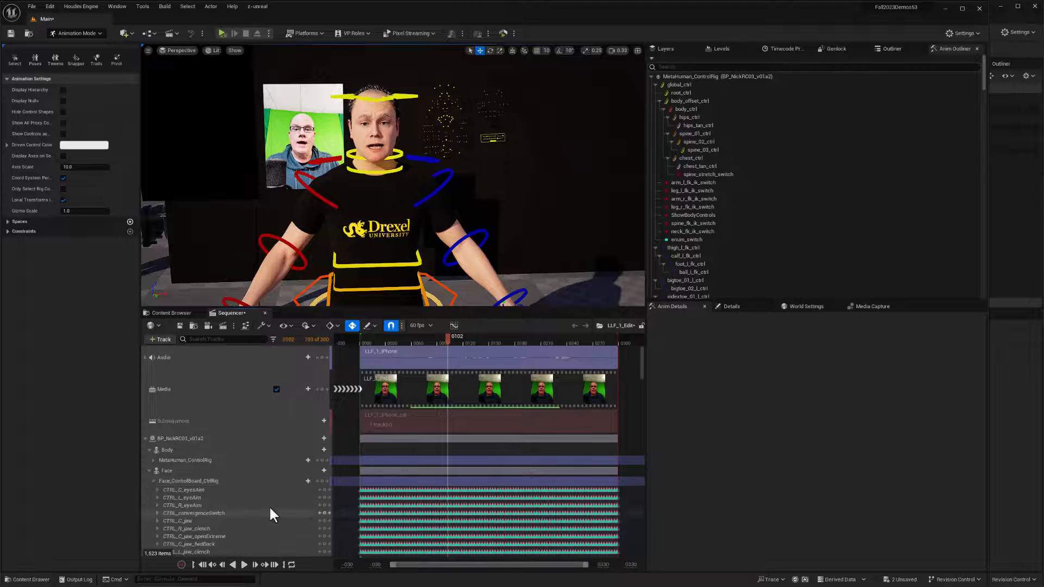